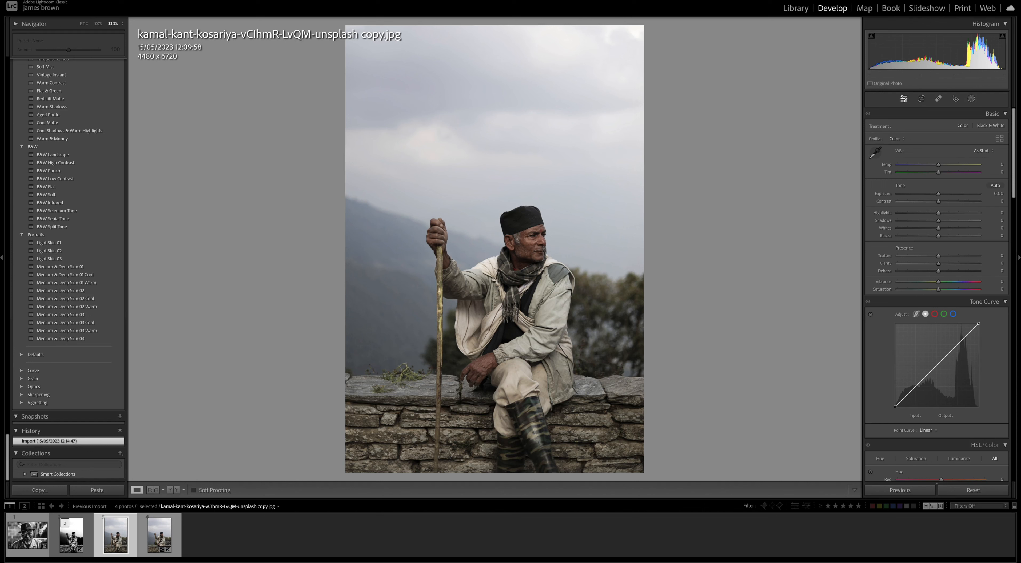
mouse_move(453, 282)
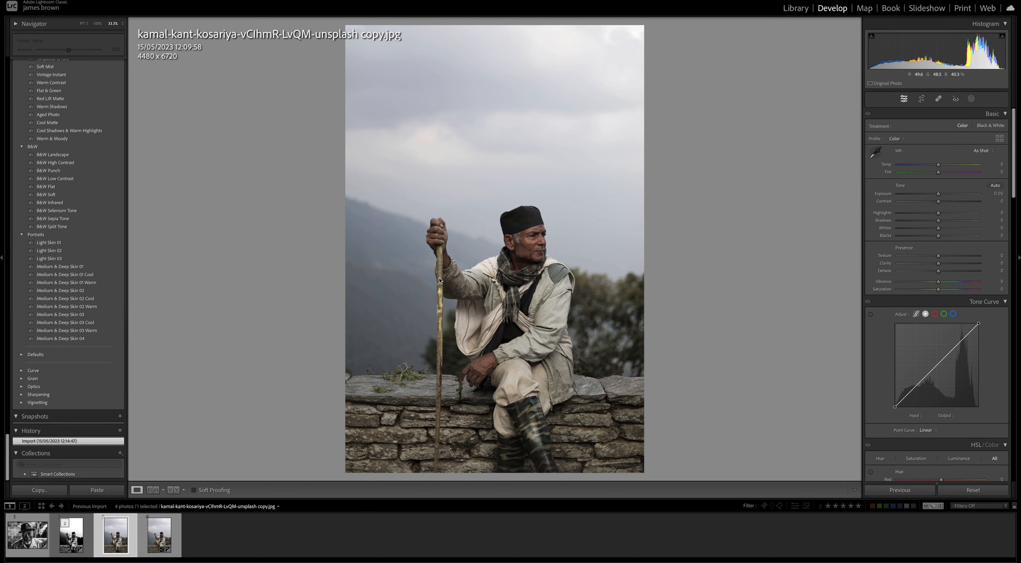
Send the portrait to Photoshop 2023 as a copy with Lightroom adjustments.
right_click(439, 281)
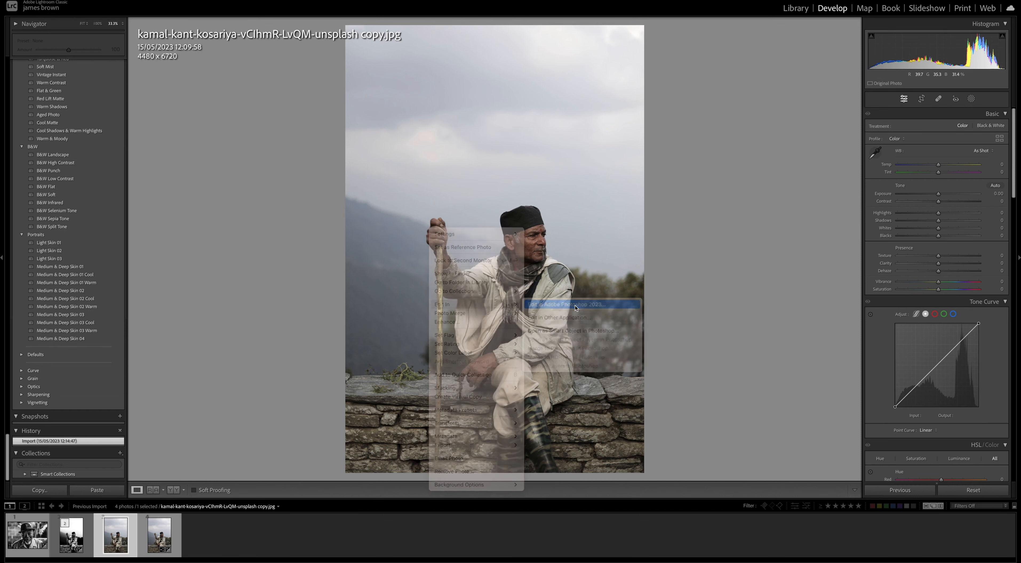
left_click(577, 305)
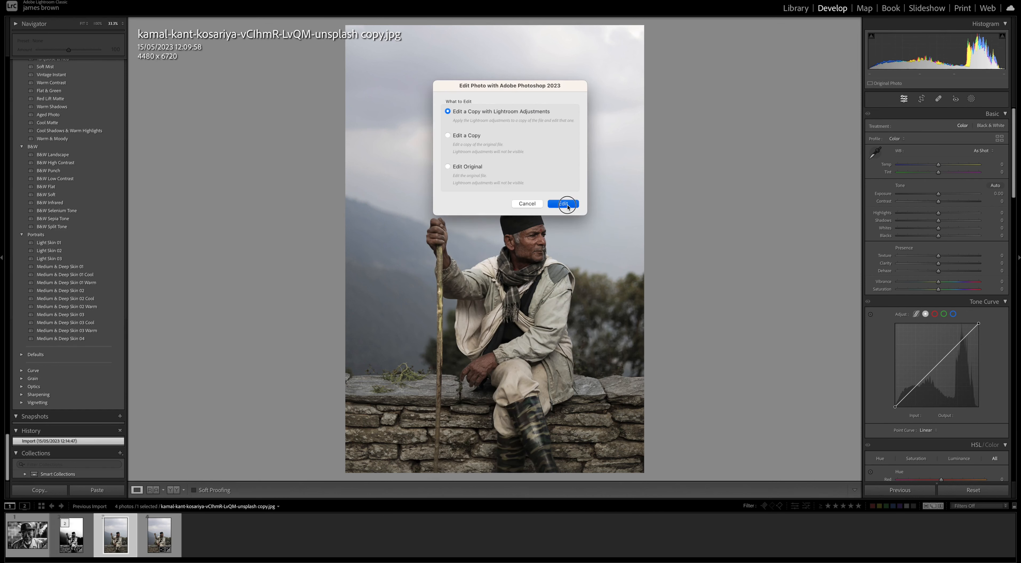
left_click(563, 204)
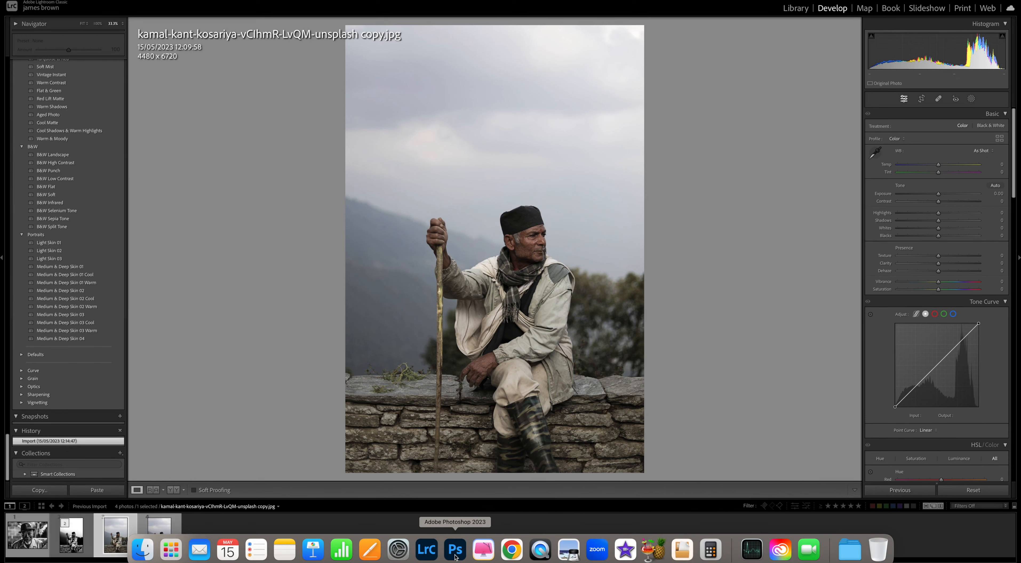
Switch to Photoshop so the adjusted copy opens on a single Background layer.
left_click(455, 551)
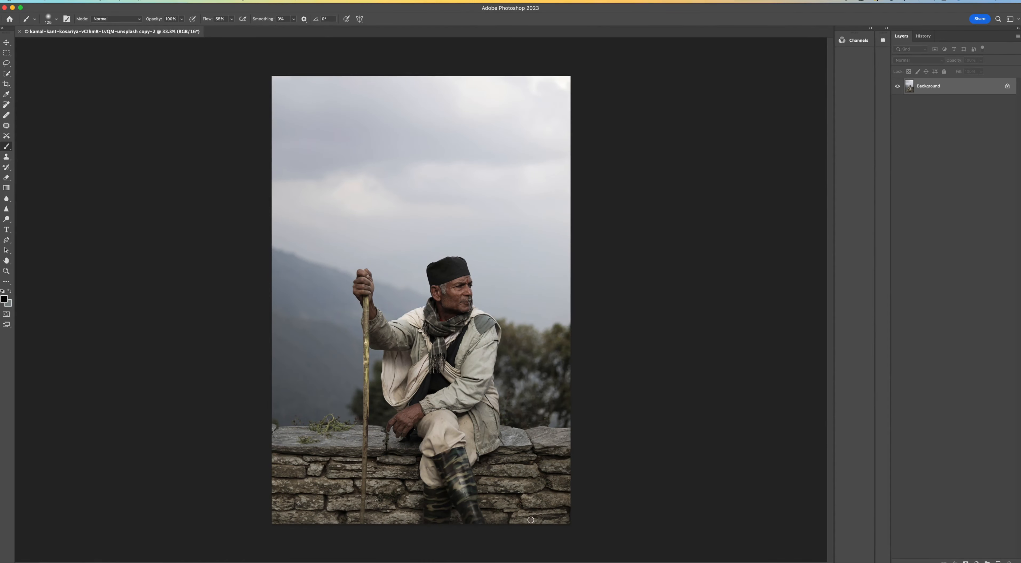
mouse_move(600, 256)
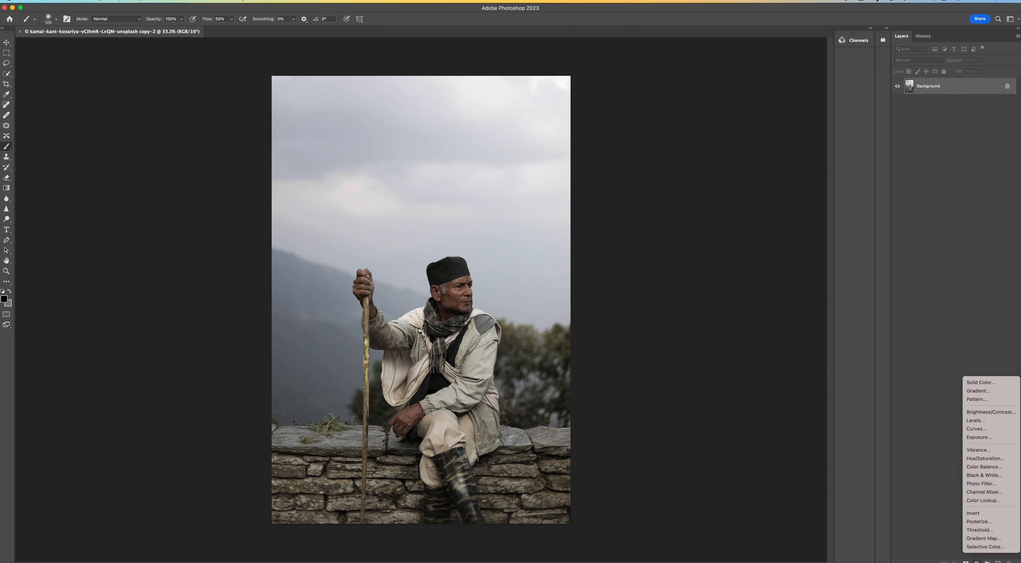
mouse_move(984, 546)
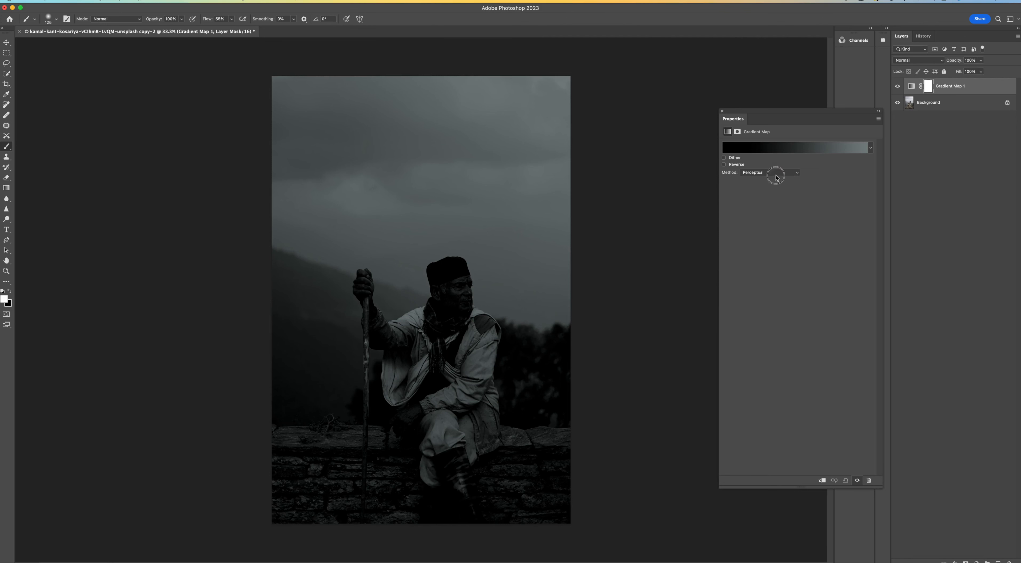
Set the Gradient Map adjustment layer's method to Classic.
left_click(770, 172)
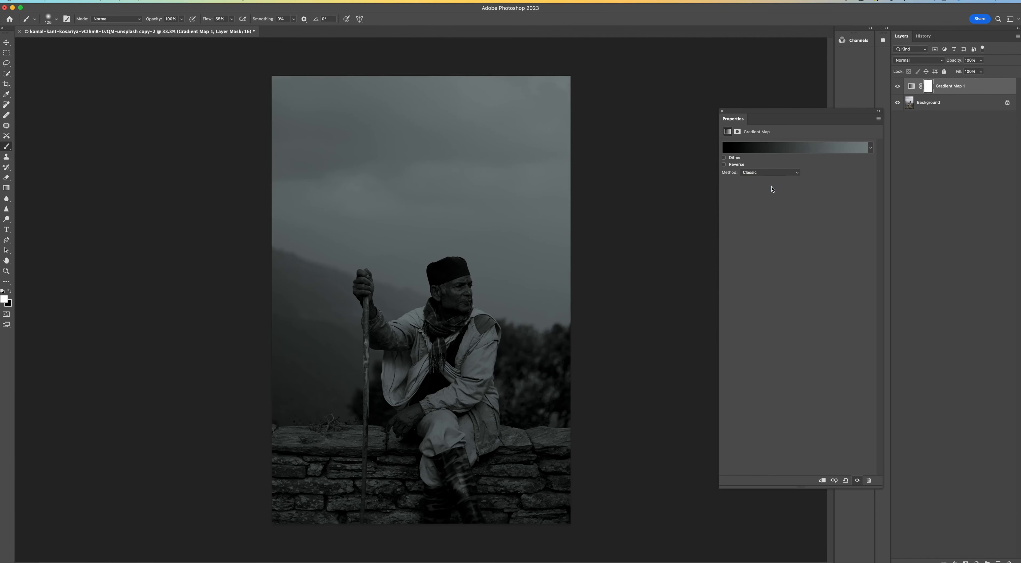
mouse_move(763, 151)
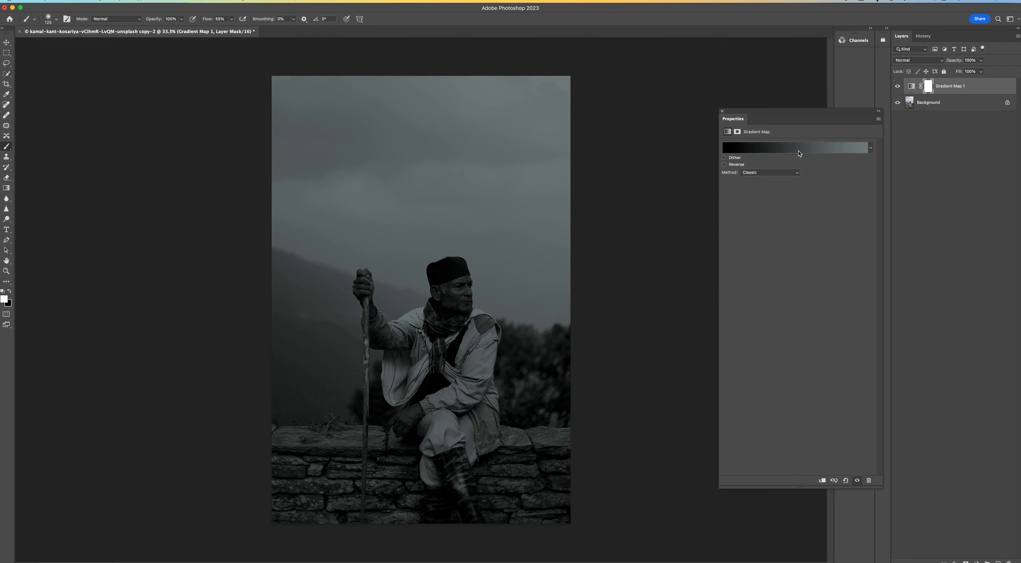
Edit the gradient so its left stop is pure black and its right stop pure white.
left_click(794, 146)
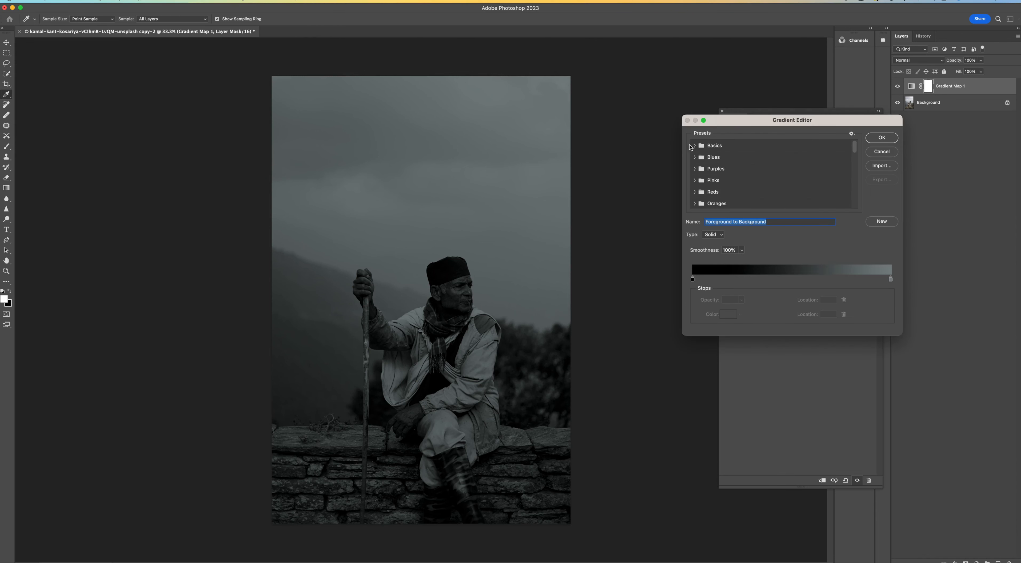
left_click(694, 145)
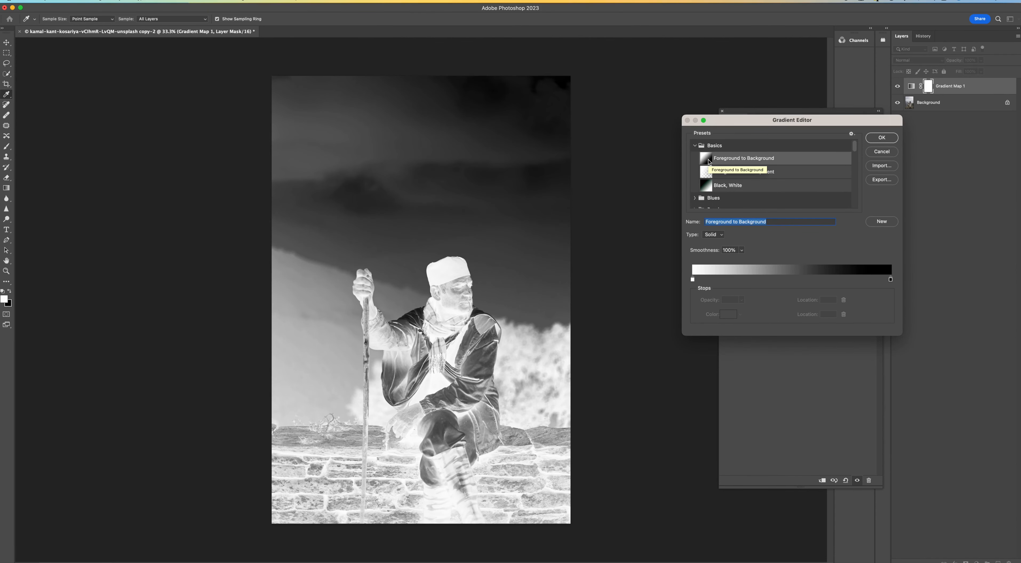
mouse_move(797, 162)
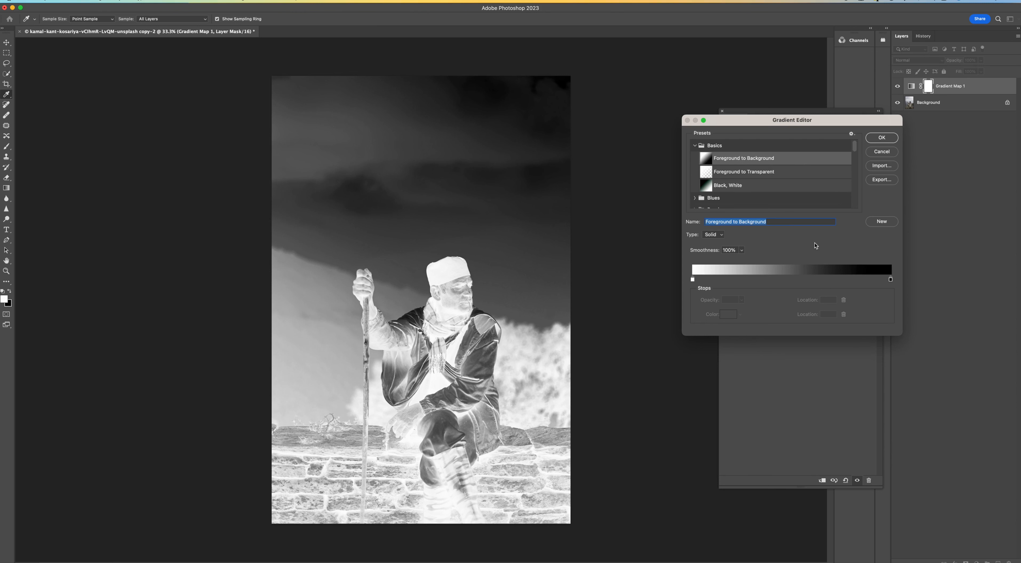
mouse_move(846, 290)
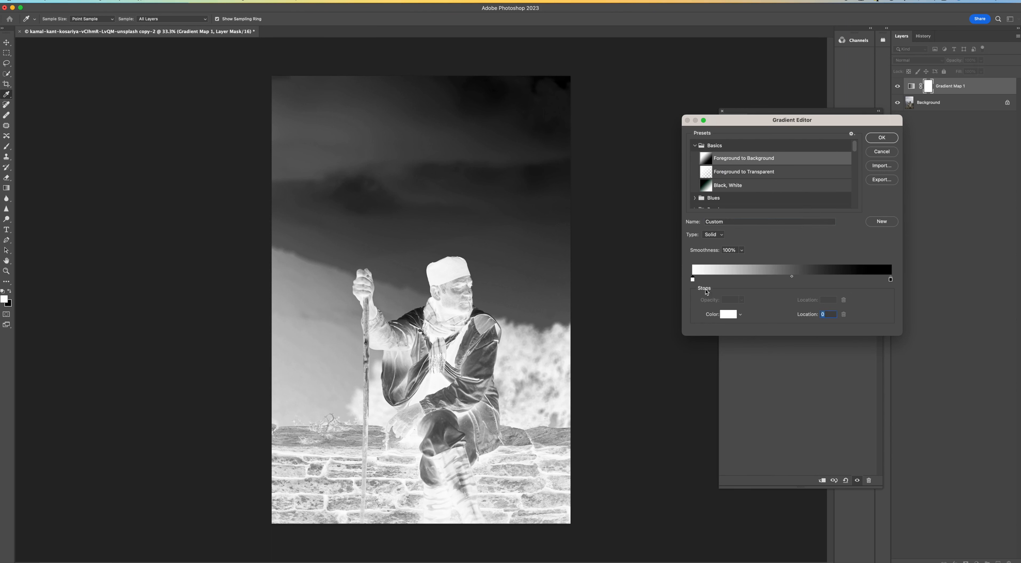
left_click(726, 315)
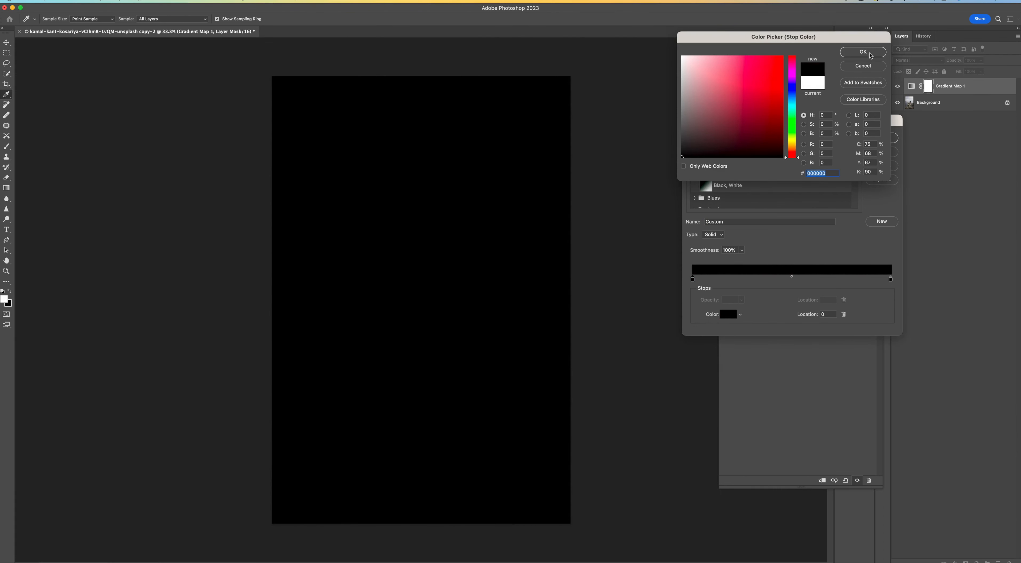
left_click(862, 51)
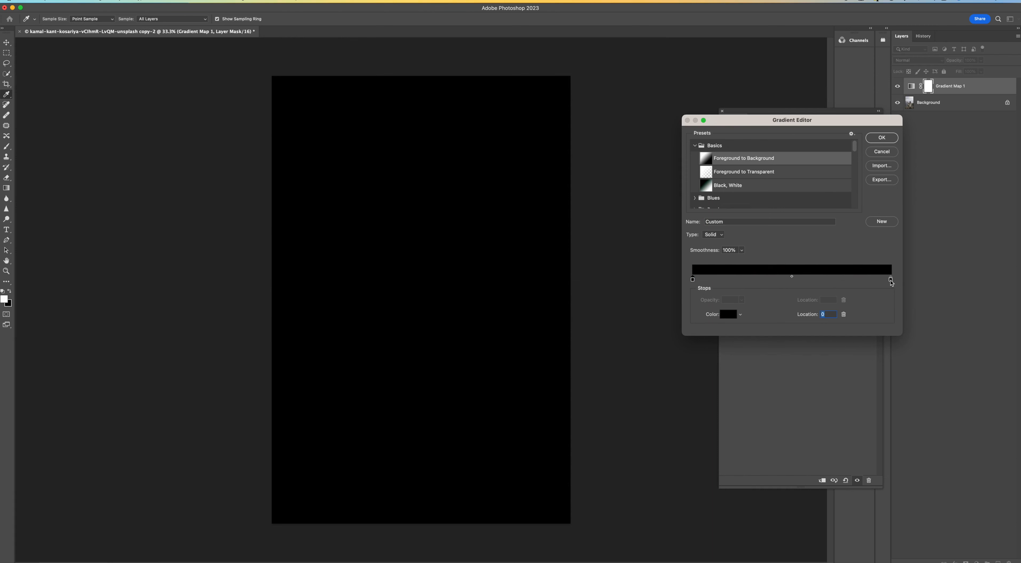
left_click(891, 280)
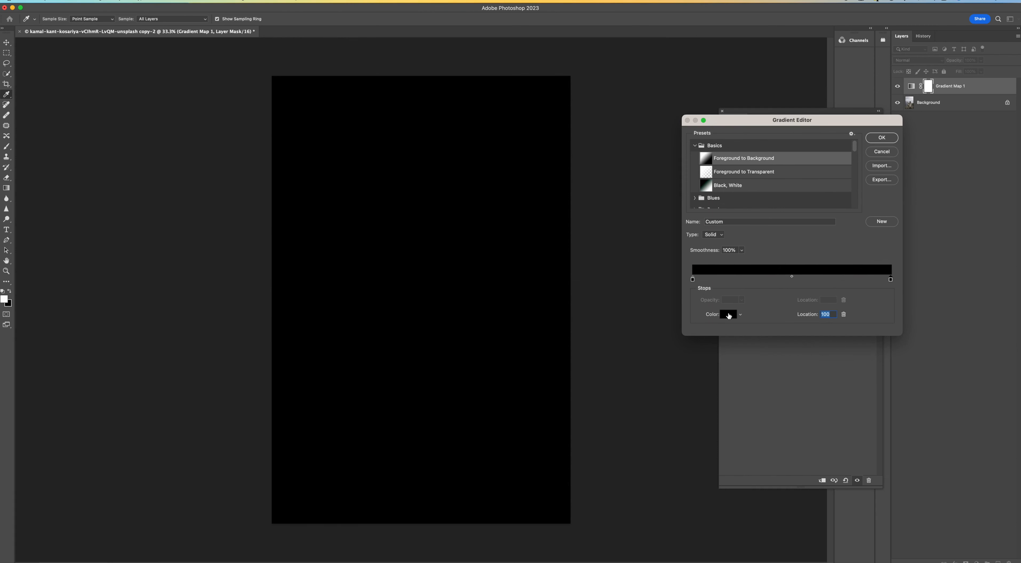
left_click(727, 315)
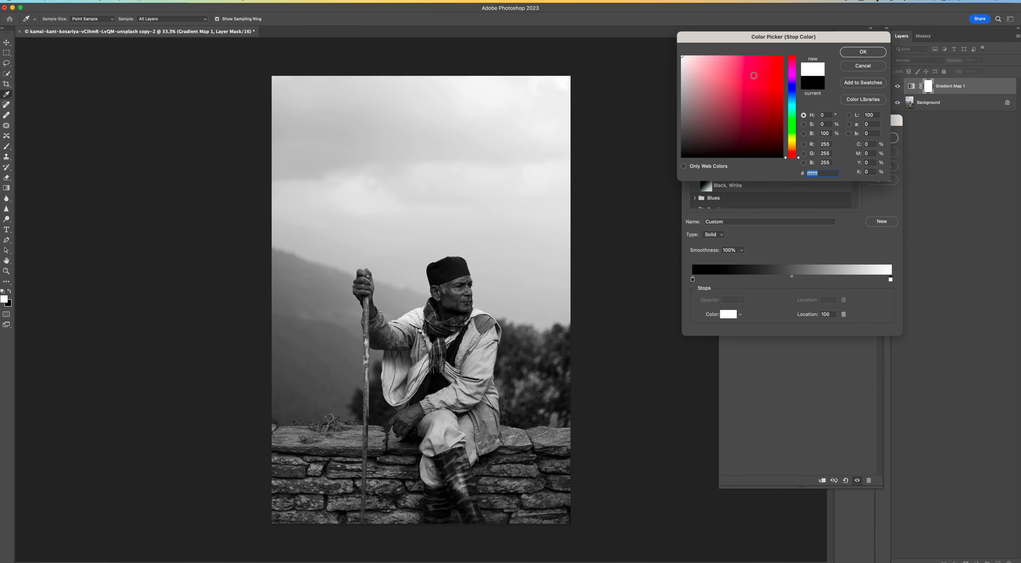
left_click(862, 51)
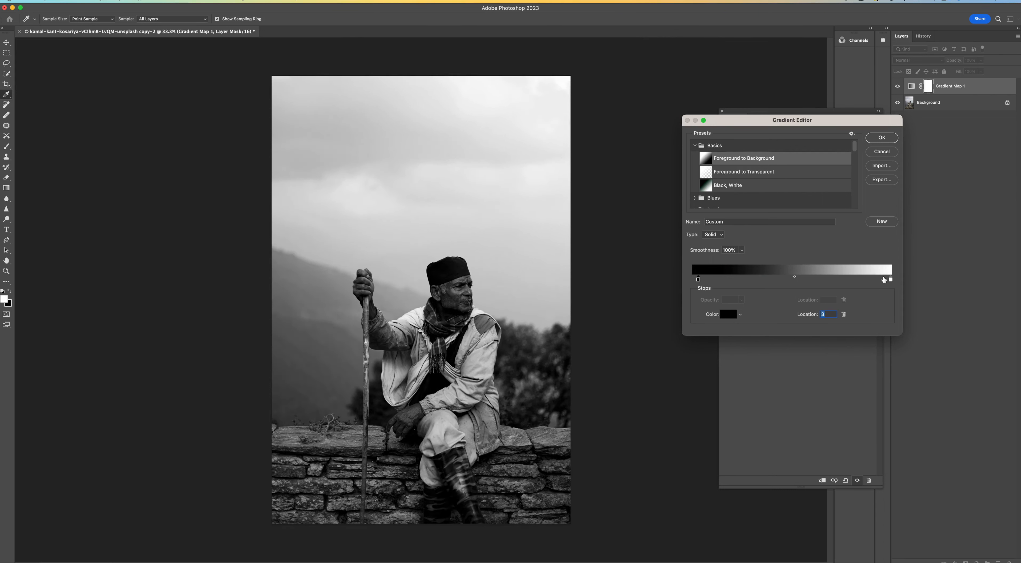
Pull the black and white stops inward, shift the midpoint toward shadows, and apply the gradient.
left_click_drag(794, 280, 884, 280)
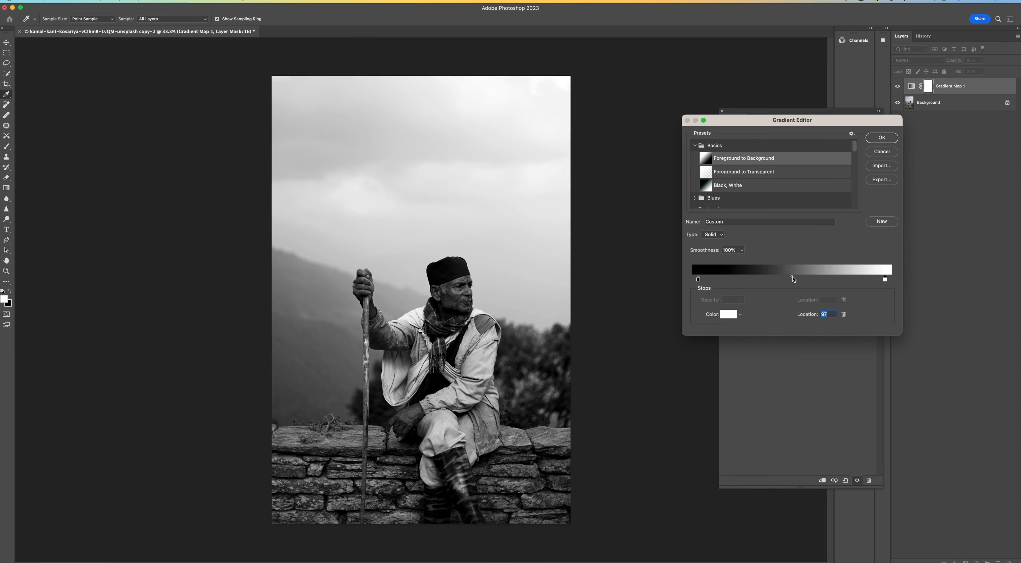
left_click_drag(882, 280, 790, 279)
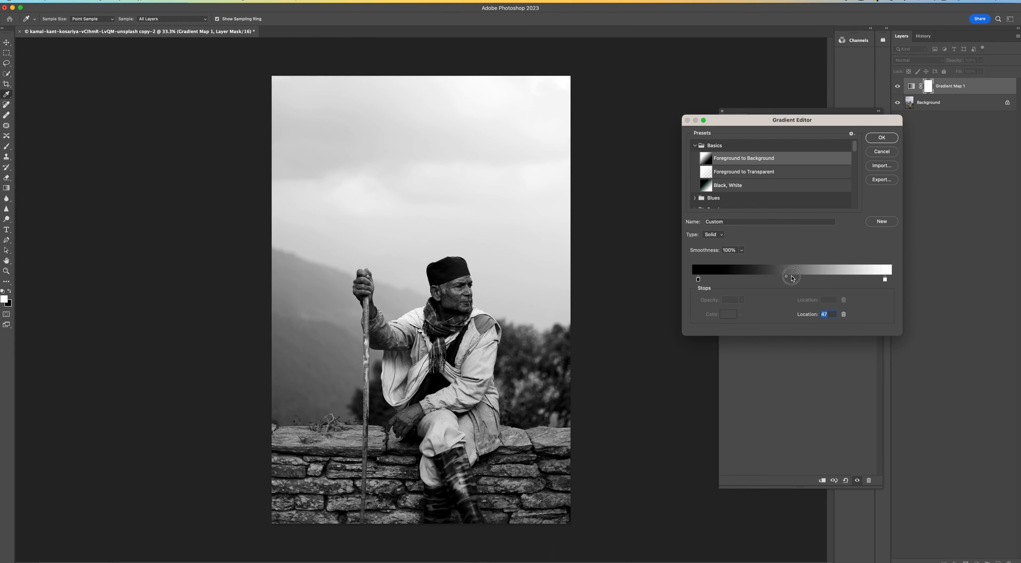
left_click_drag(791, 276, 782, 276)
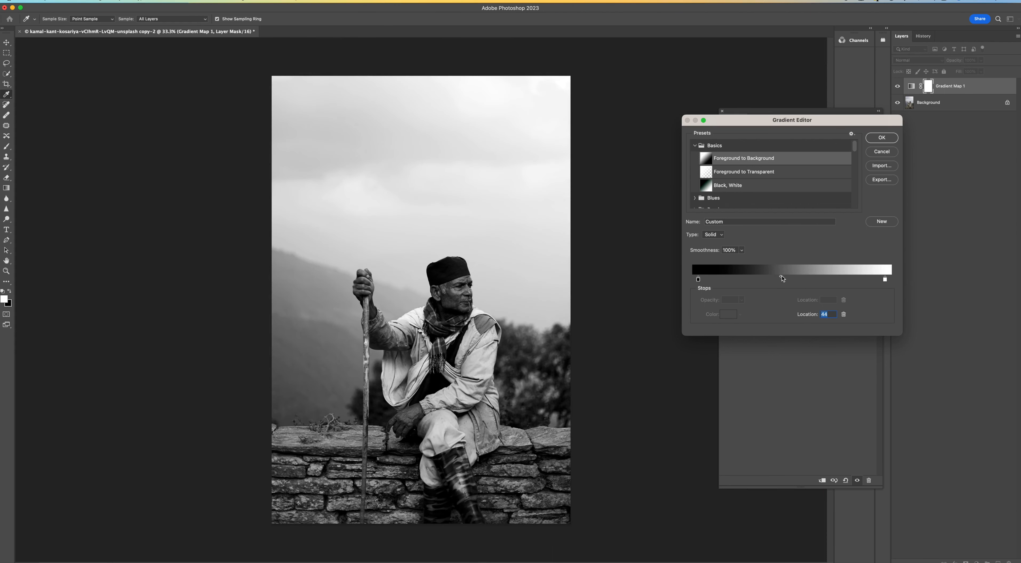
left_click_drag(781, 279, 776, 279)
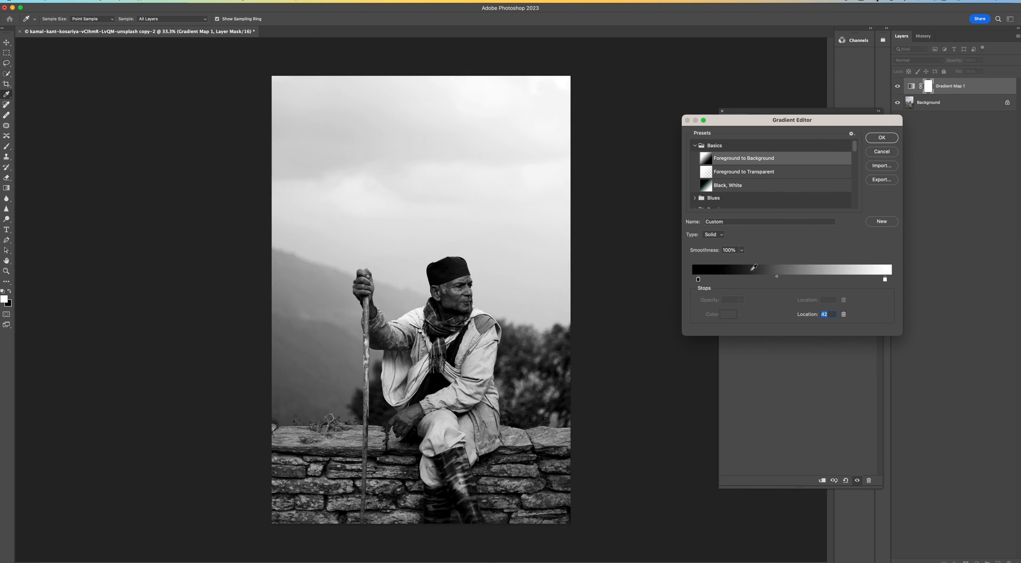
left_click(697, 280)
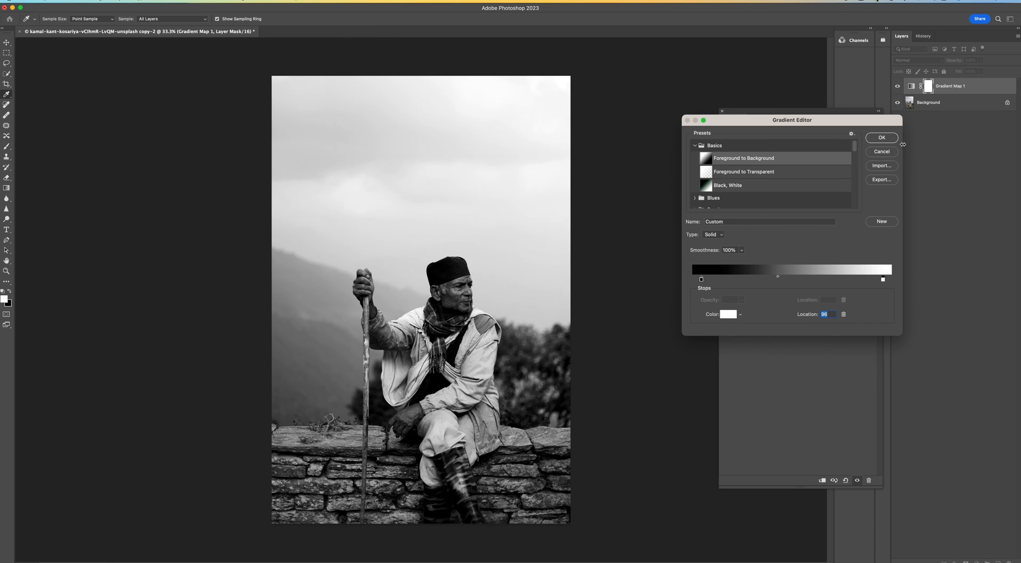
left_click(881, 137)
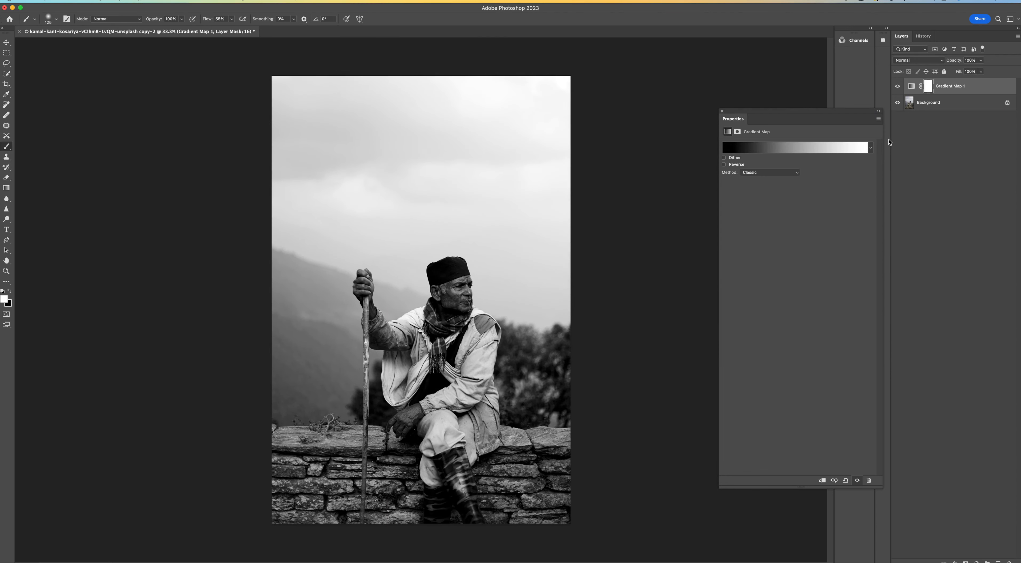
mouse_move(723, 114)
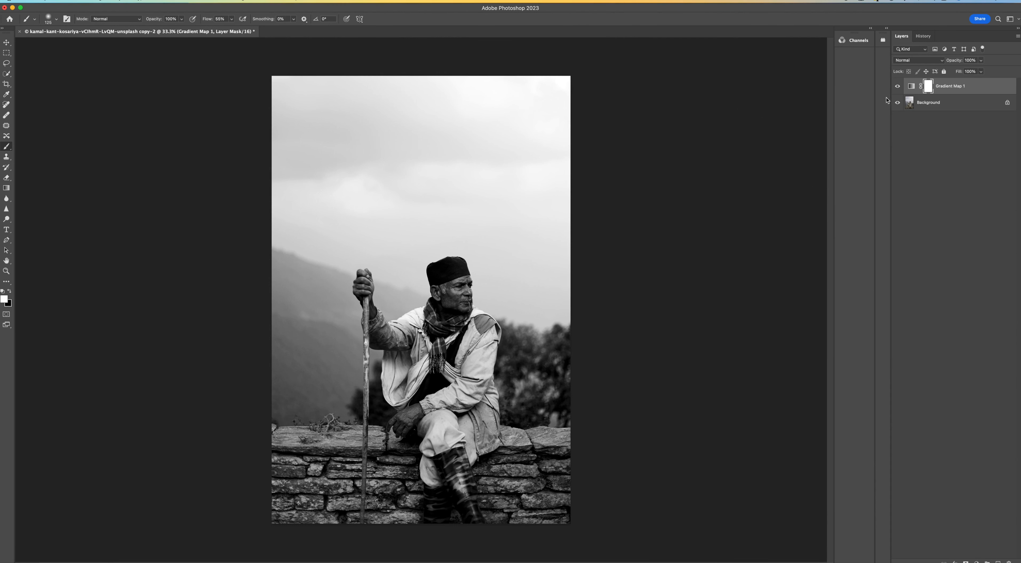
Add a Black & White adjustment on the photo layer and raise cyans to about 125.
left_click(927, 103)
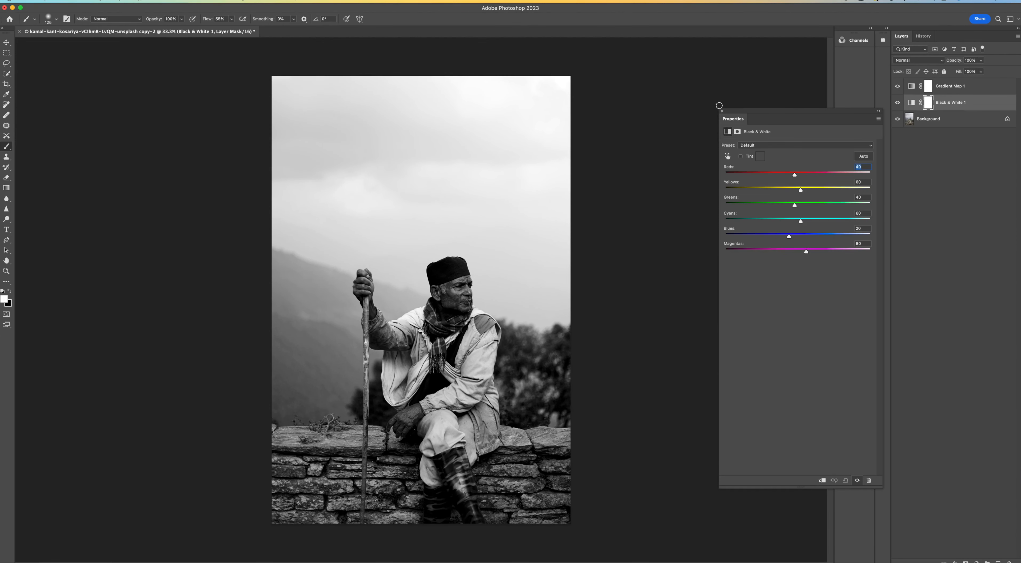
mouse_move(816, 153)
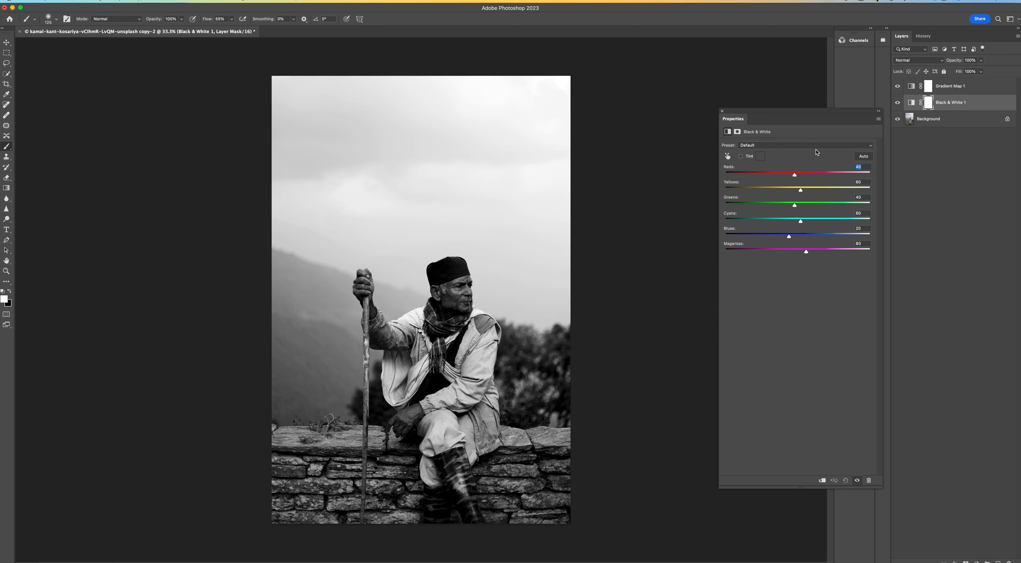
mouse_move(793, 174)
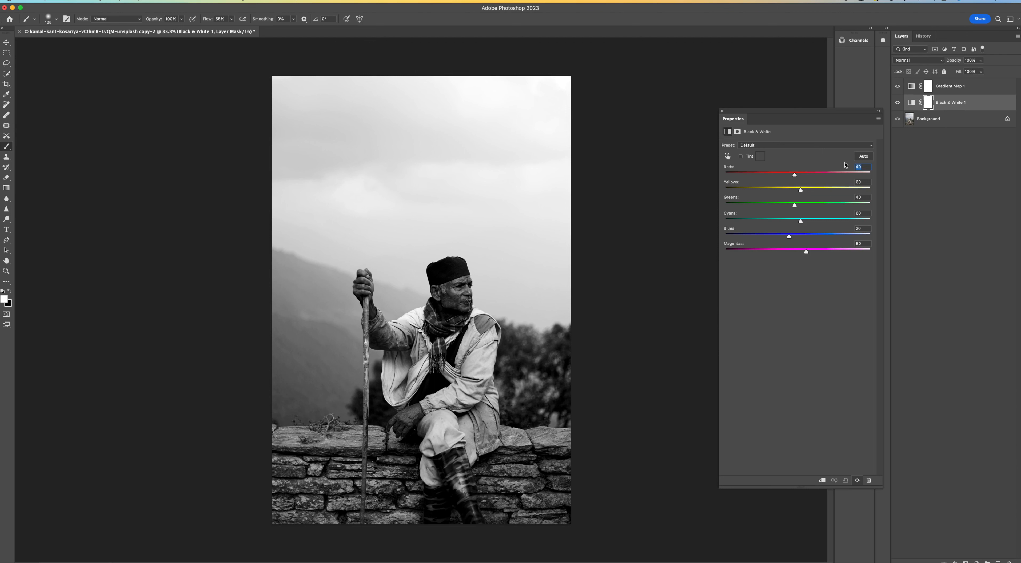
left_click(863, 156)
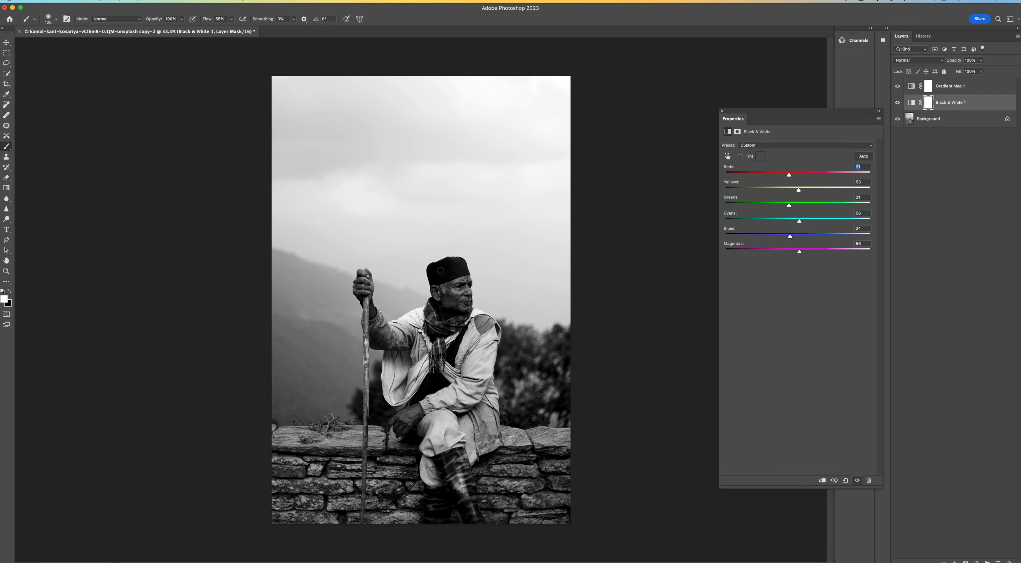
mouse_move(732, 224)
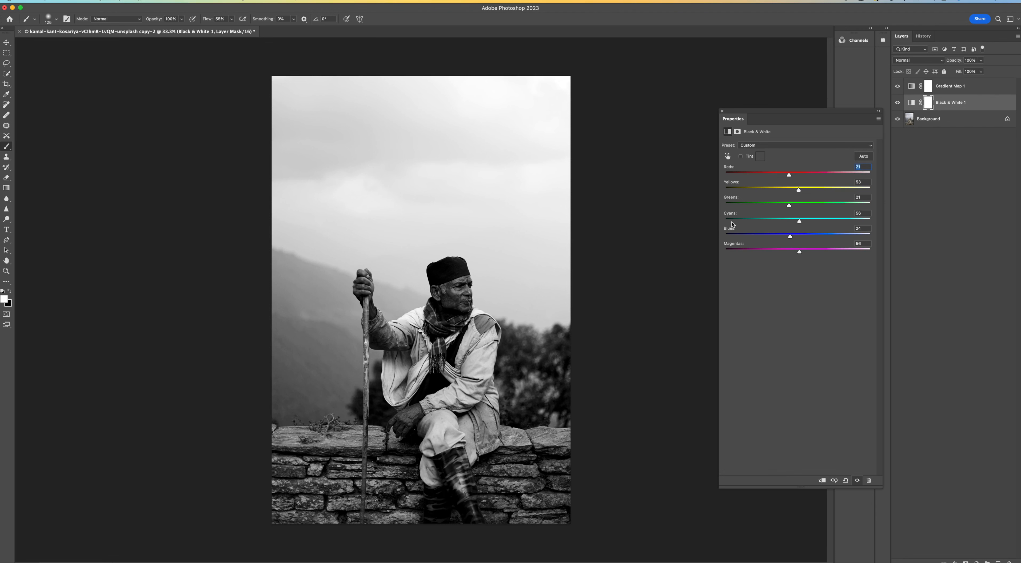
mouse_move(800, 224)
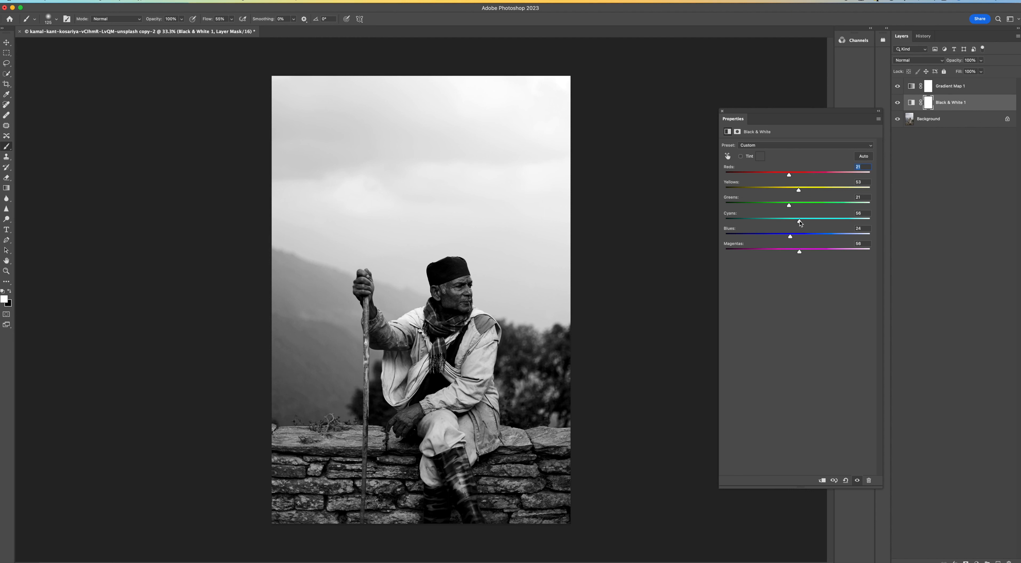
left_click_drag(798, 218, 820, 218)
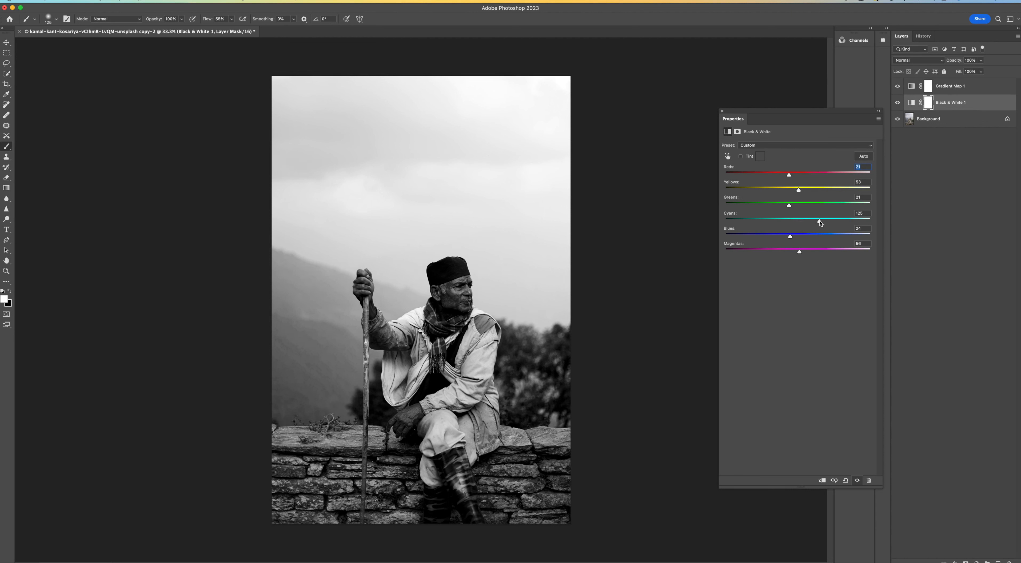
left_click_drag(789, 204, 823, 204)
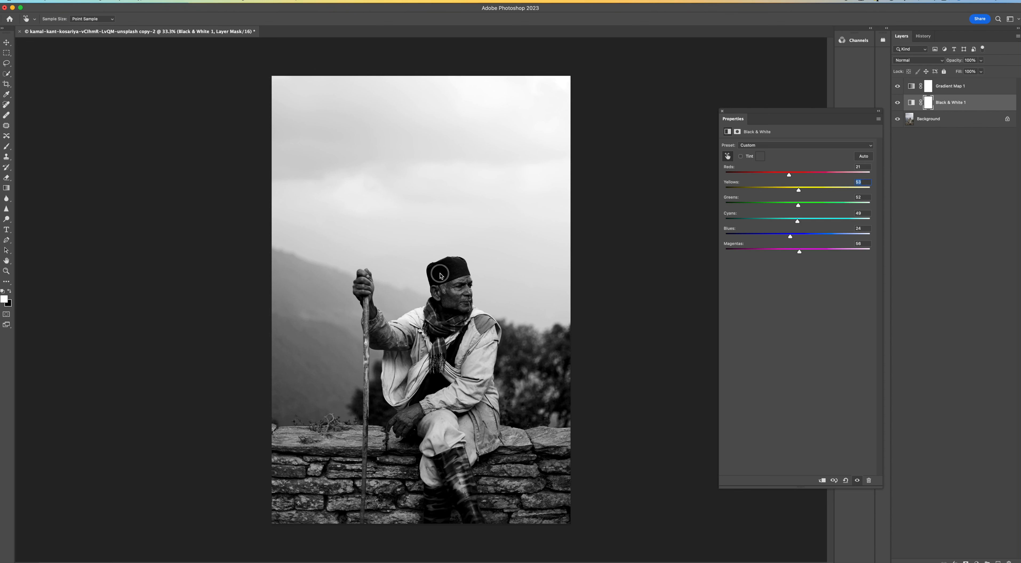
Set yellows to 122 and reds to 78 to brighten the man's face.
left_click_drag(798, 189, 806, 190)
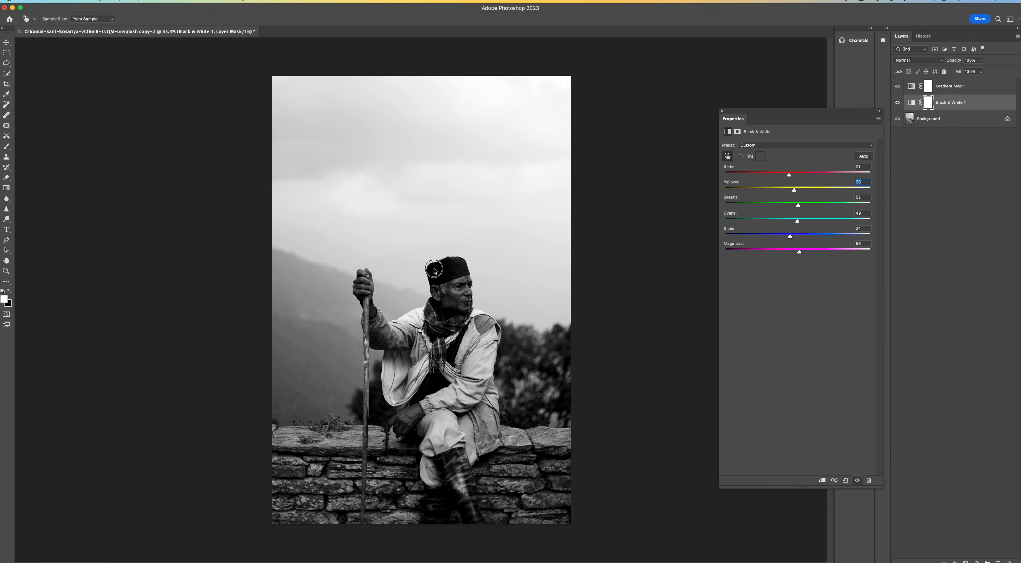
left_click_drag(794, 189, 824, 190)
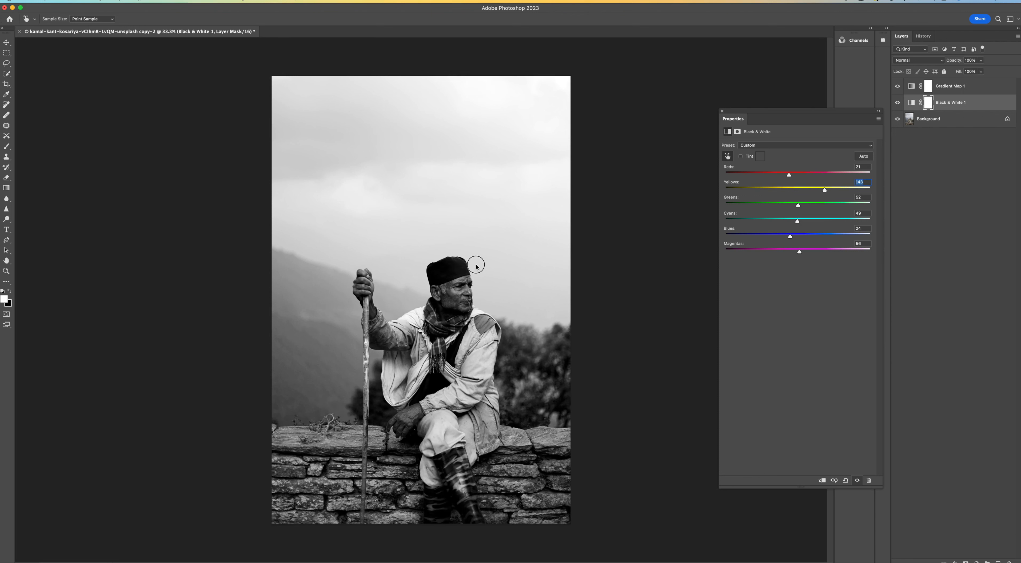
left_click_drag(823, 189, 819, 189)
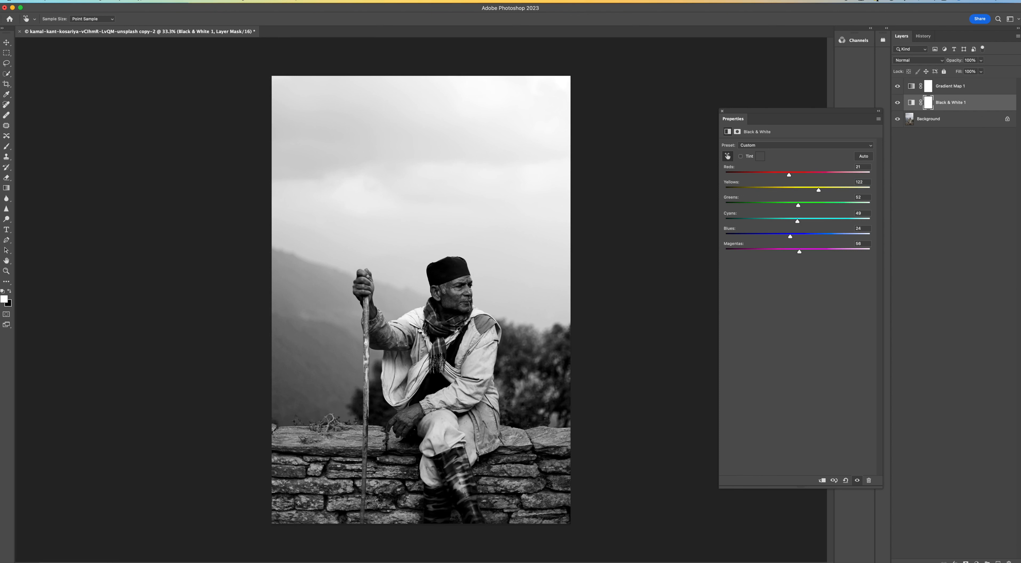
mouse_move(413, 409)
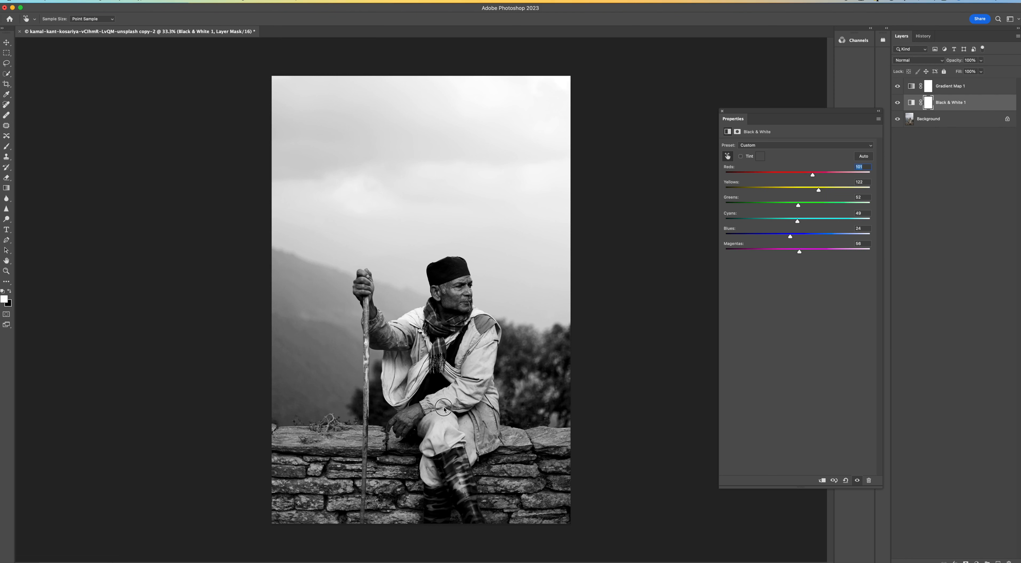
left_click_drag(812, 174, 804, 174)
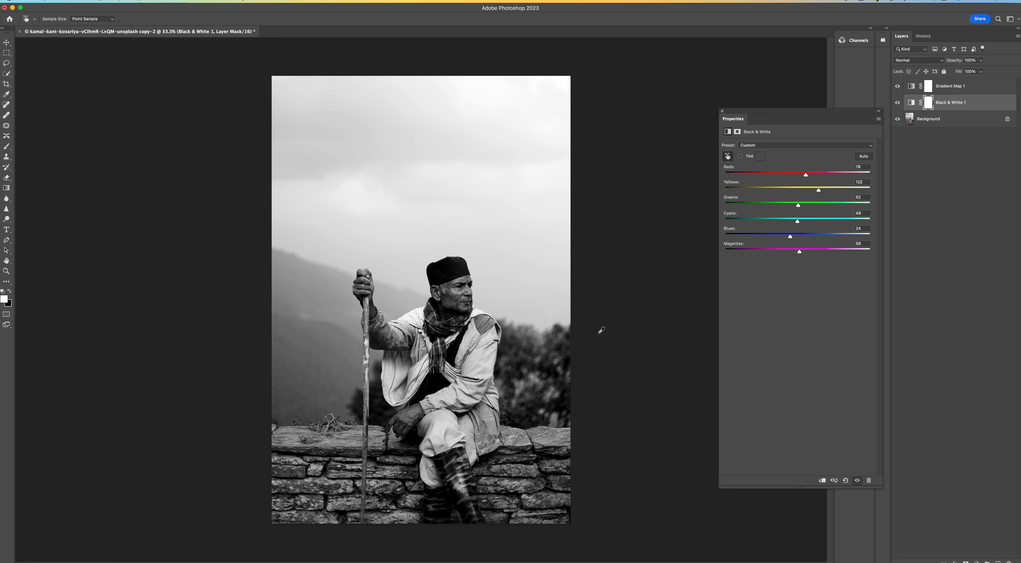
mouse_move(866, 163)
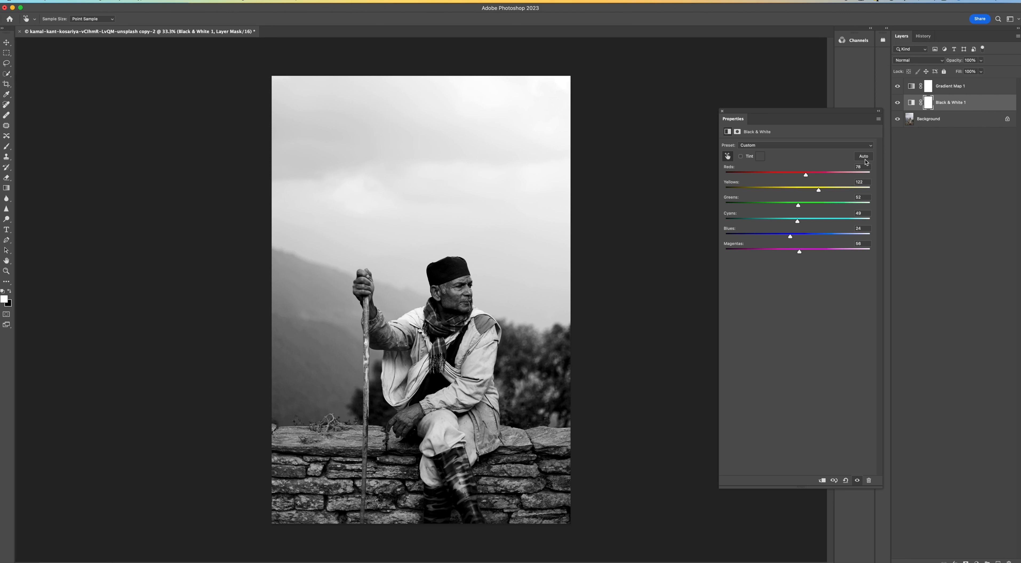
mouse_move(727, 112)
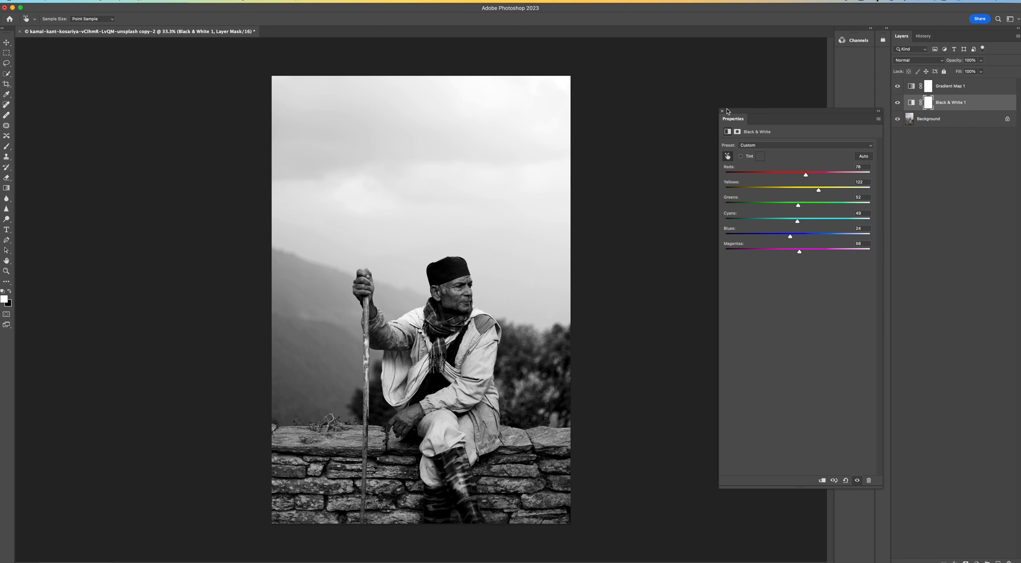
Save the layered black-and-white edit as a TIFF via File > Save.
left_click(721, 112)
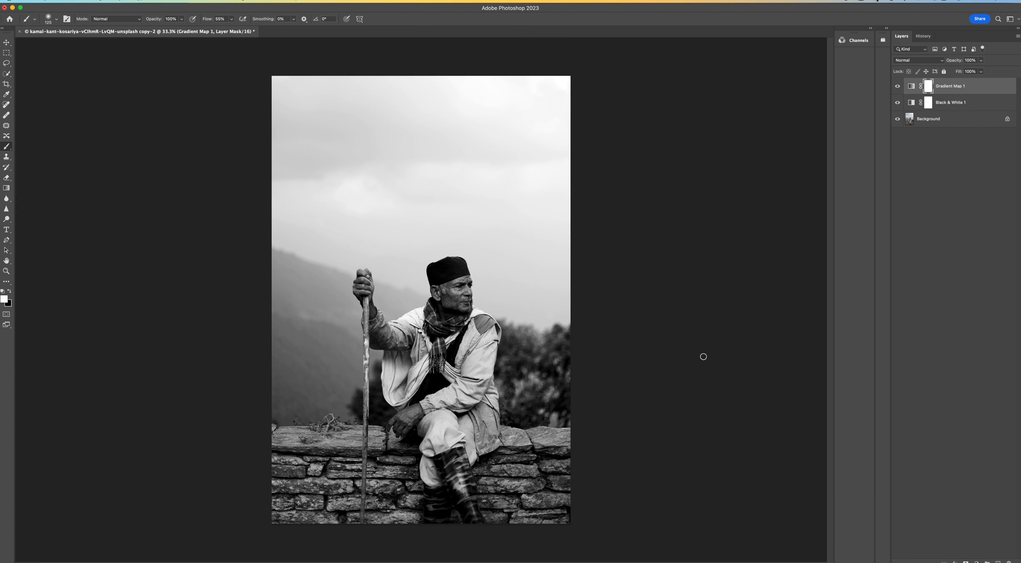
mouse_move(177, 44)
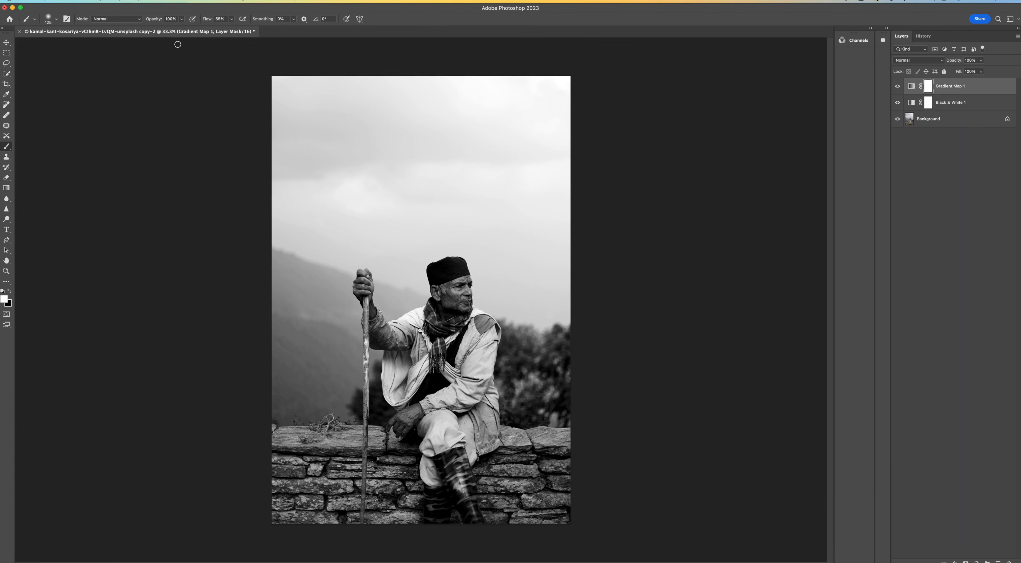
left_click(33, 8)
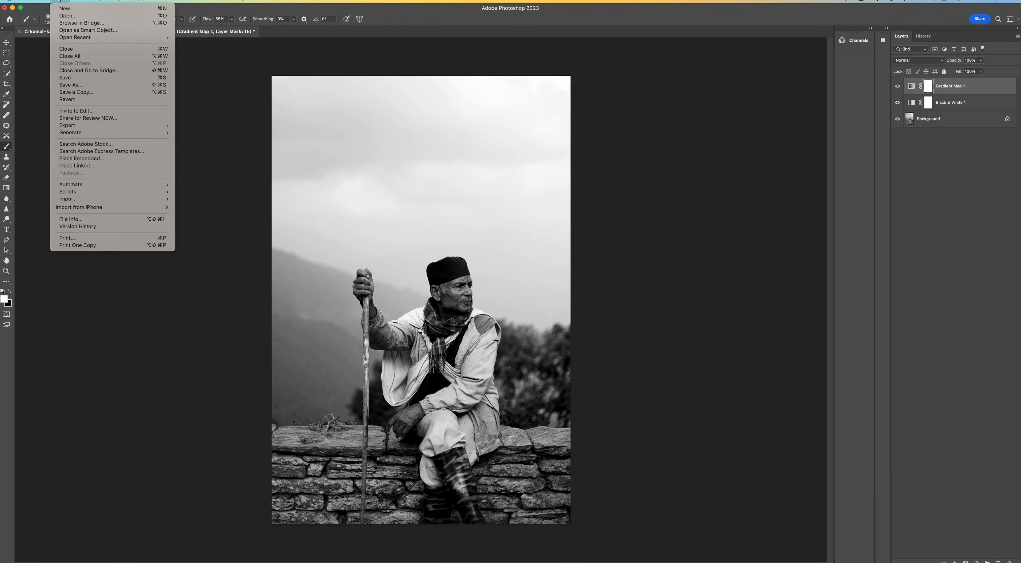
mouse_move(65, 78)
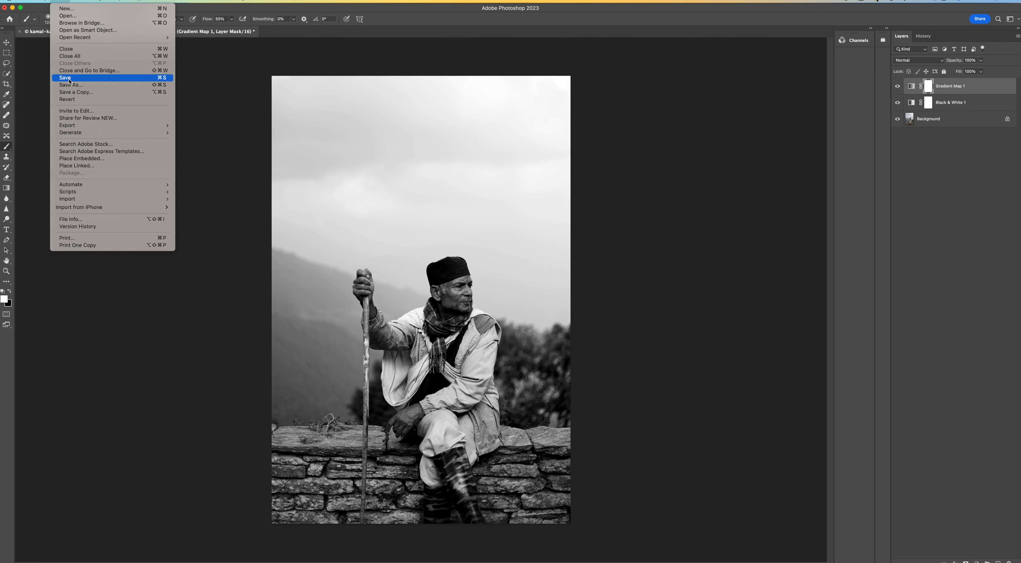
left_click(64, 77)
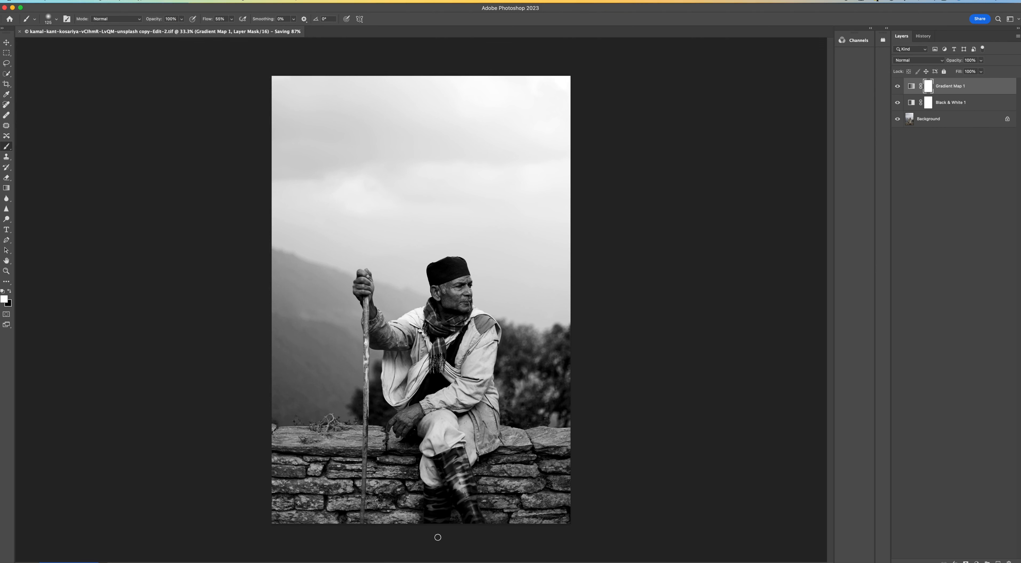
mouse_move(427, 551)
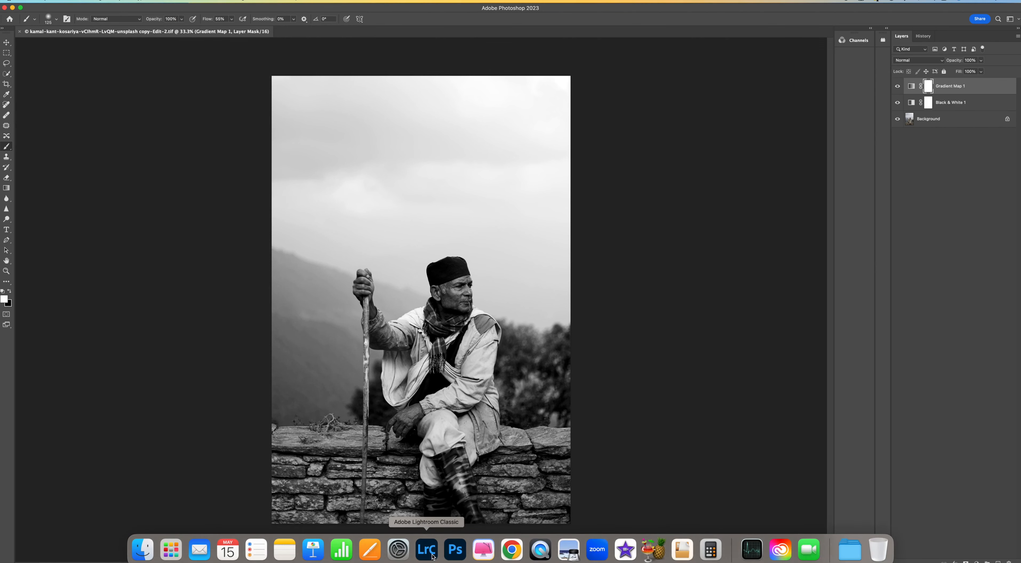
Back in Lightroom Classic, raise the TIFF's contrast to about +31.
left_click(426, 549)
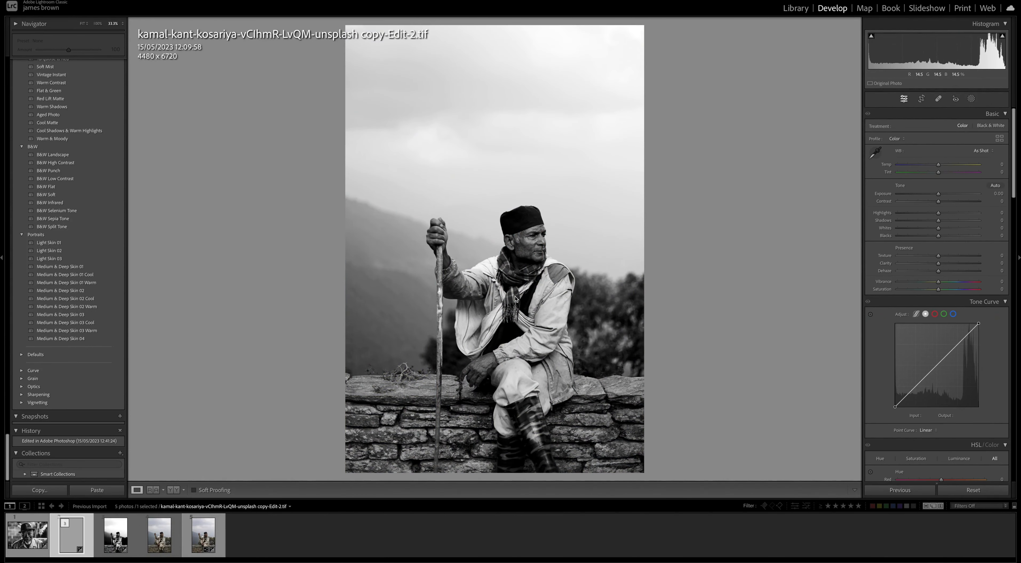
mouse_move(684, 313)
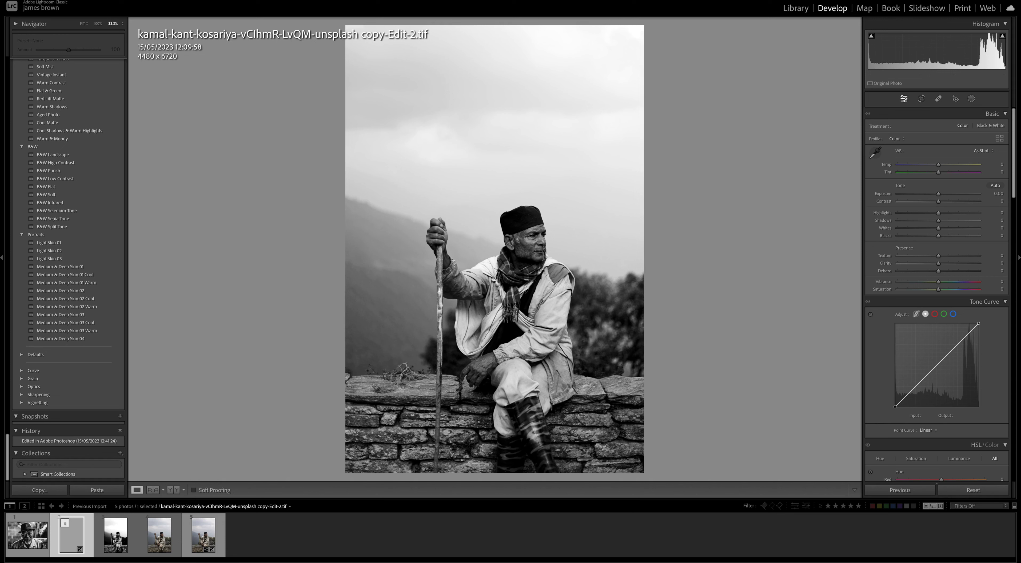
mouse_move(868, 203)
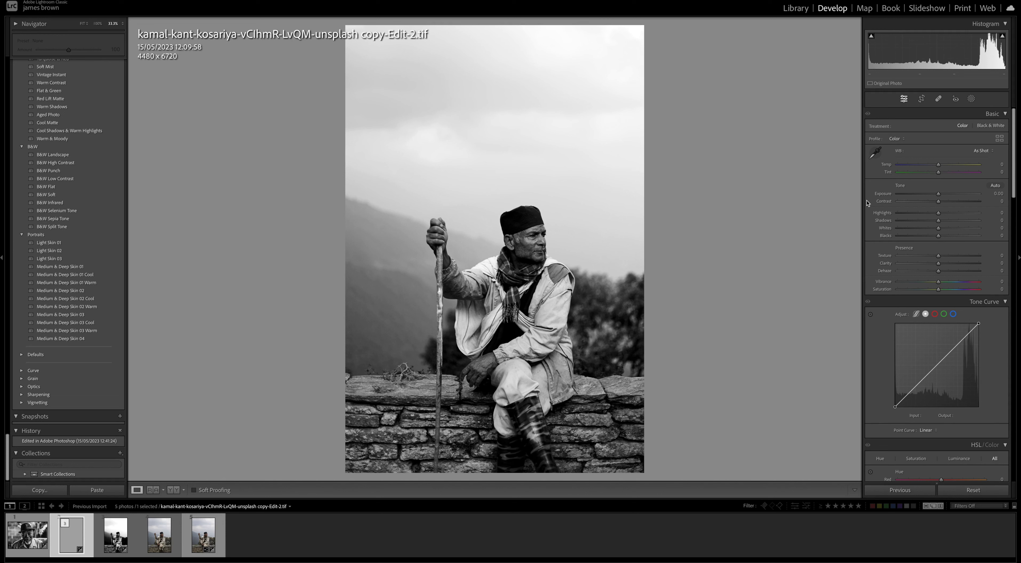
mouse_move(953, 206)
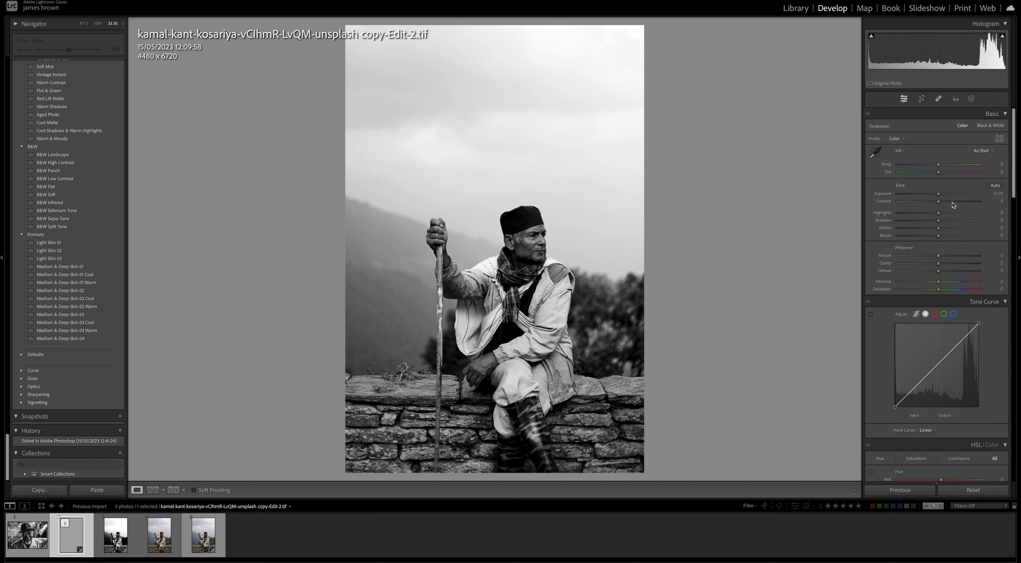
left_click_drag(940, 201, 964, 201)
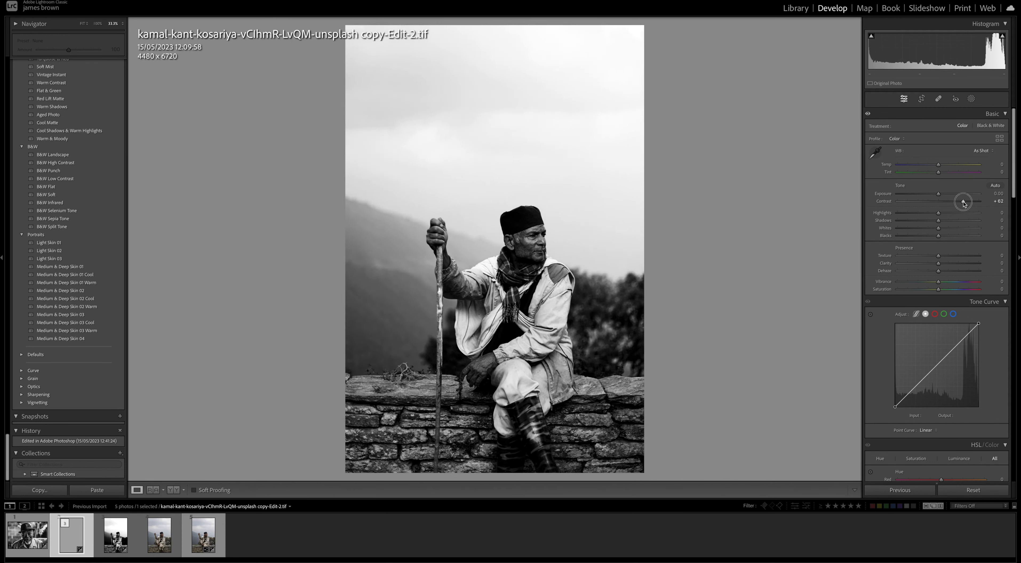
left_click_drag(964, 202, 953, 201)
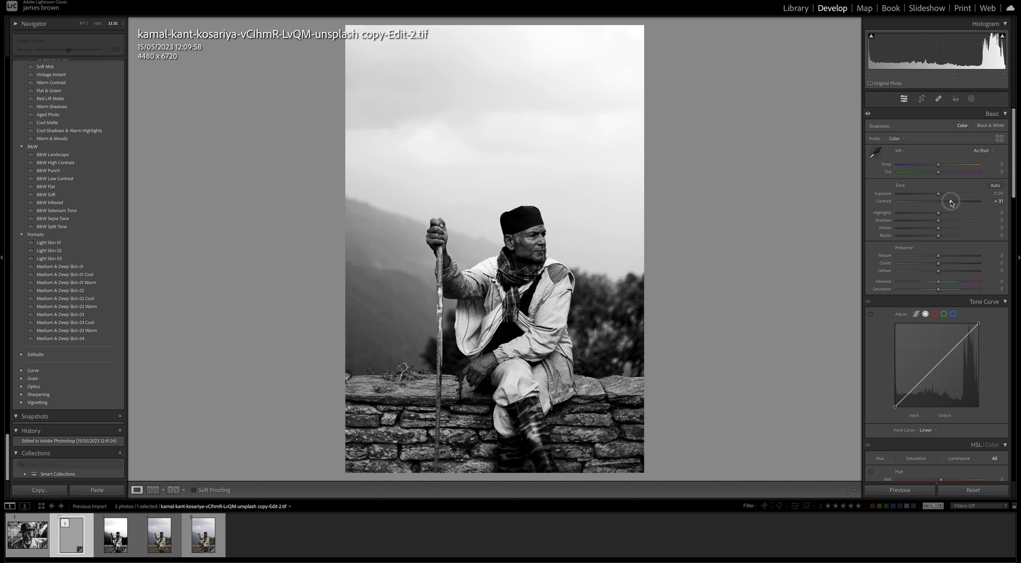
left_click_drag(950, 201, 957, 201)
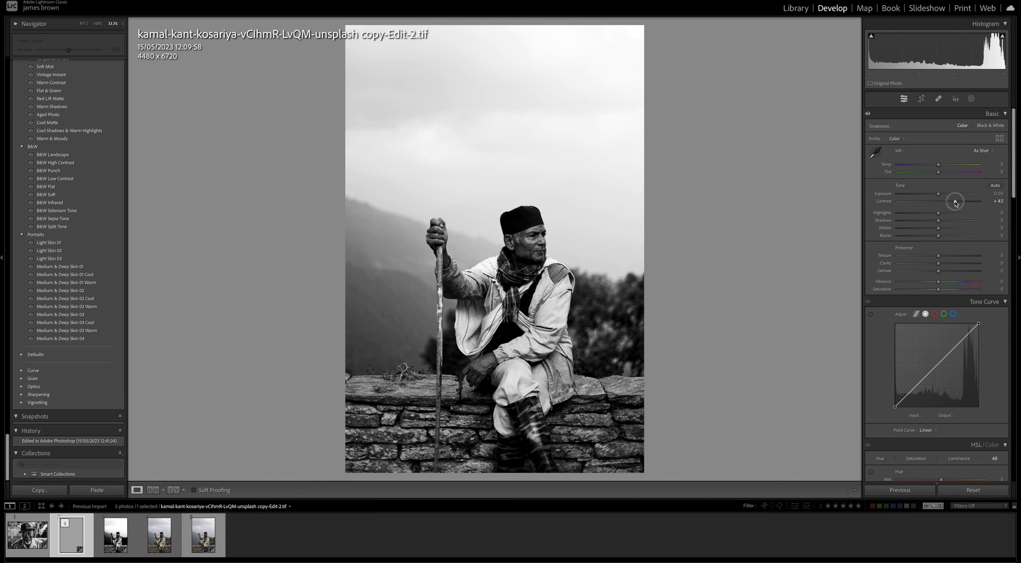
left_click_drag(954, 201, 950, 200)
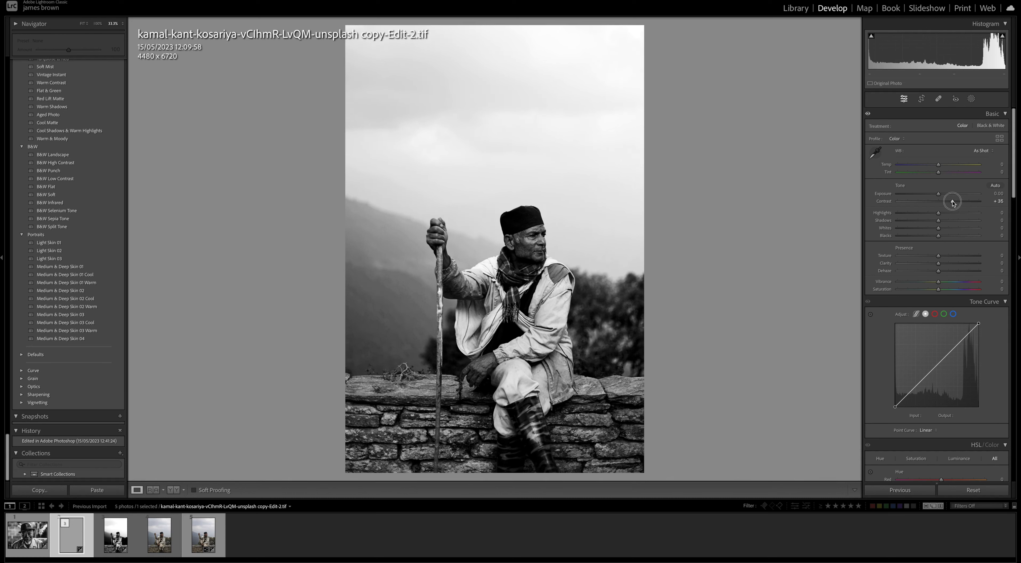
left_click_drag(952, 200, 949, 201)
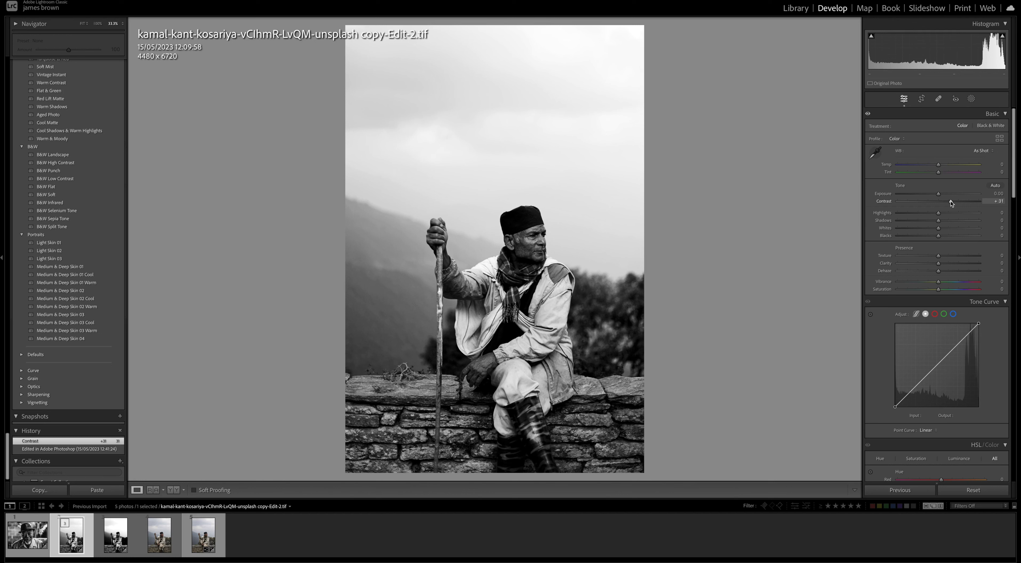
mouse_move(940, 208)
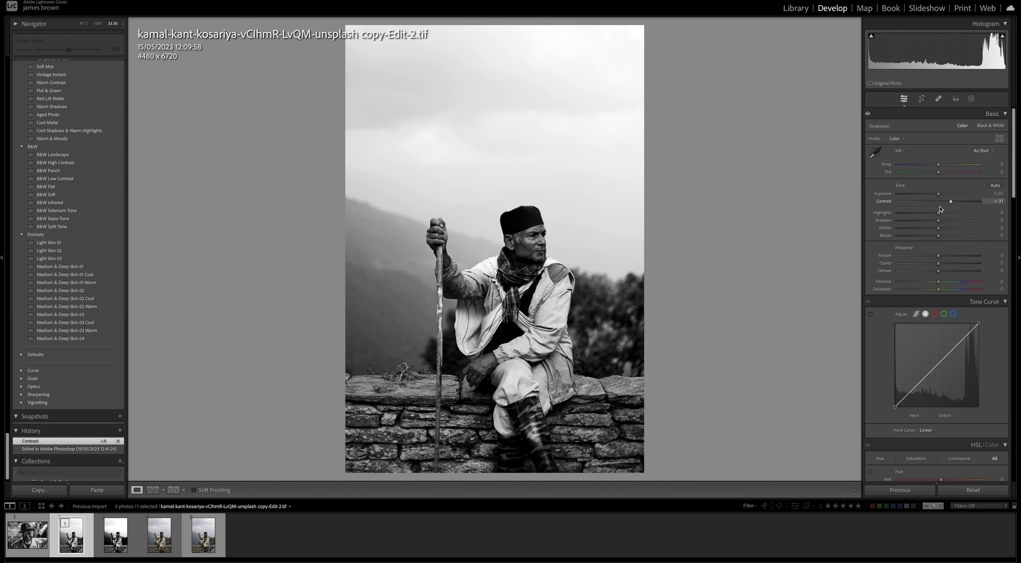
Lower the highlights to -47 and lift the shadows to +74.
left_click_drag(938, 213, 921, 213)
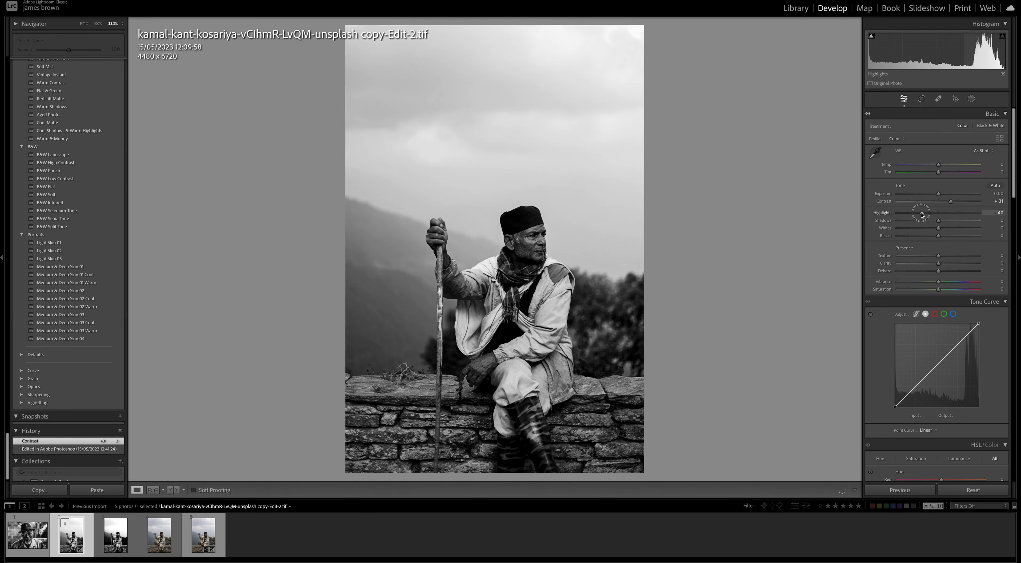
left_click_drag(922, 212, 920, 212)
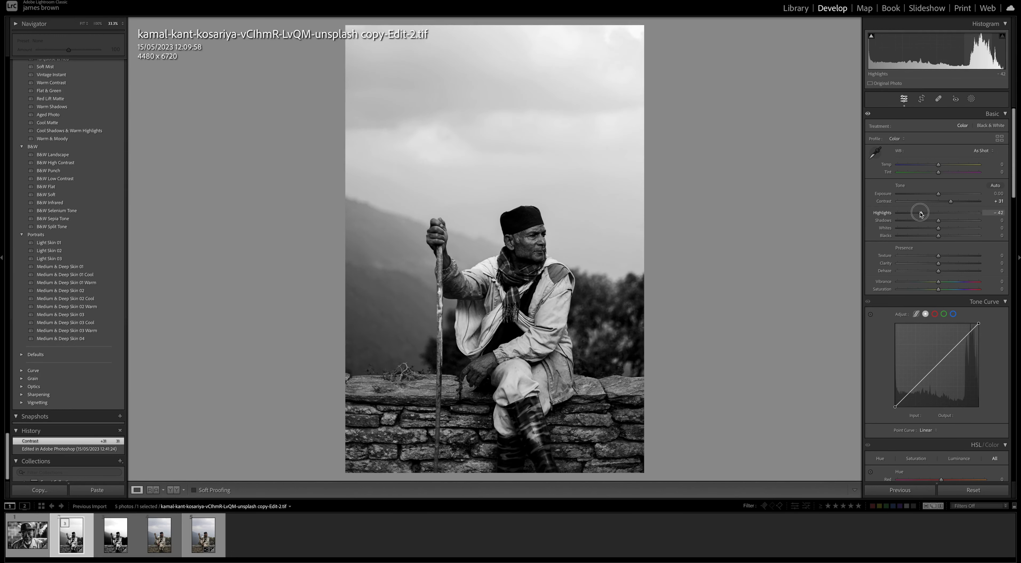
left_click_drag(921, 213, 917, 213)
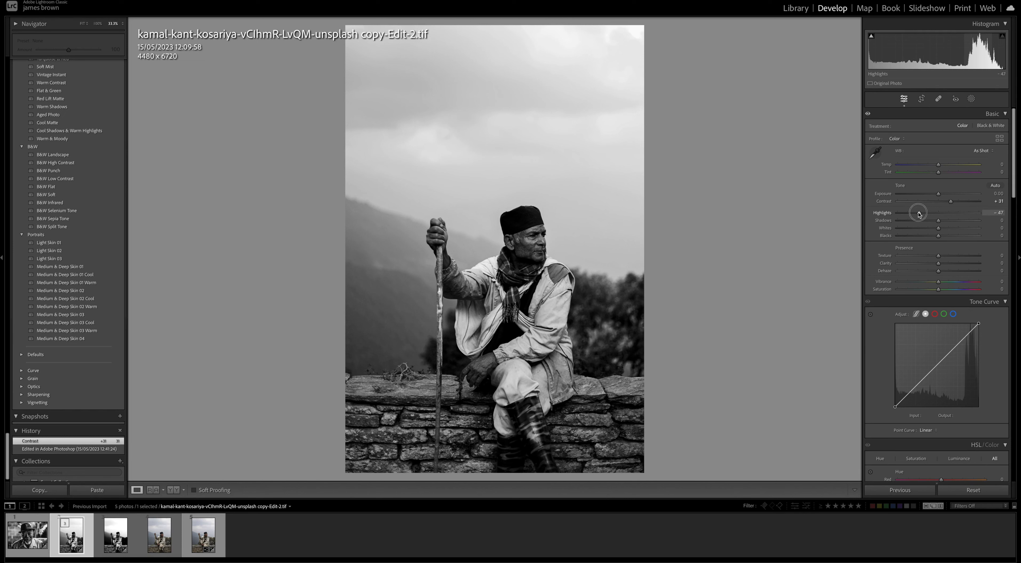
left_click_drag(939, 220, 940, 221)
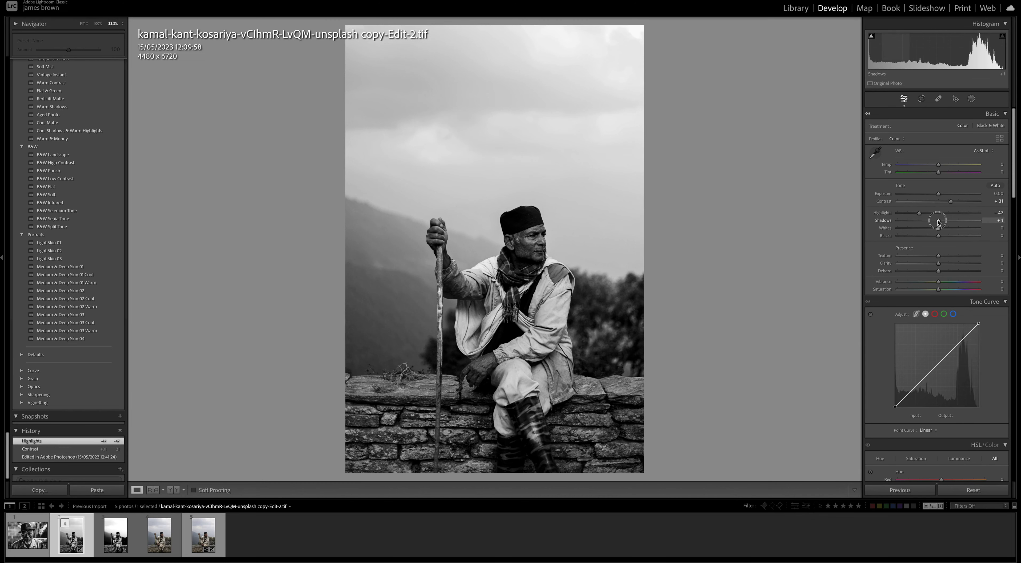
left_click_drag(939, 220, 968, 220)
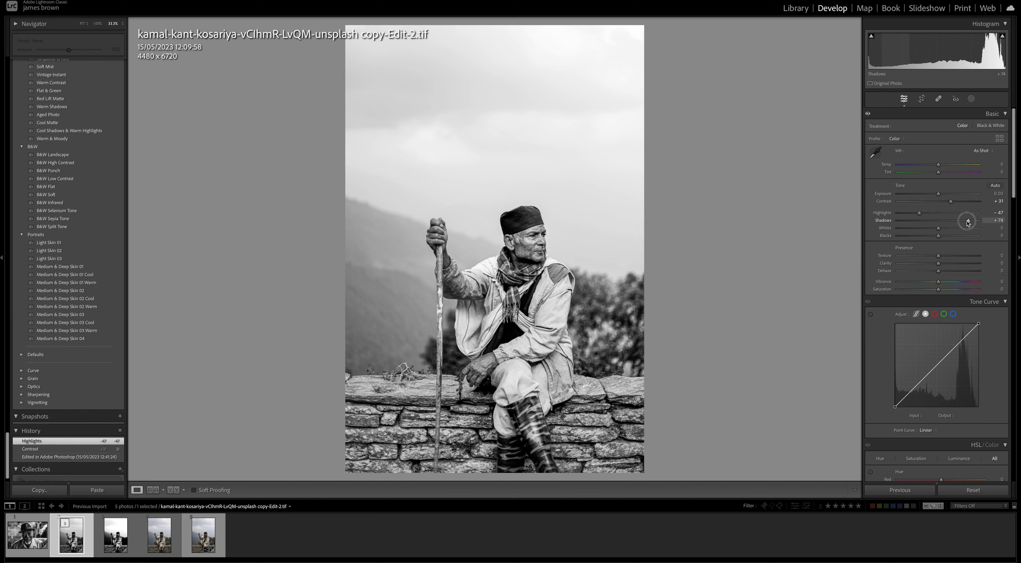
left_click_drag(964, 221, 966, 220)
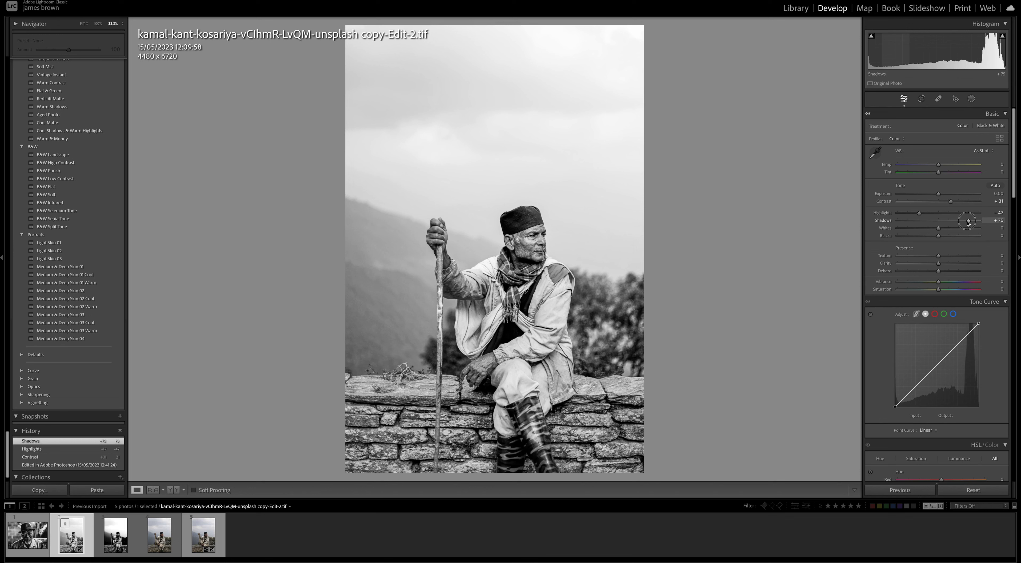
left_click_drag(969, 220, 967, 220)
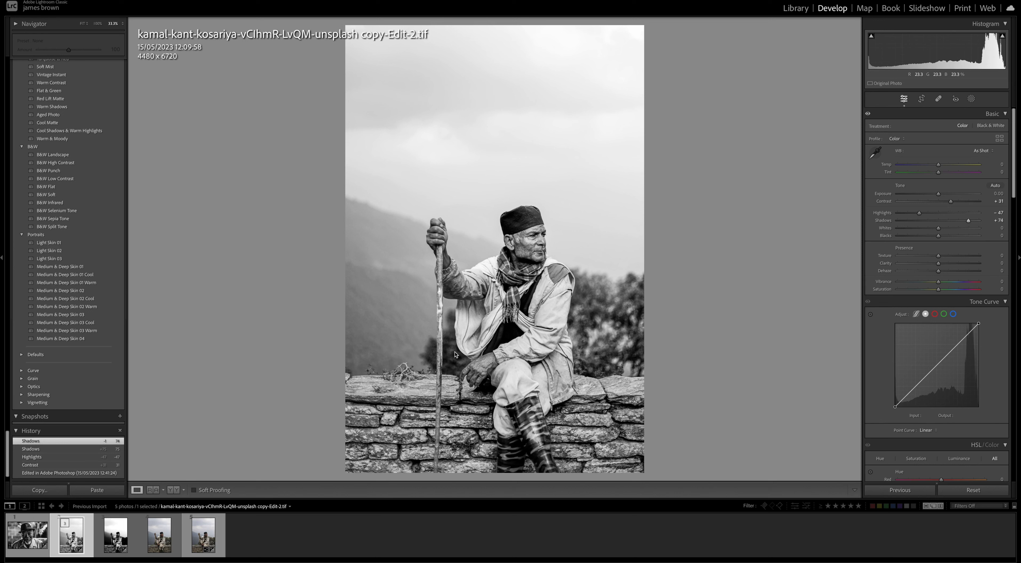
mouse_move(941, 236)
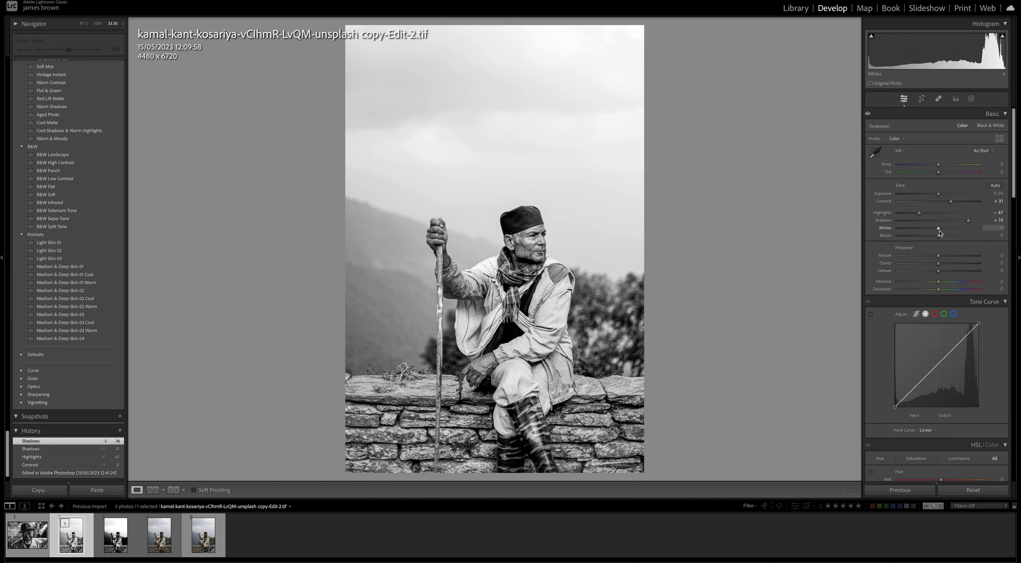
Pull the whites down to -27 and raise the blacks to +31.
left_click_drag(939, 228, 927, 228)
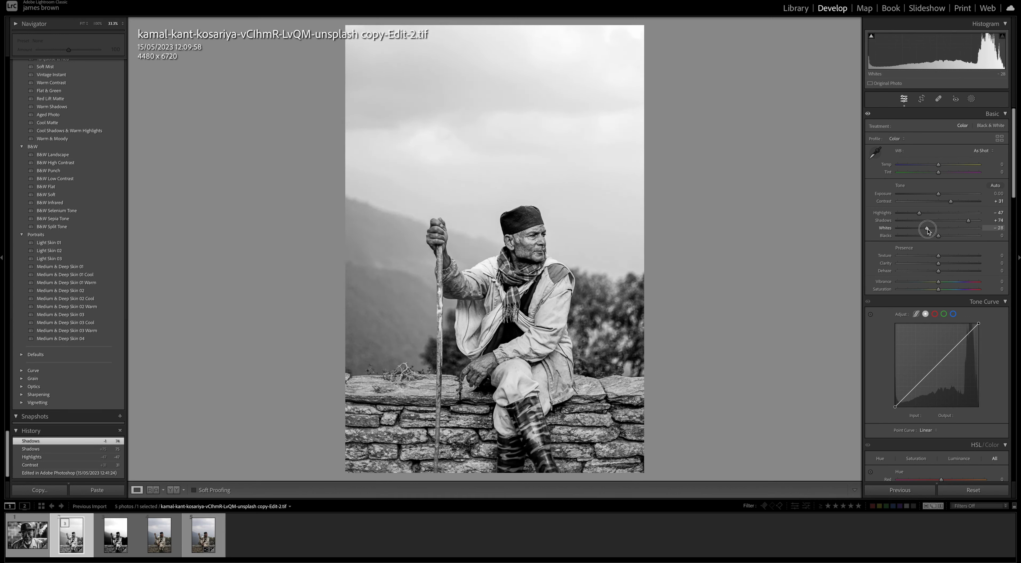
left_click_drag(938, 235, 952, 235)
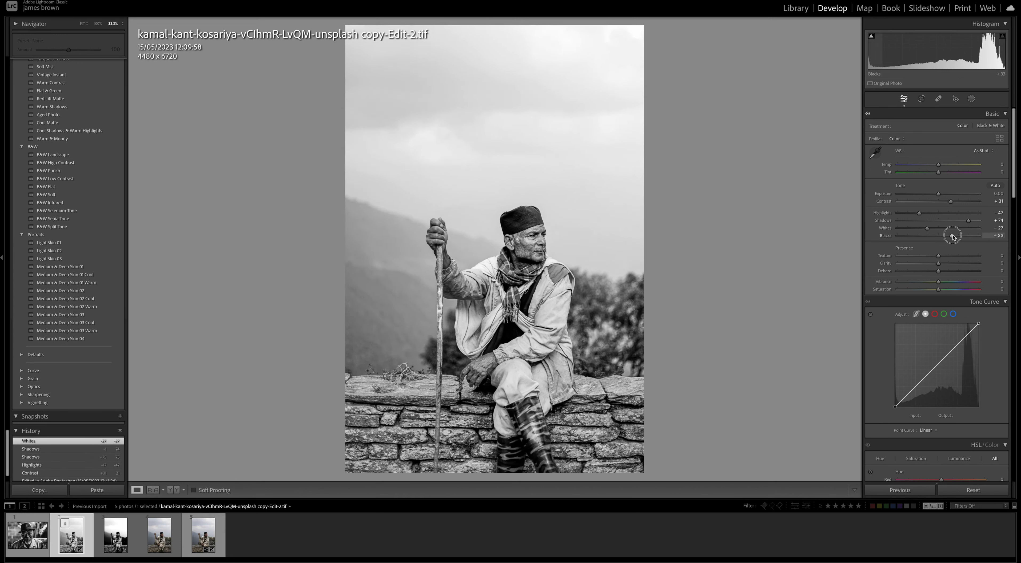
left_click_drag(950, 236, 951, 236)
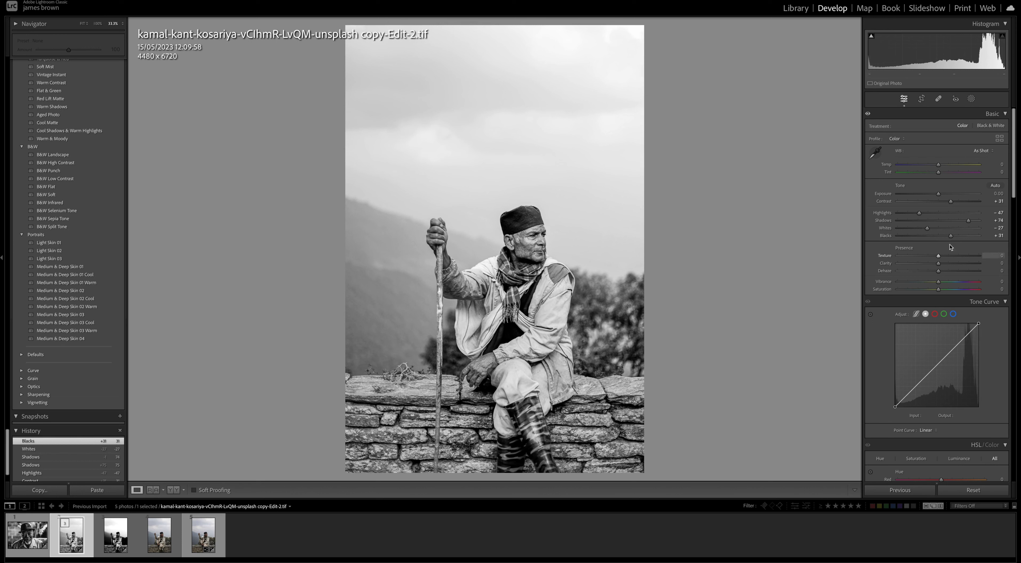
mouse_move(936, 259)
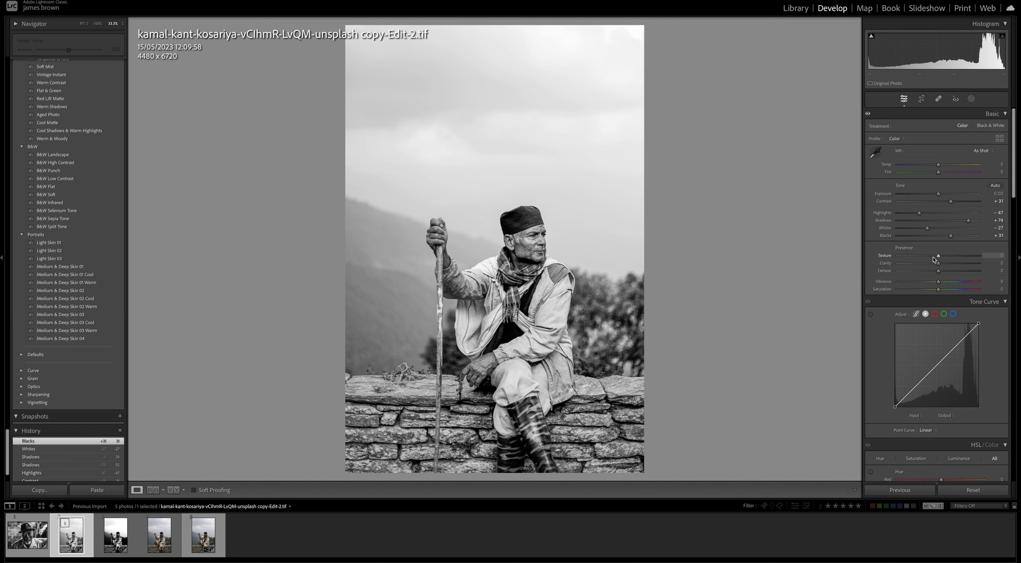
mouse_move(936, 260)
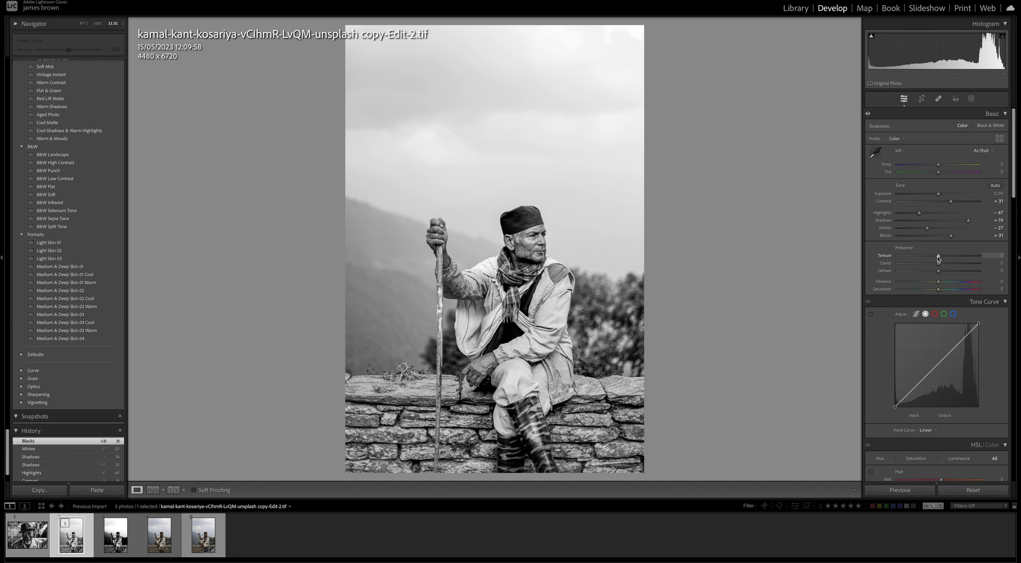
Set Texture to +77 and Clarity to +79 for a grittier portrait.
left_click_drag(938, 256, 960, 256)
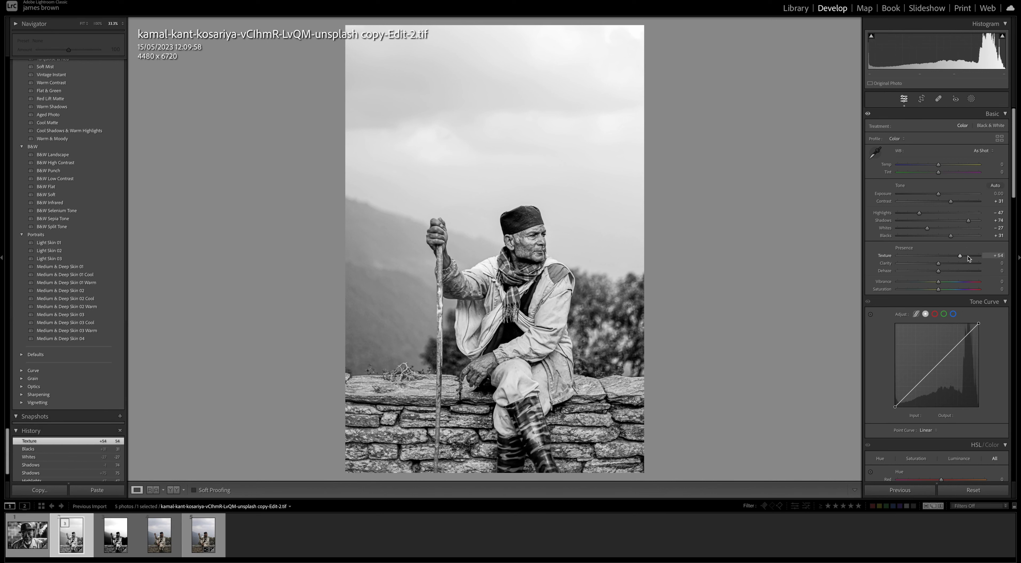
left_click_drag(958, 256, 967, 256)
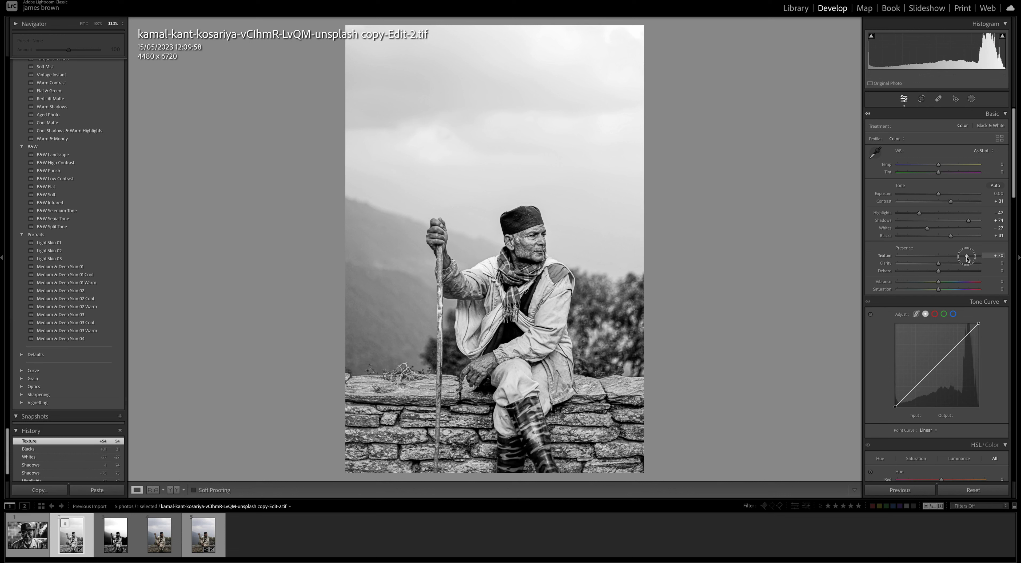
left_click_drag(938, 263, 967, 263)
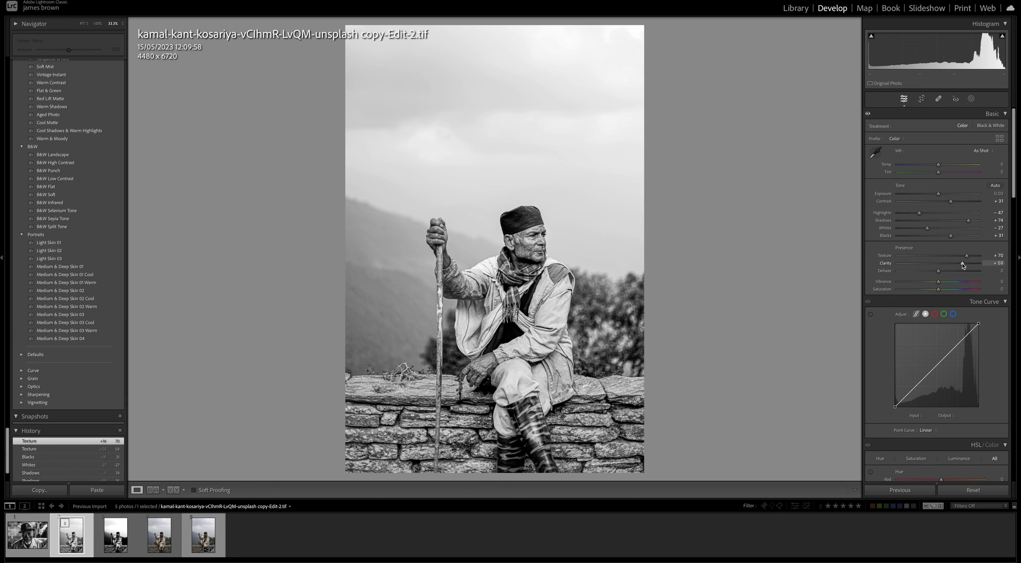
left_click_drag(954, 263, 965, 263)
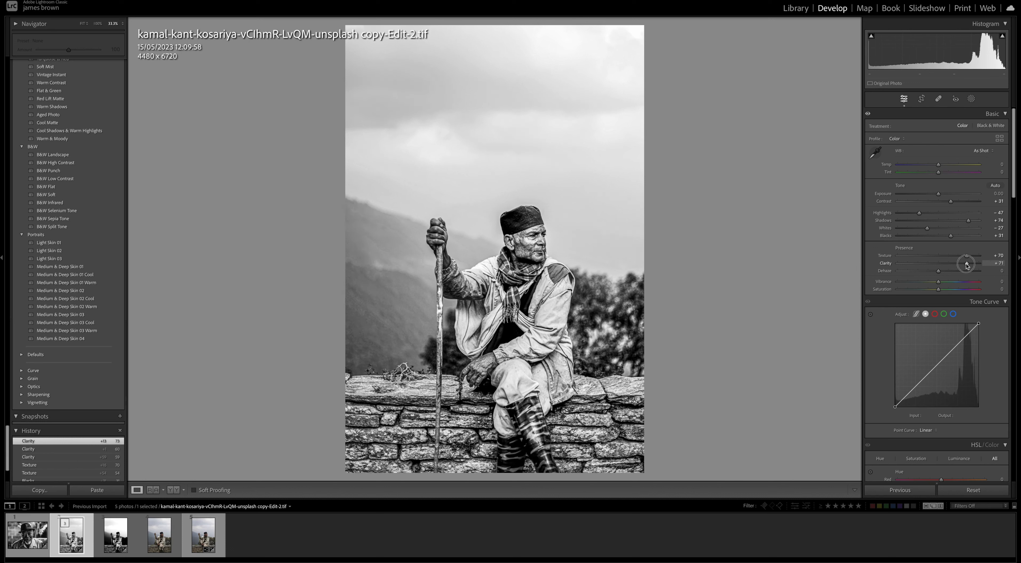
left_click_drag(967, 264, 966, 264)
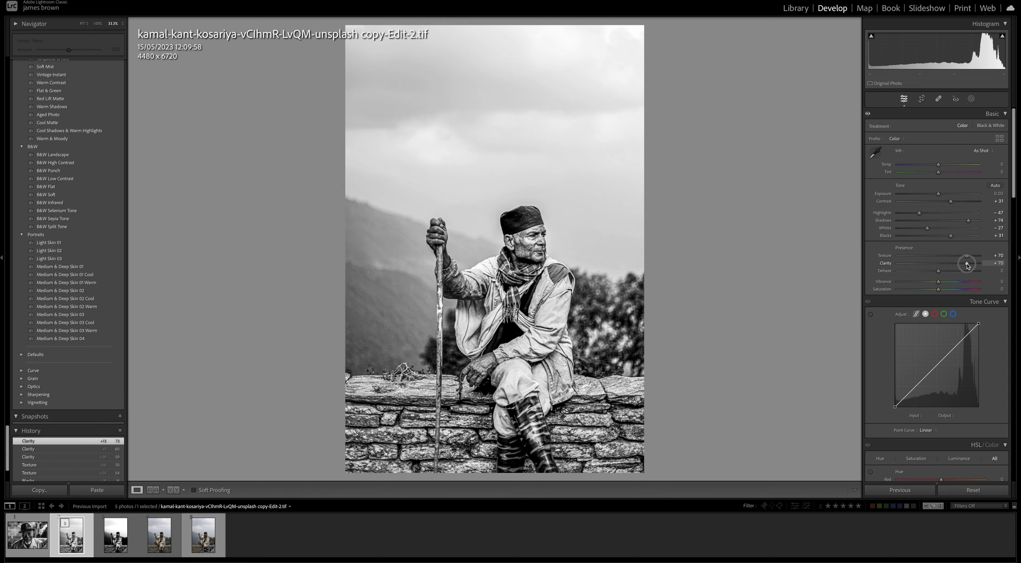
left_click_drag(966, 263, 973, 264)
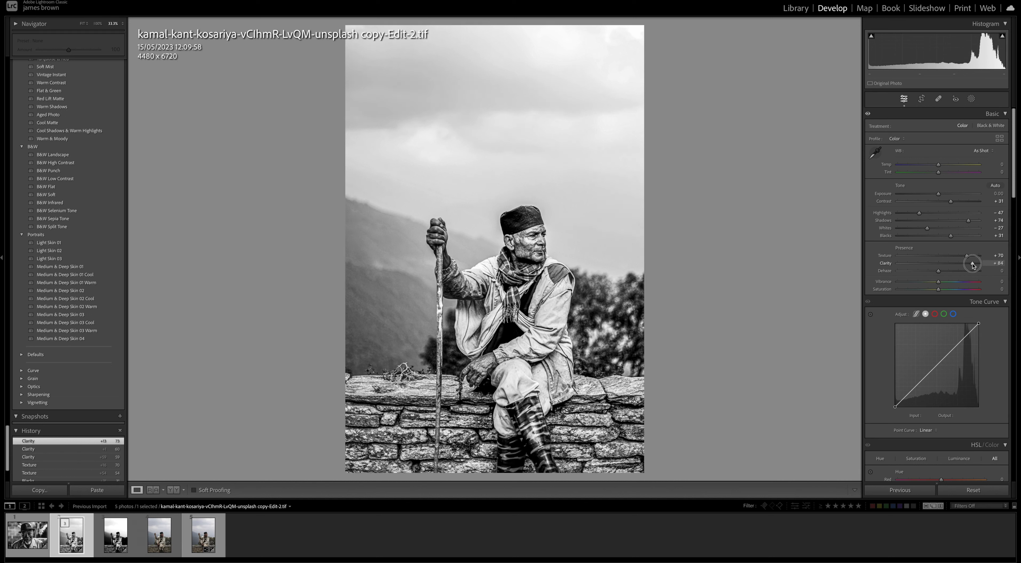
left_click_drag(966, 264, 962, 263)
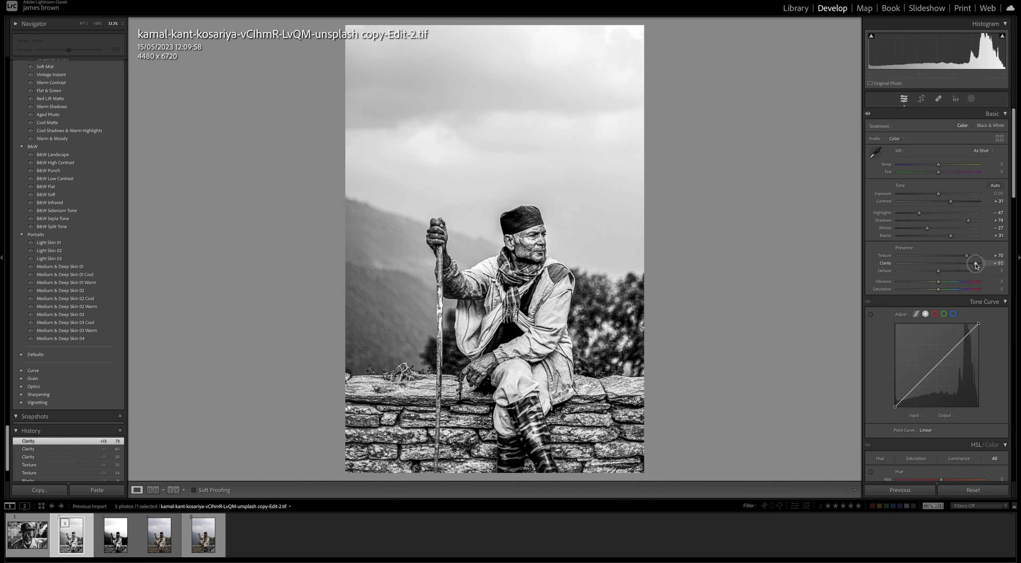
left_click_drag(964, 255, 973, 256)
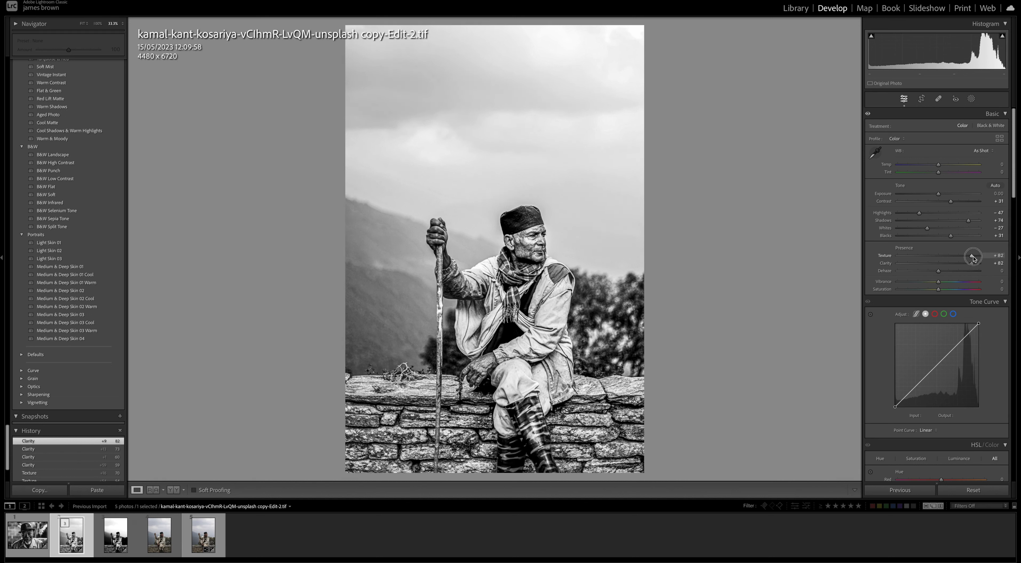
left_click_drag(976, 256, 971, 255)
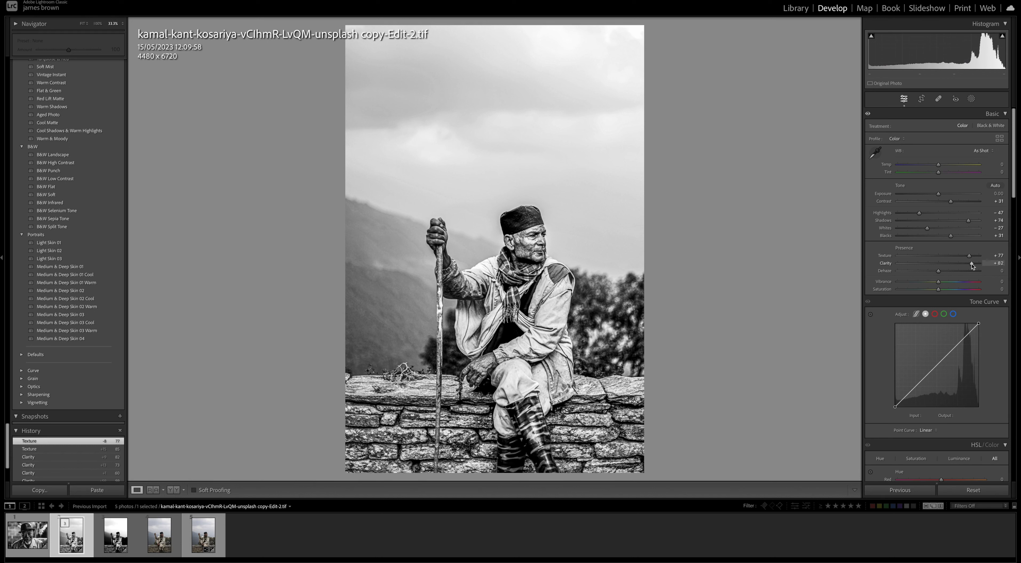
left_click_drag(972, 263, 970, 263)
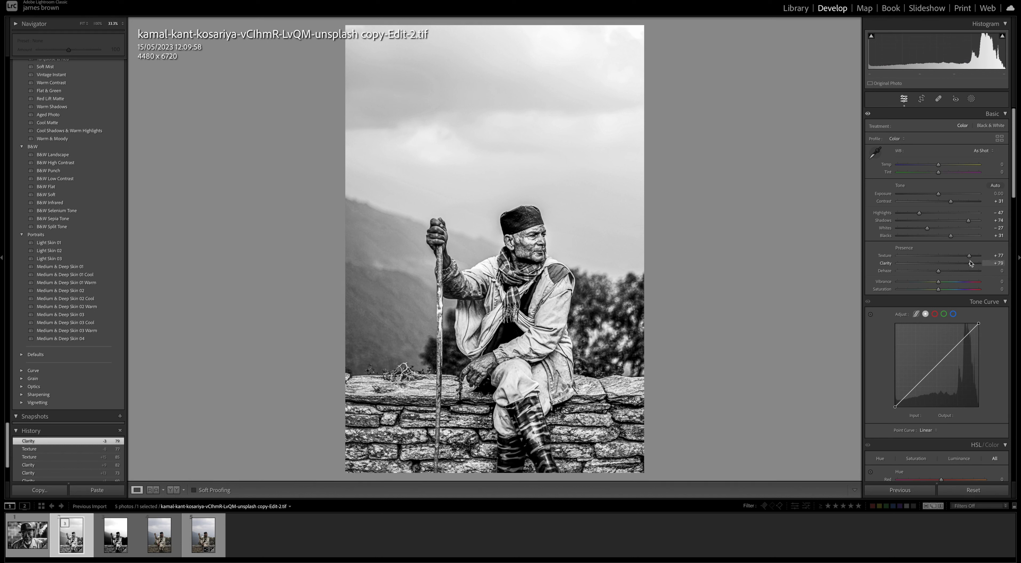
Try Dehaze at around +36 to darken the sky and clouds.
left_click_drag(939, 271, 945, 271)
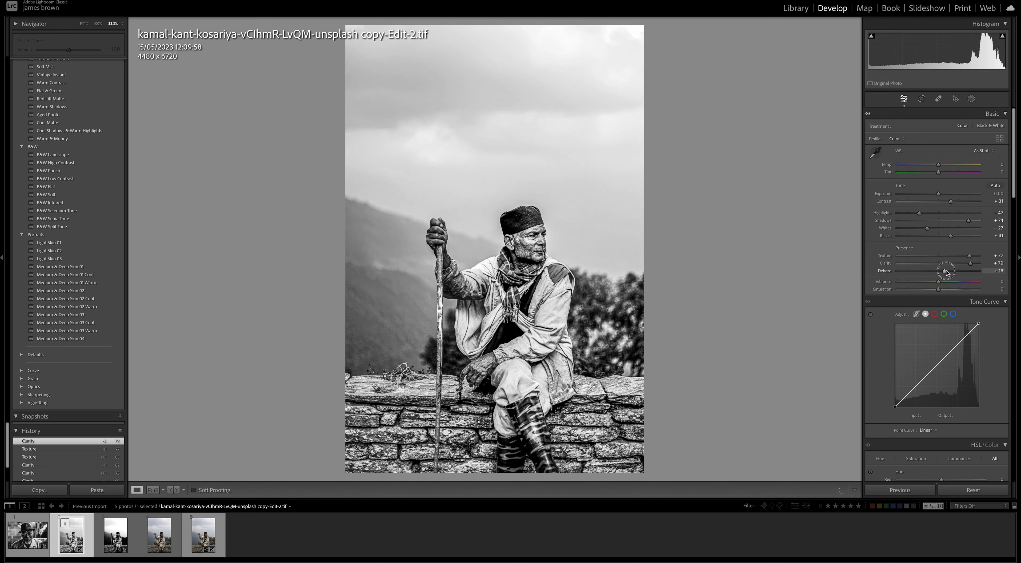
left_click_drag(946, 271, 951, 271)
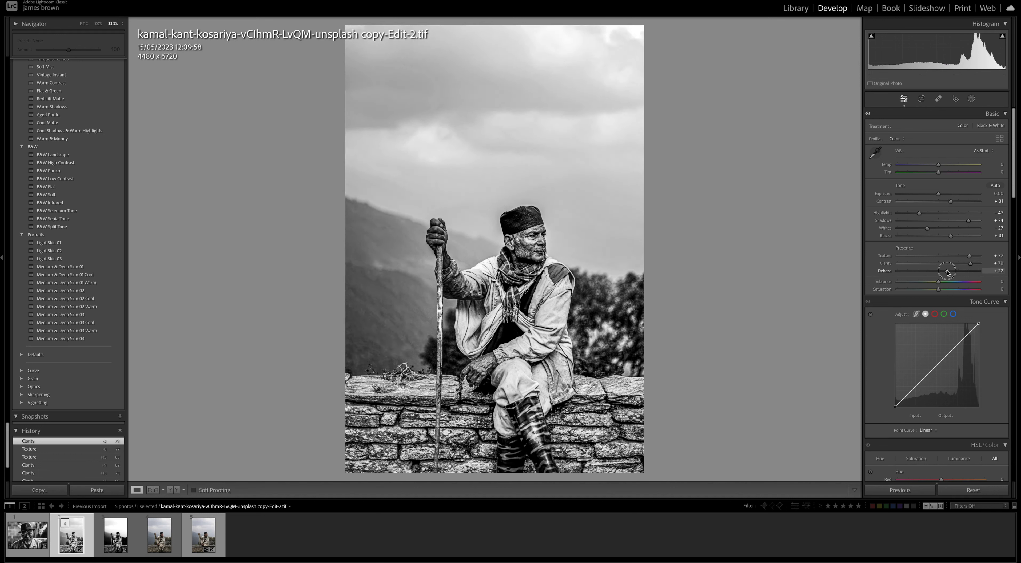
left_click_drag(948, 271, 954, 272)
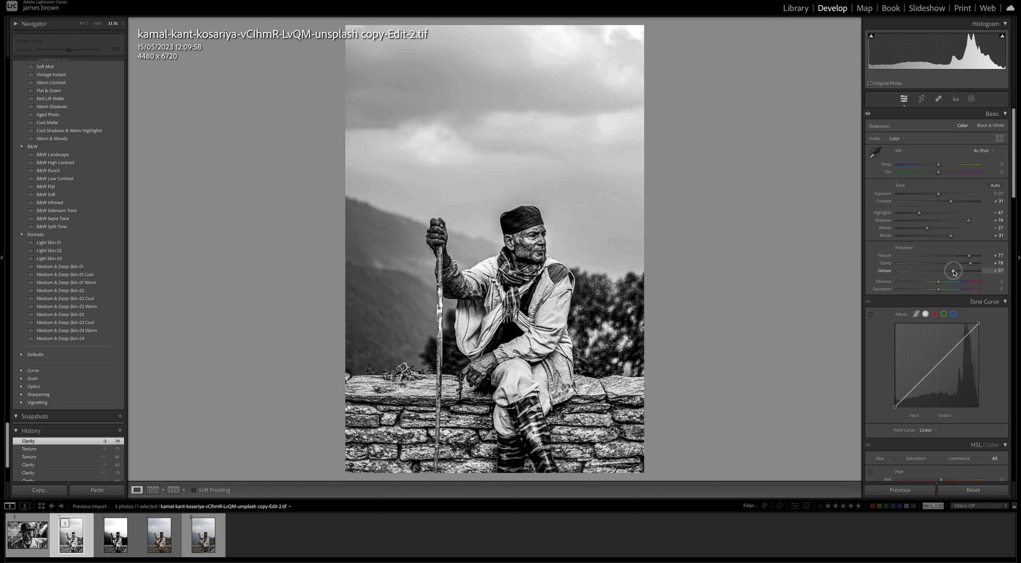
left_click_drag(961, 271, 951, 271)
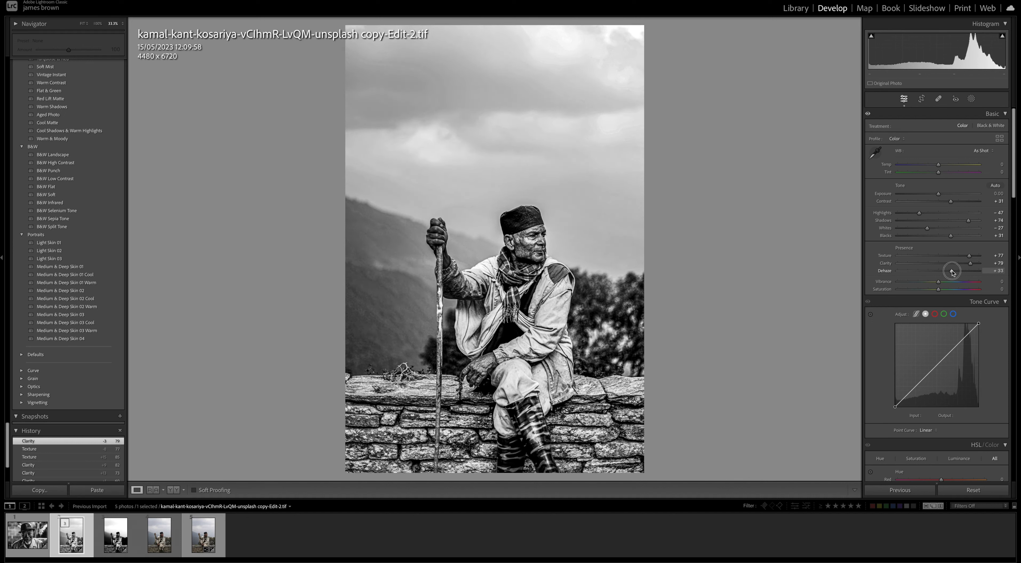
left_click_drag(953, 271, 954, 271)
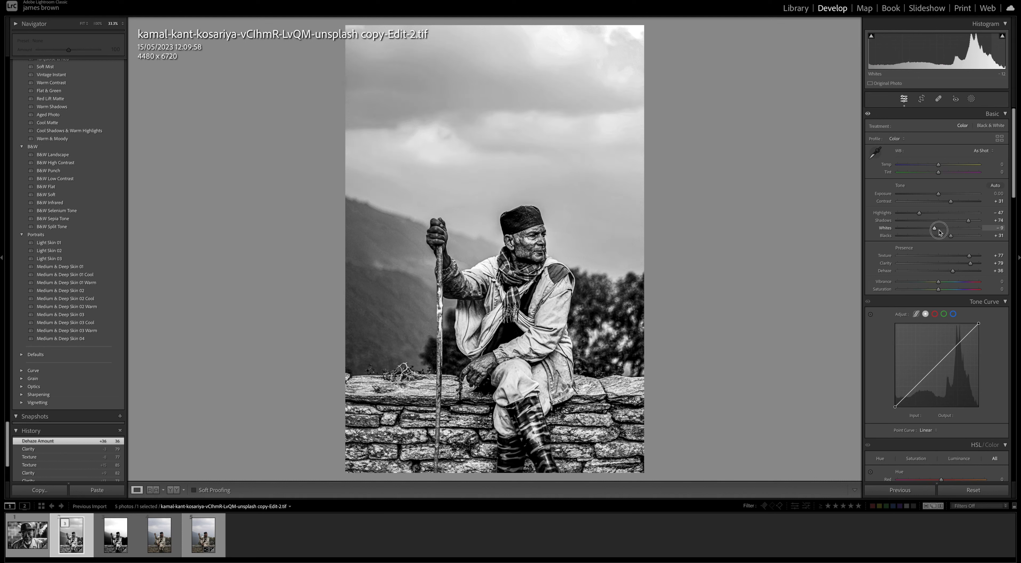
Set Whites to -34 after comparing them at maximum.
left_click_drag(940, 229, 985, 229)
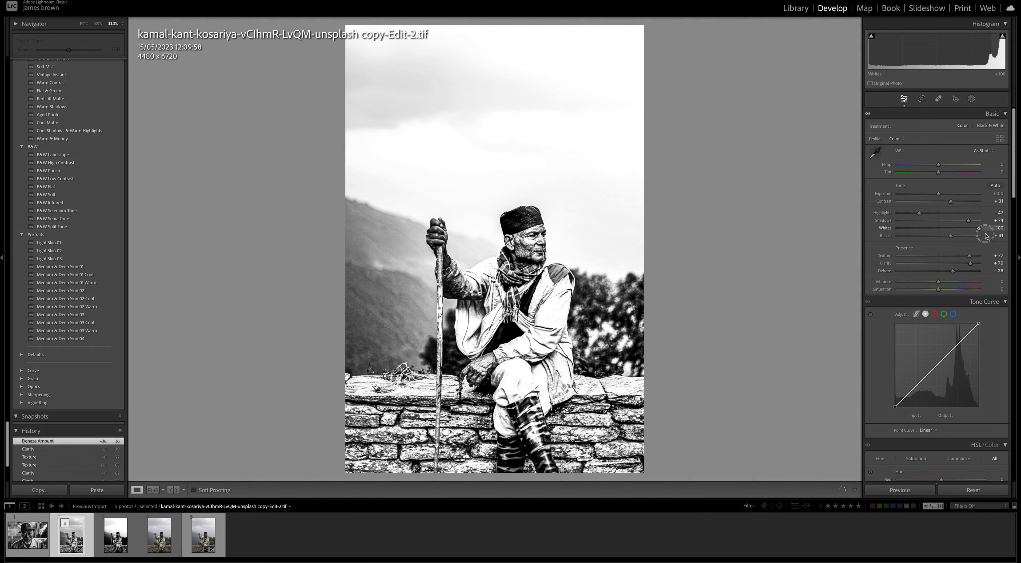
left_click_drag(982, 228, 977, 227)
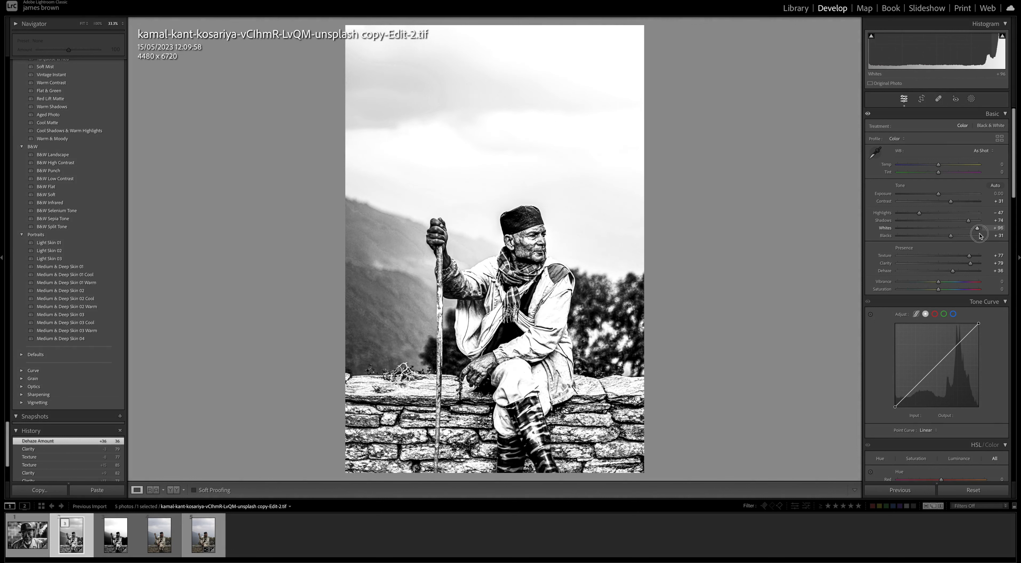
left_click_drag(977, 228, 944, 228)
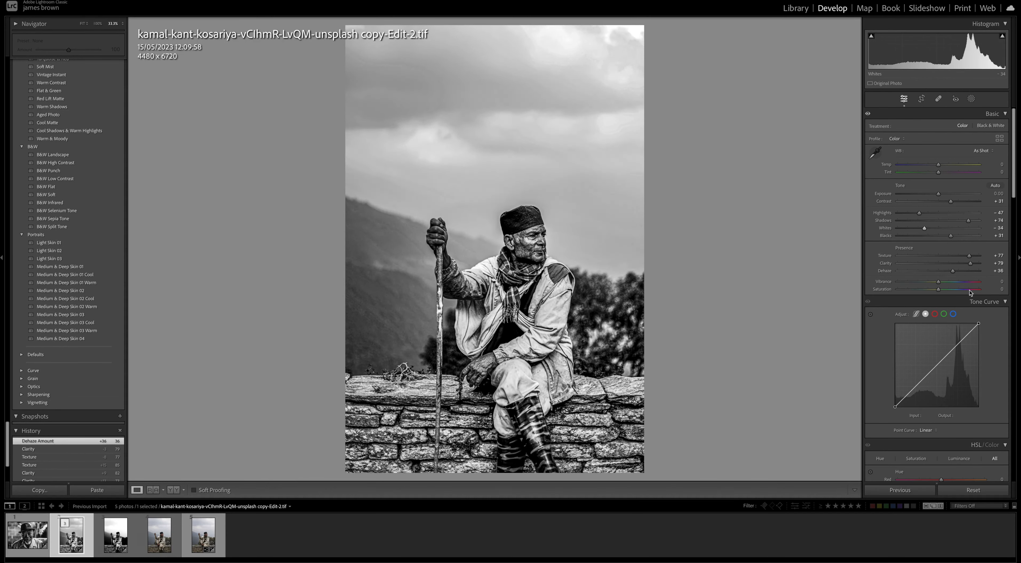
Return Dehaze to 0 and go to the Masking tools.
left_click_drag(960, 271, 940, 271)
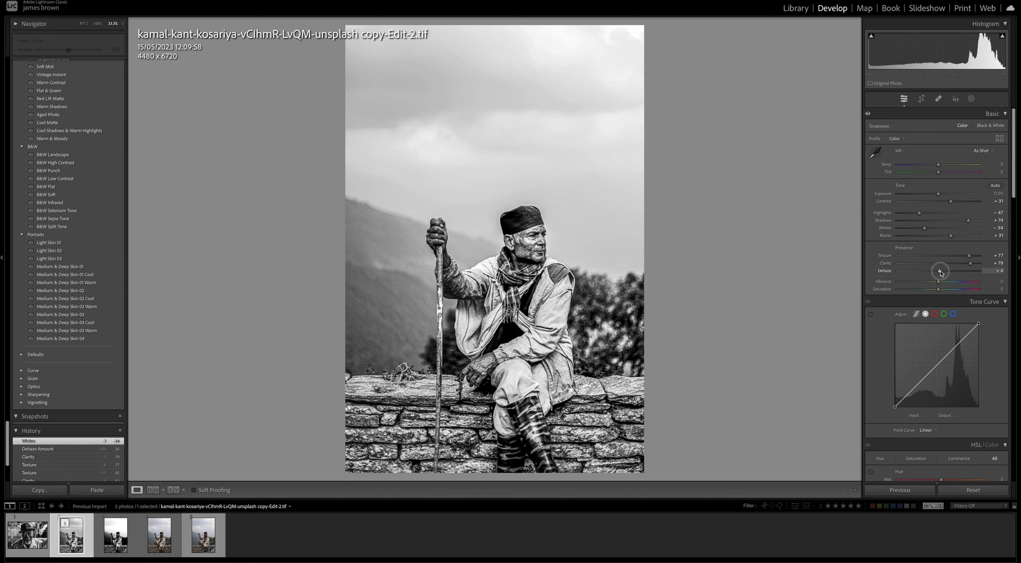
left_click_drag(943, 272, 938, 271)
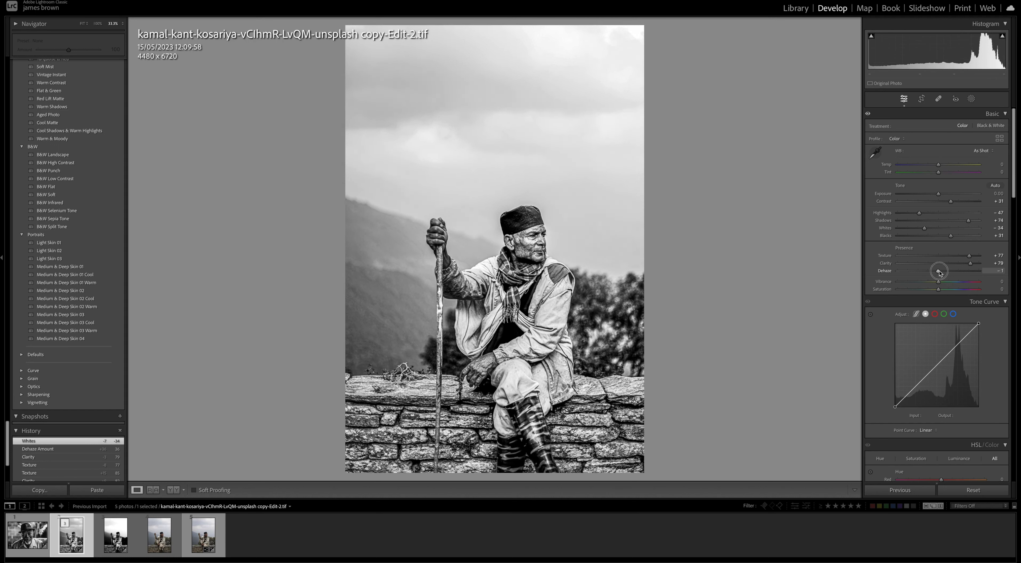
left_click_drag(939, 272, 943, 272)
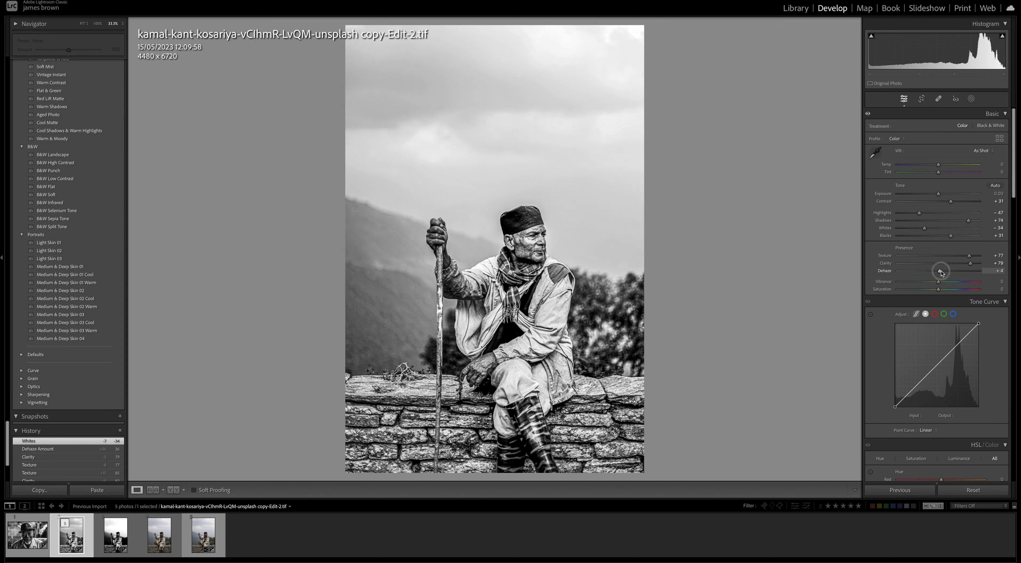
left_click_drag(951, 271, 940, 271)
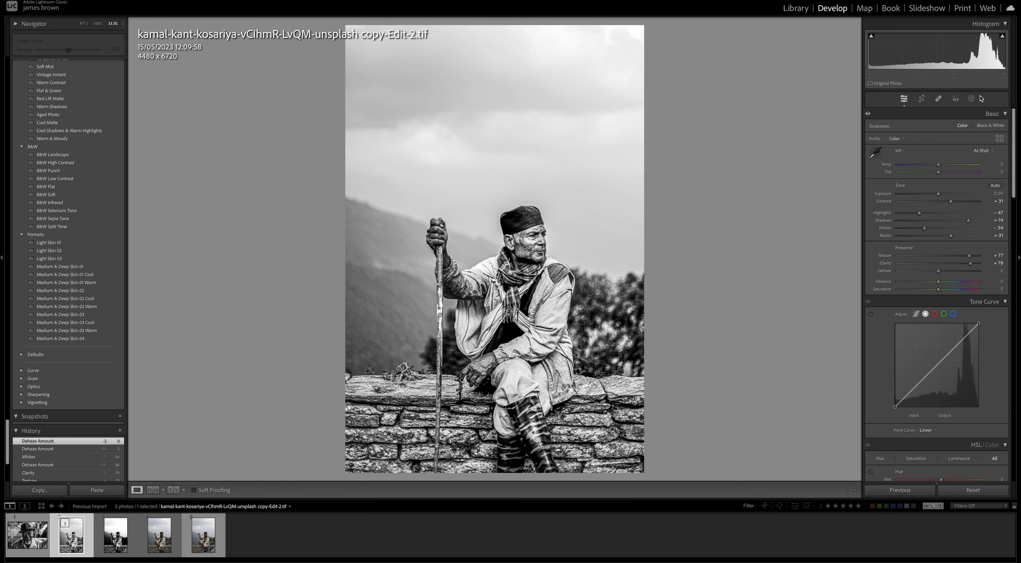
left_click(971, 98)
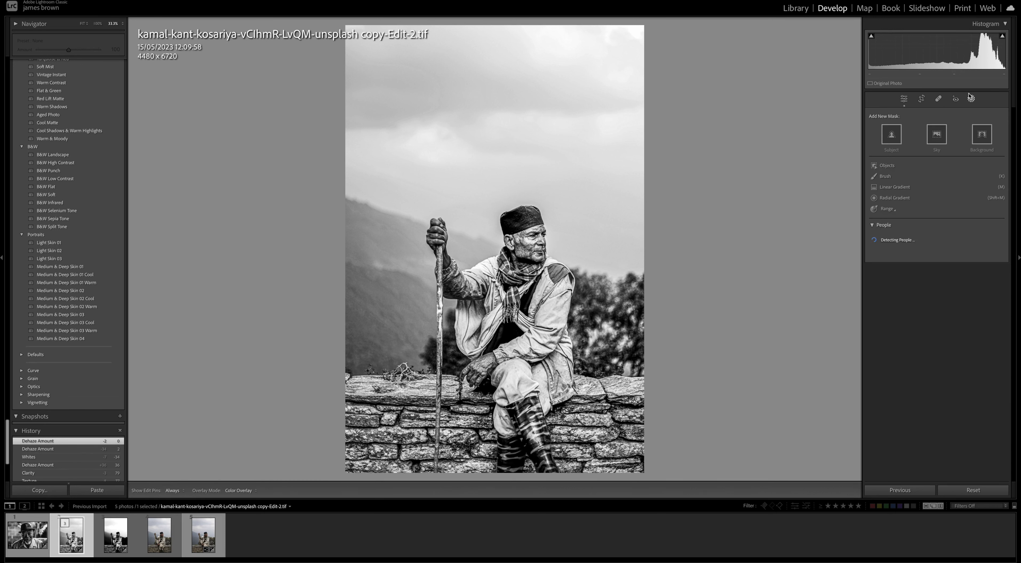
Create a Background mask of sky and hills and brush the stone wall out of it.
left_click(981, 137)
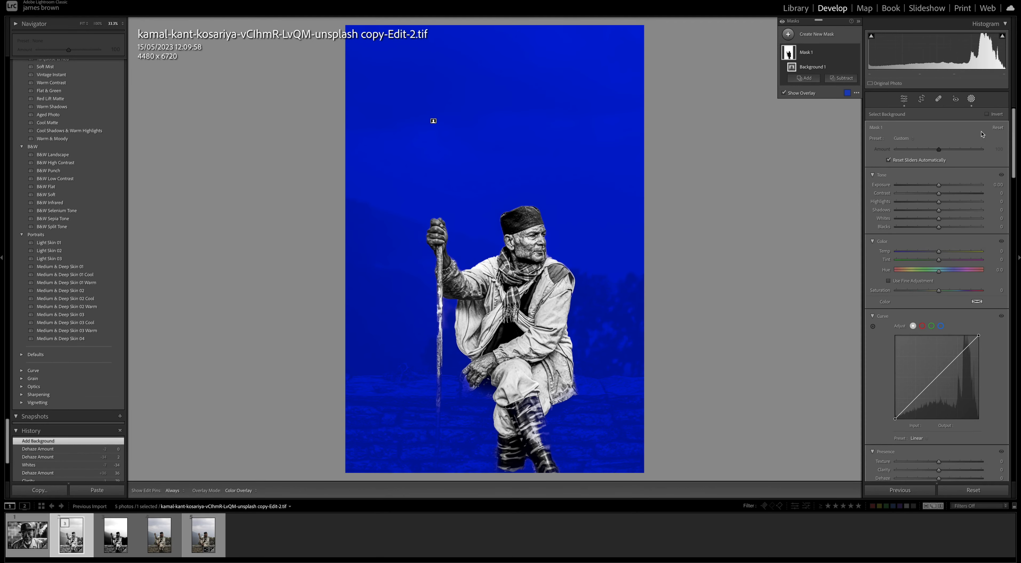
left_click(843, 78)
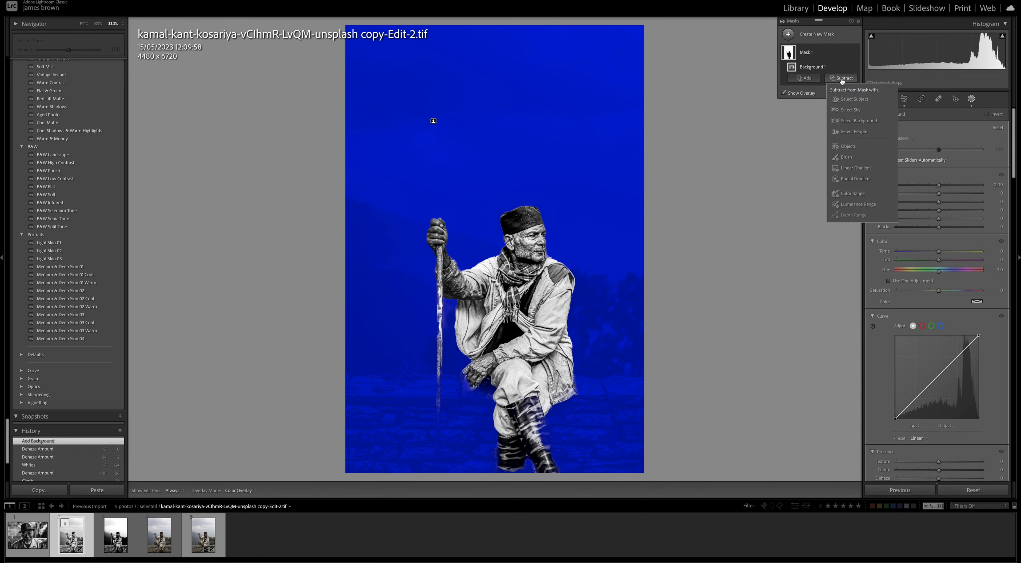
left_click(847, 157)
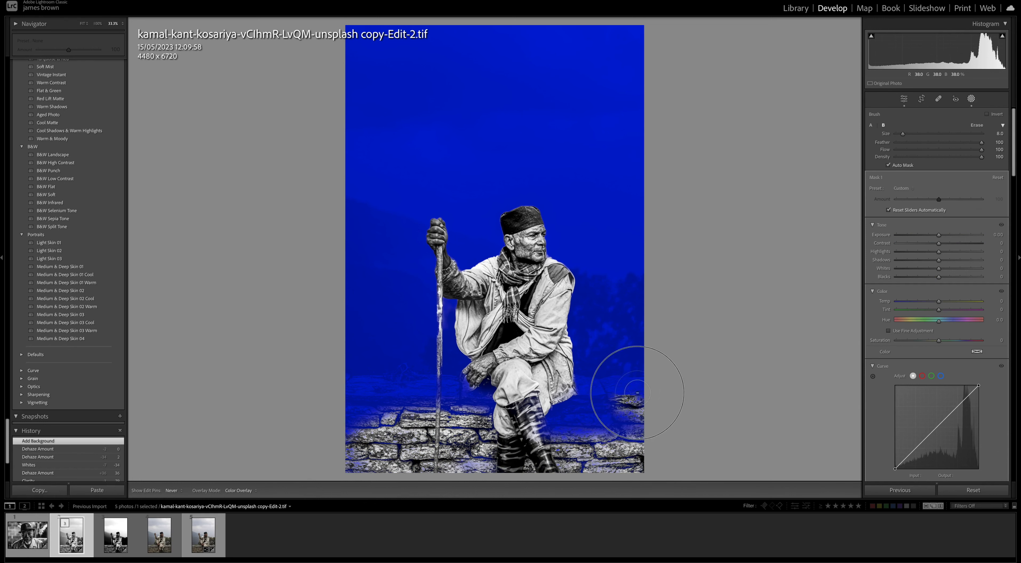
left_click_drag(637, 391, 605, 404)
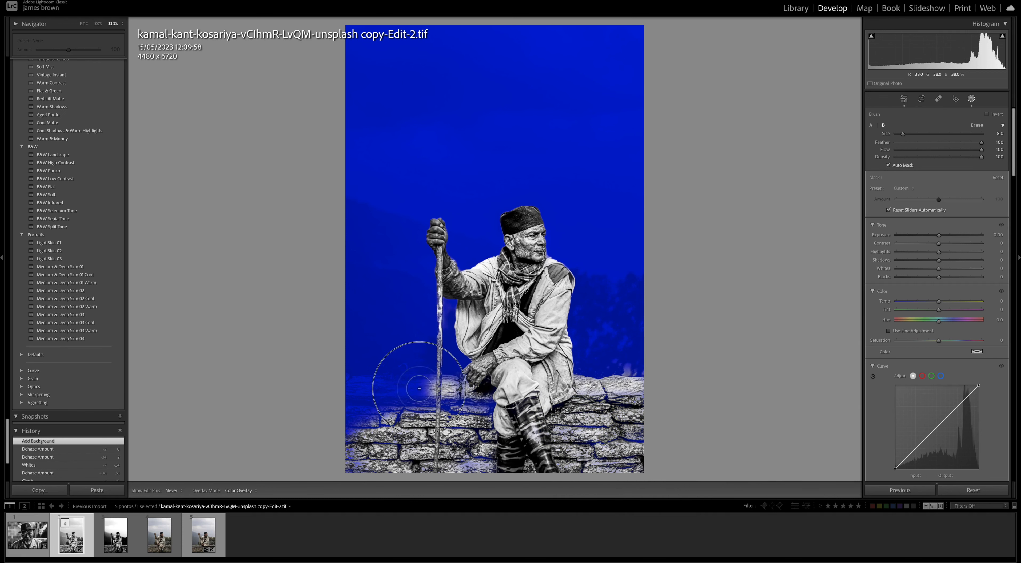
left_click_drag(419, 389, 325, 433)
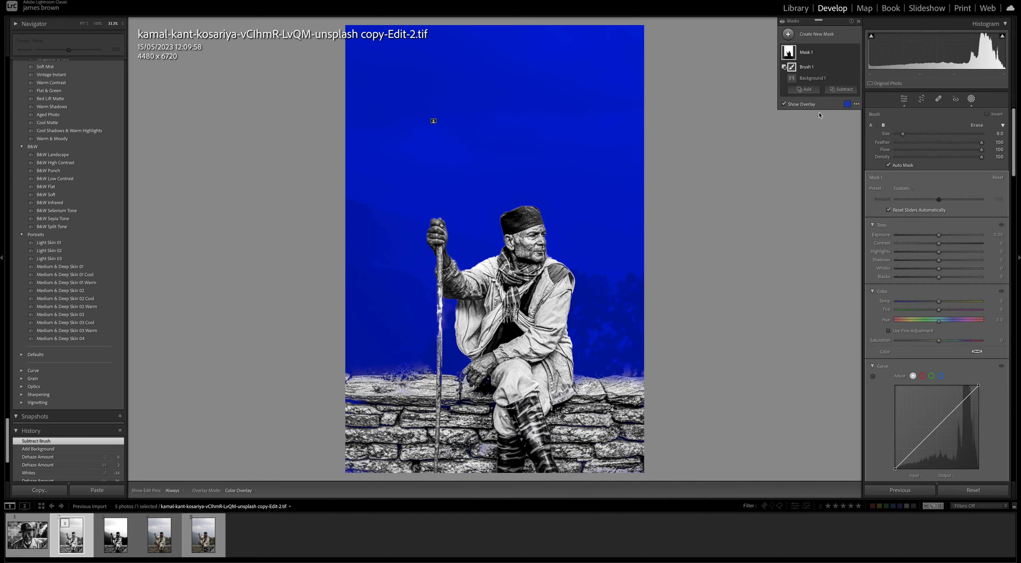
Hide the overlay and set the background mask's Whites to about +49 and Blacks to about -49.
left_click(785, 104)
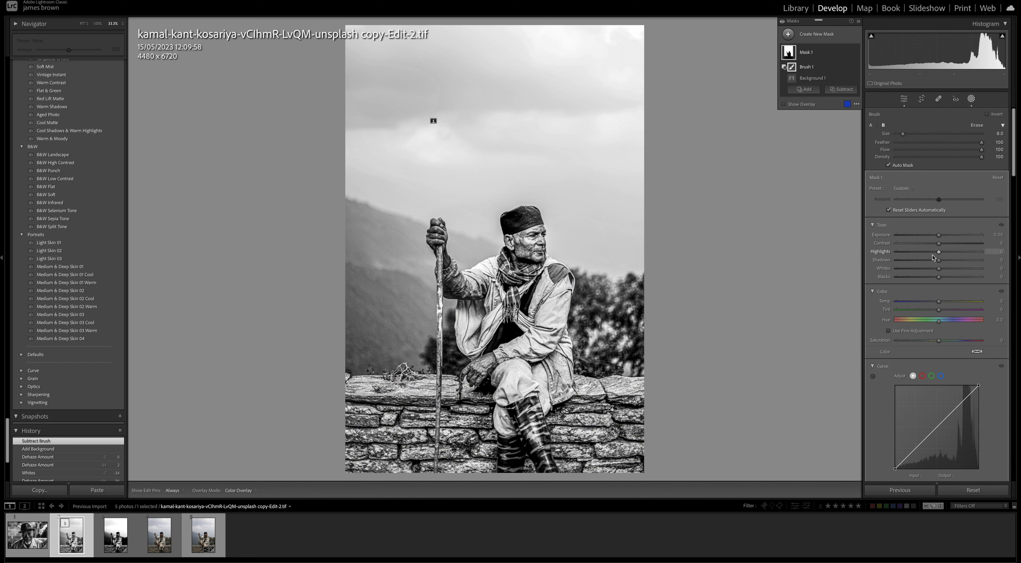
left_click_drag(939, 267, 959, 268)
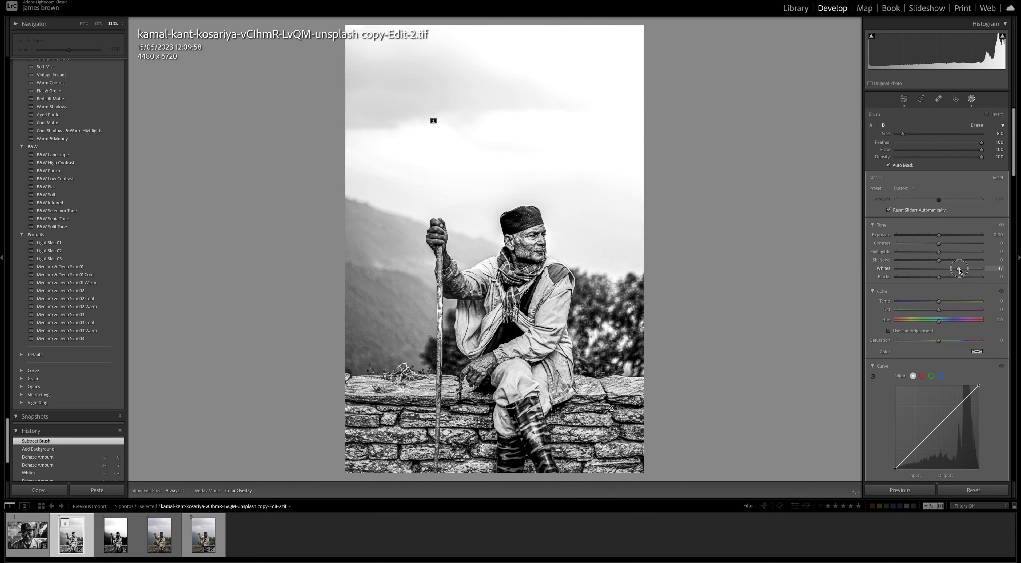
left_click_drag(959, 268, 930, 269)
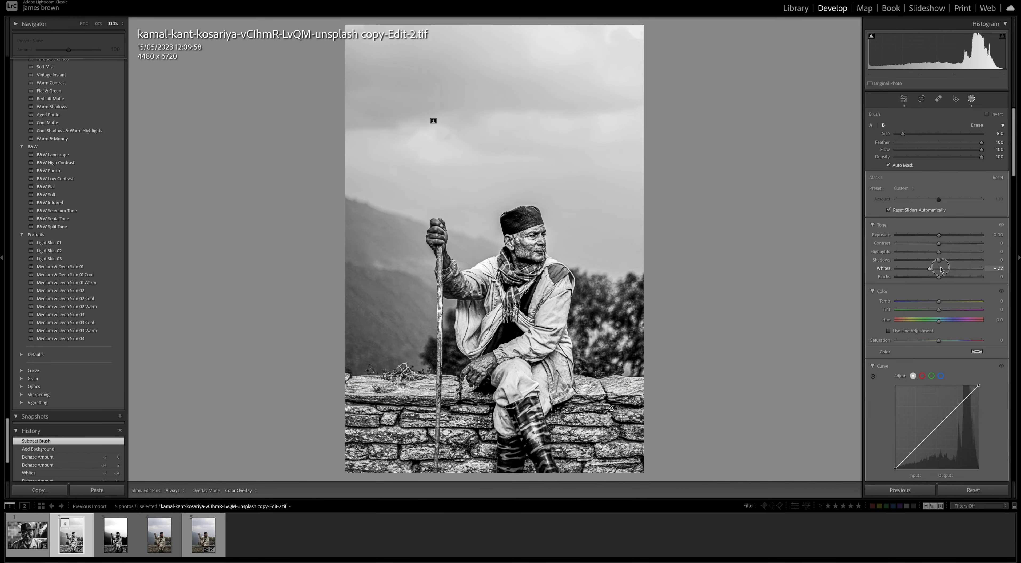
left_click_drag(929, 269, 960, 268)
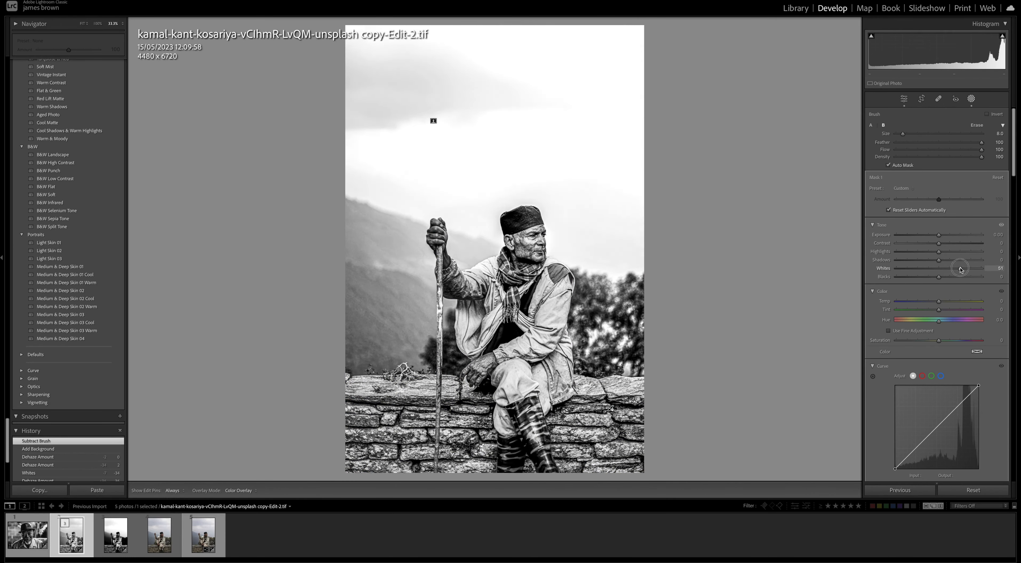
left_click_drag(959, 268, 957, 277)
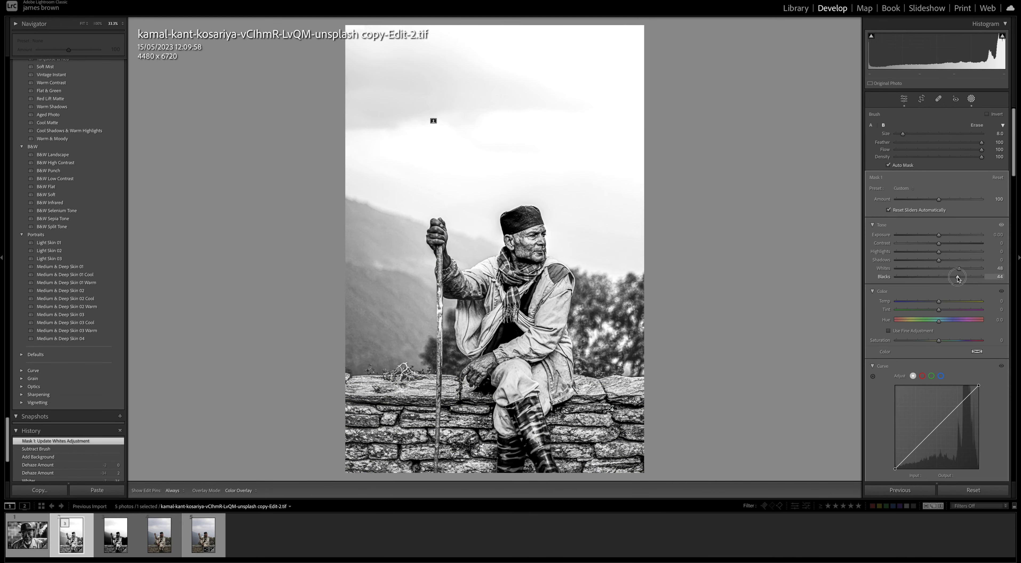
left_click_drag(958, 278, 921, 277)
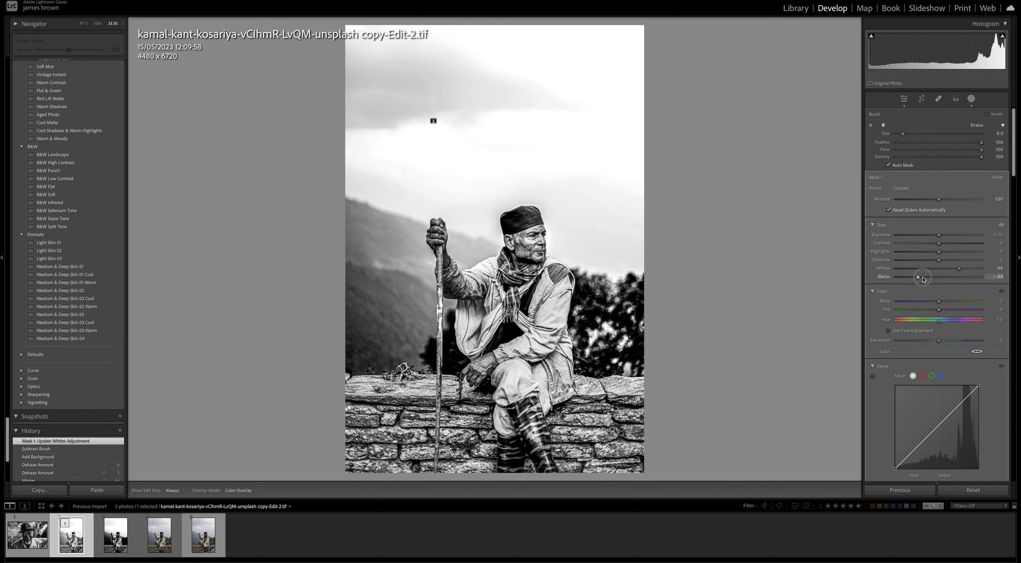
left_click_drag(921, 277, 925, 277)
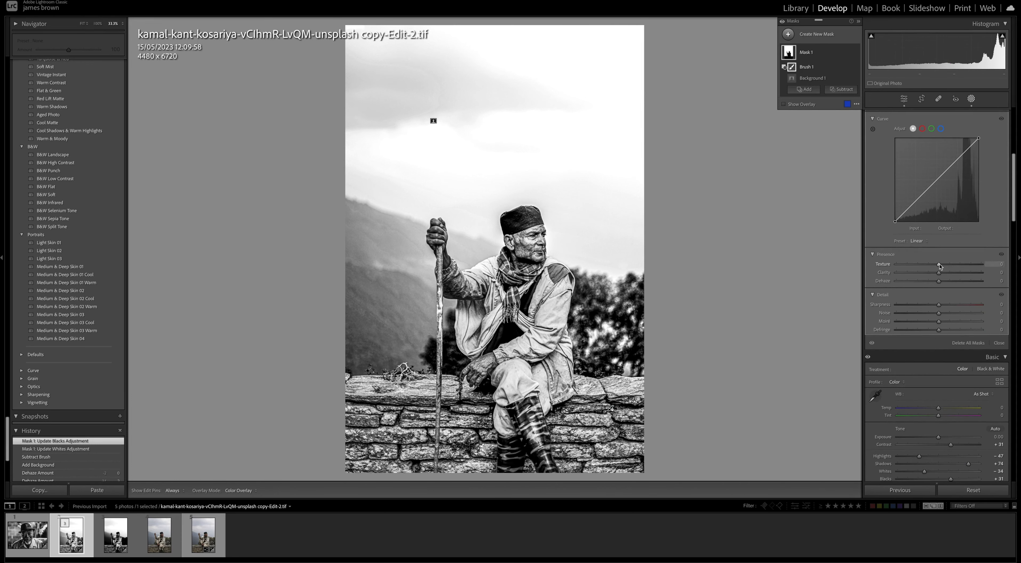
Set the background mask's Texture and Clarity to -100.
left_click_drag(939, 264, 928, 264)
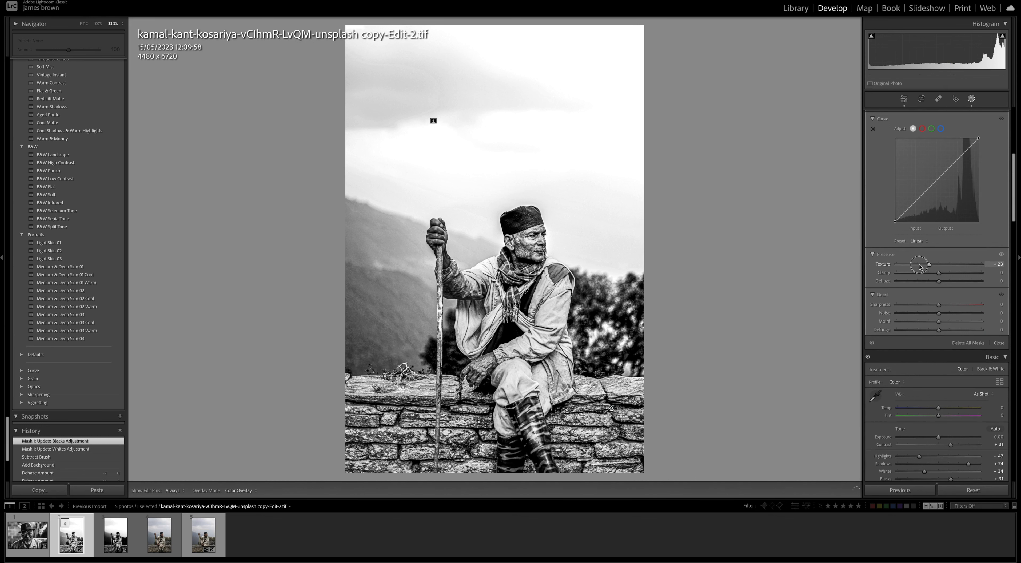
left_click_drag(930, 264, 994, 264)
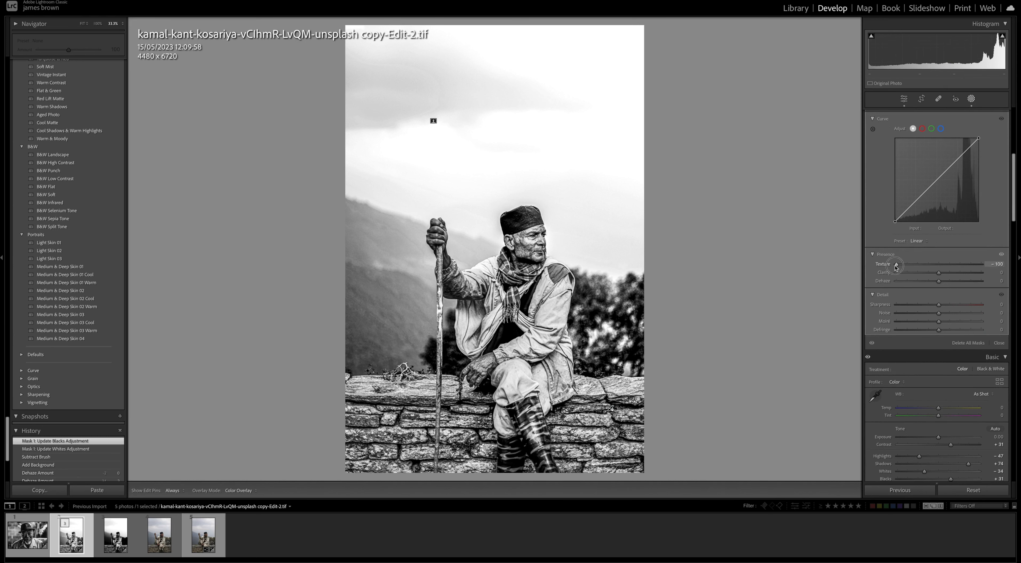
left_click_drag(939, 273, 905, 273)
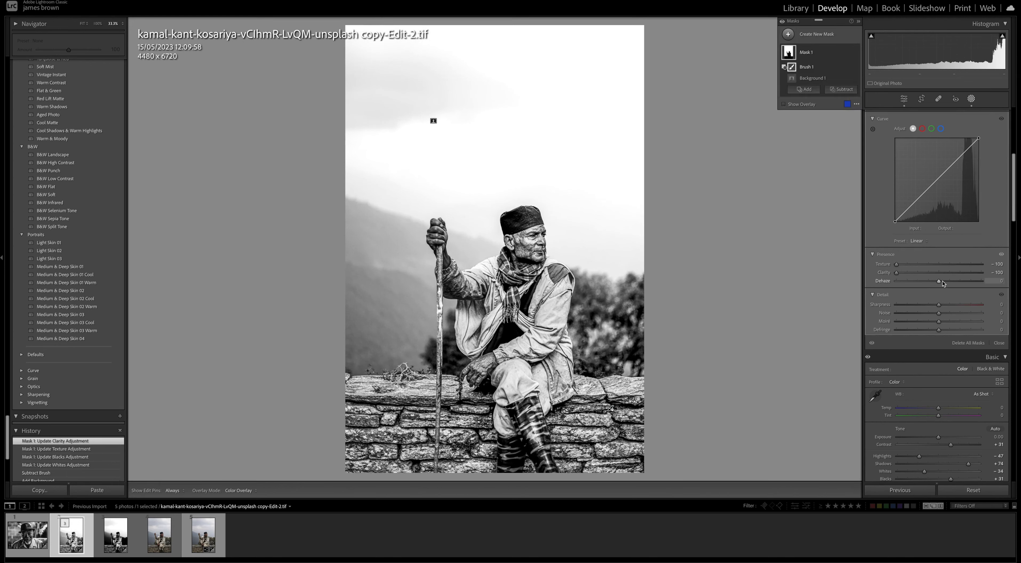
Set the background mask's Dehaze to around -56, fading the hills into soft haze.
left_click_drag(938, 280, 922, 281)
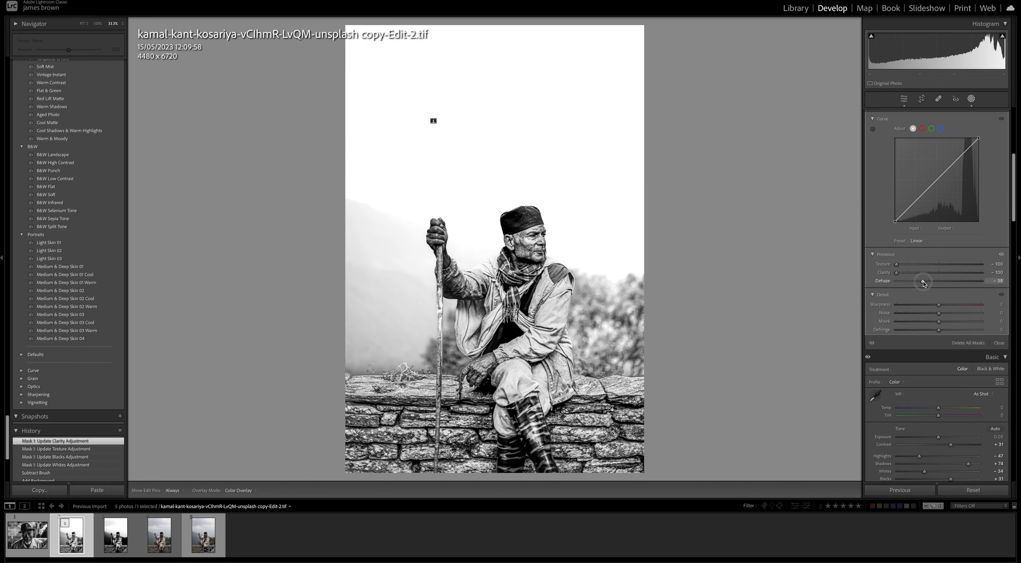
left_click_drag(925, 280, 923, 280)
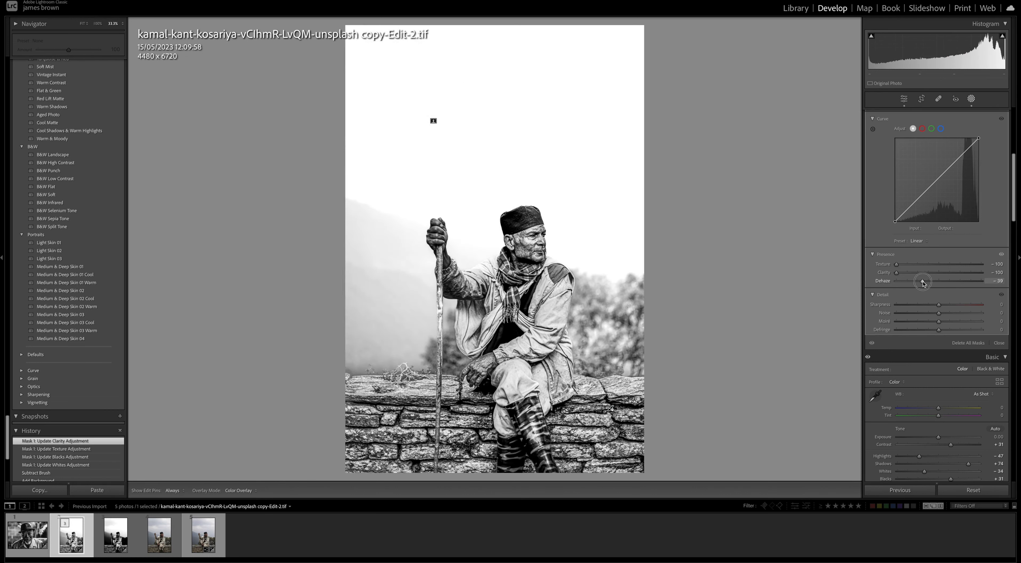
left_click_drag(923, 281, 926, 281)
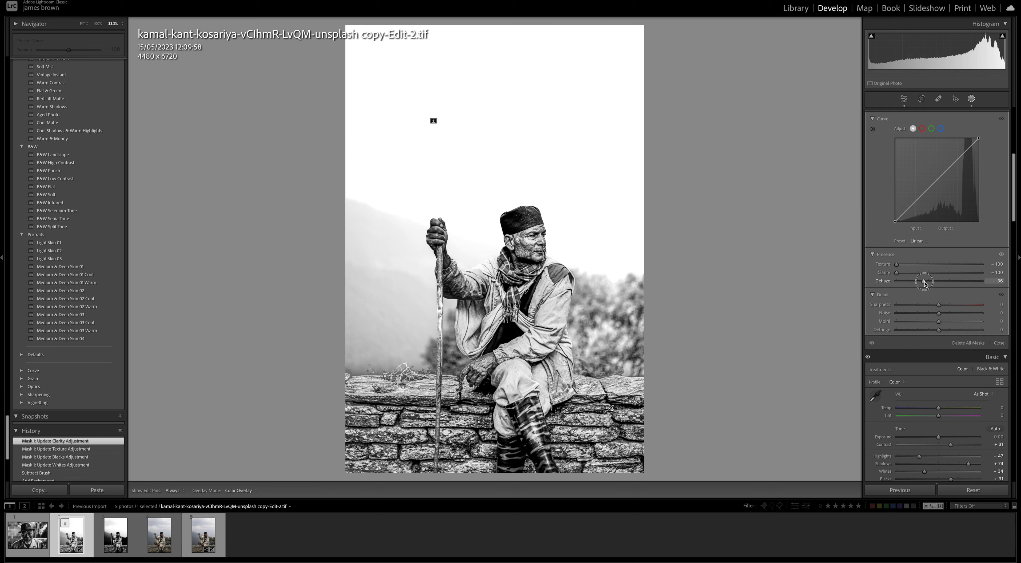
left_click_drag(925, 281, 919, 281)
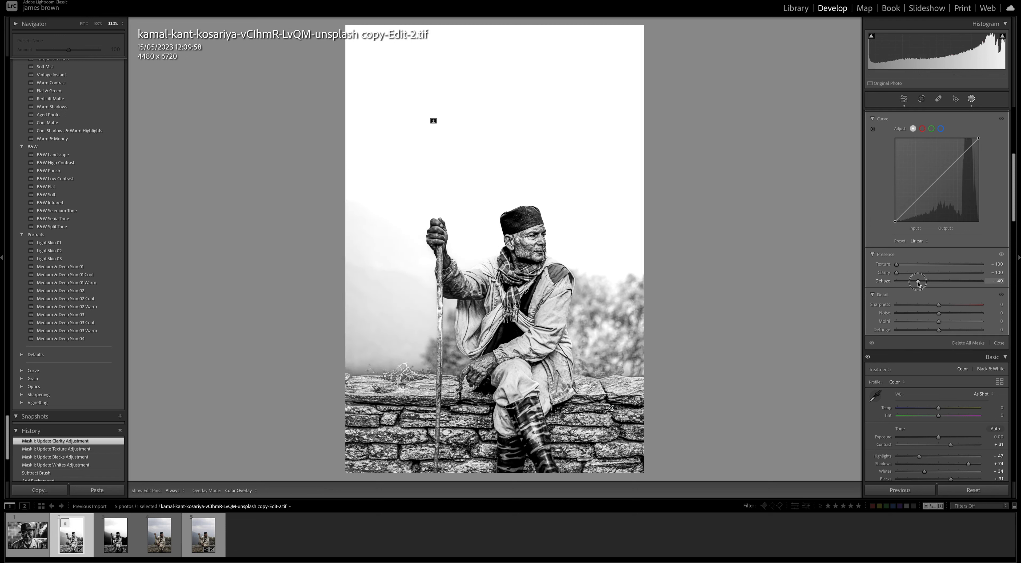
left_click_drag(919, 281, 918, 282)
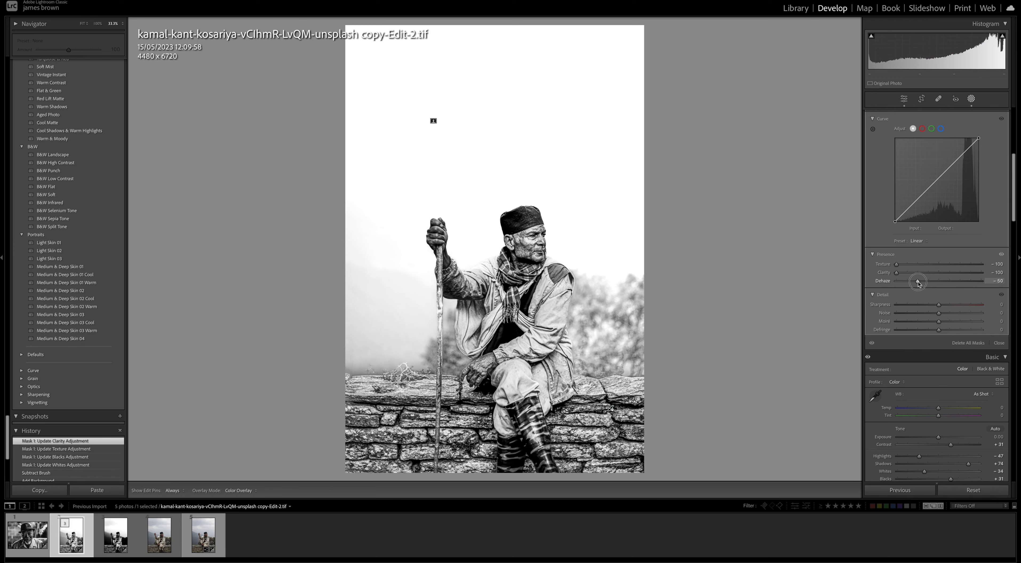
left_click_drag(918, 281, 920, 280)
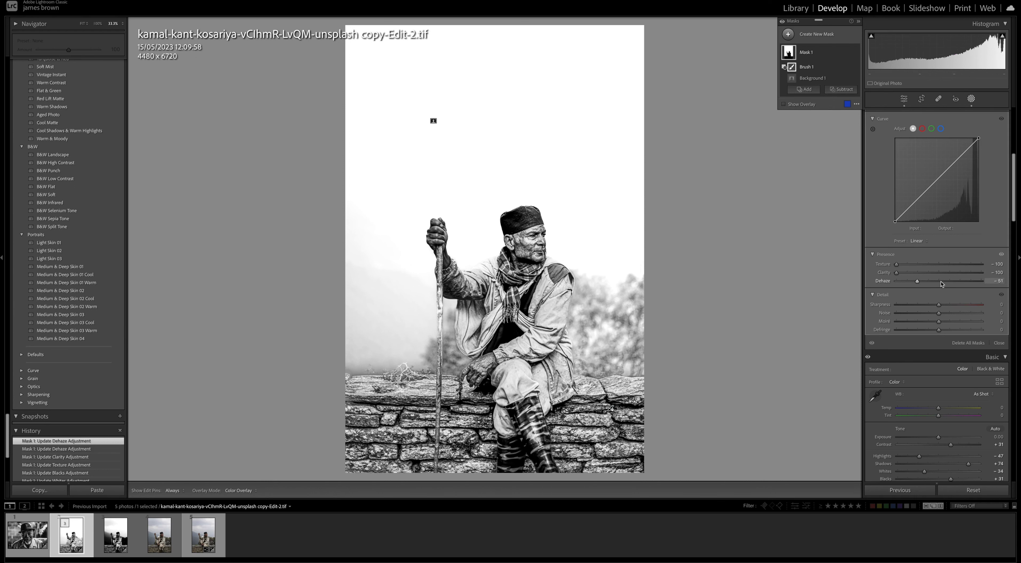
left_click_drag(918, 280, 983, 280)
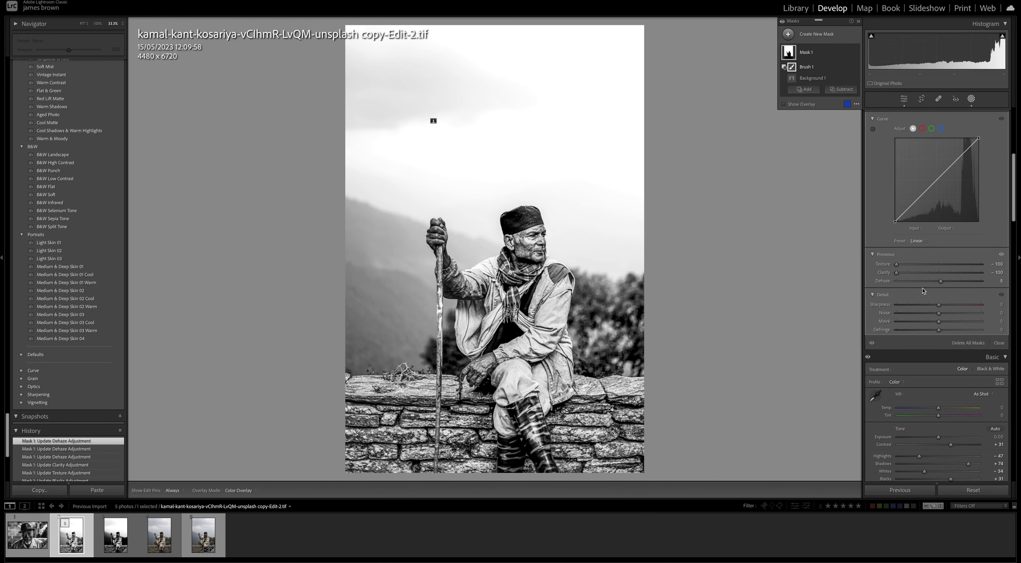
left_click_drag(960, 280, 918, 281)
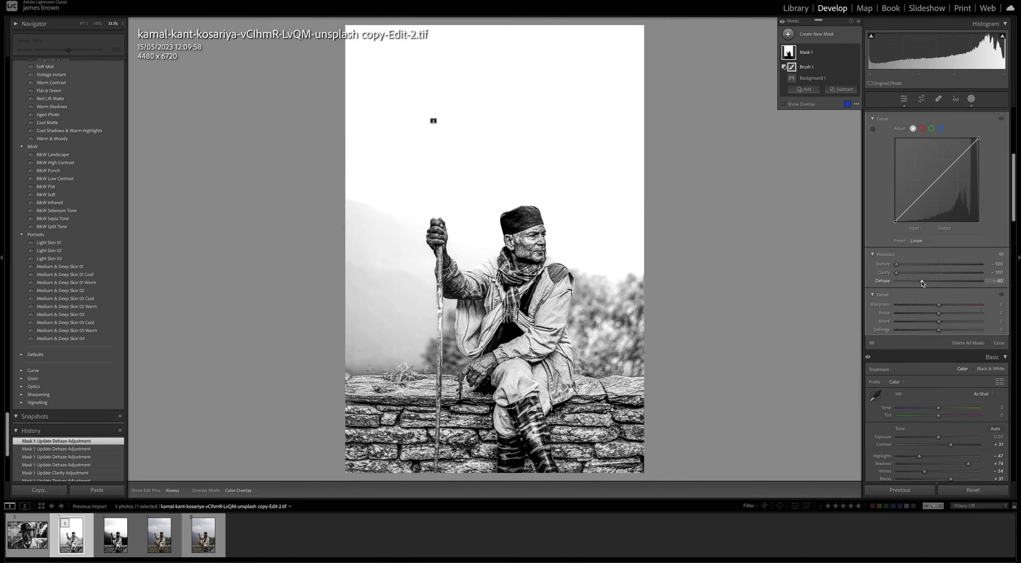
left_click_drag(922, 281, 912, 280)
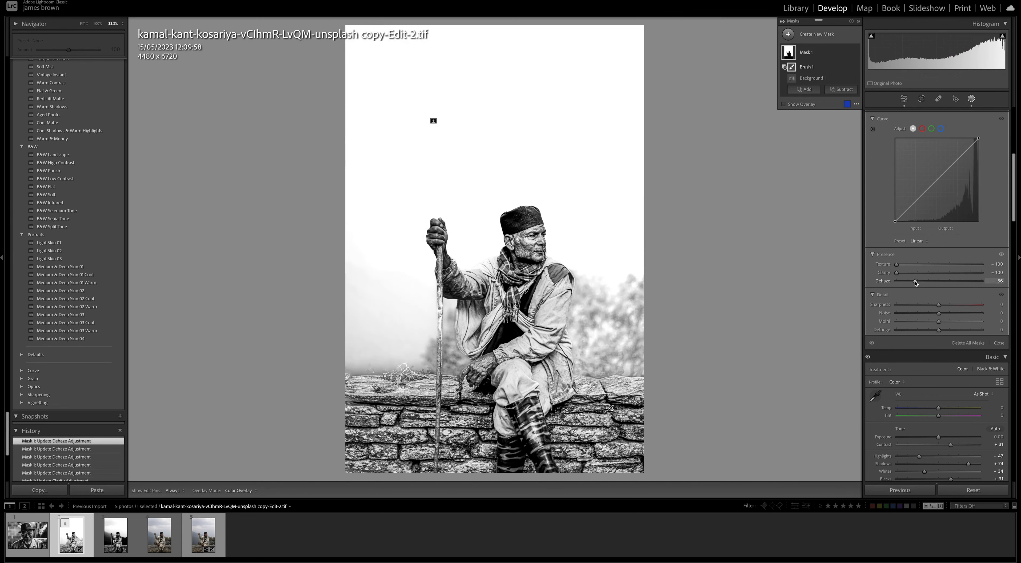
left_click_drag(915, 280, 913, 281)
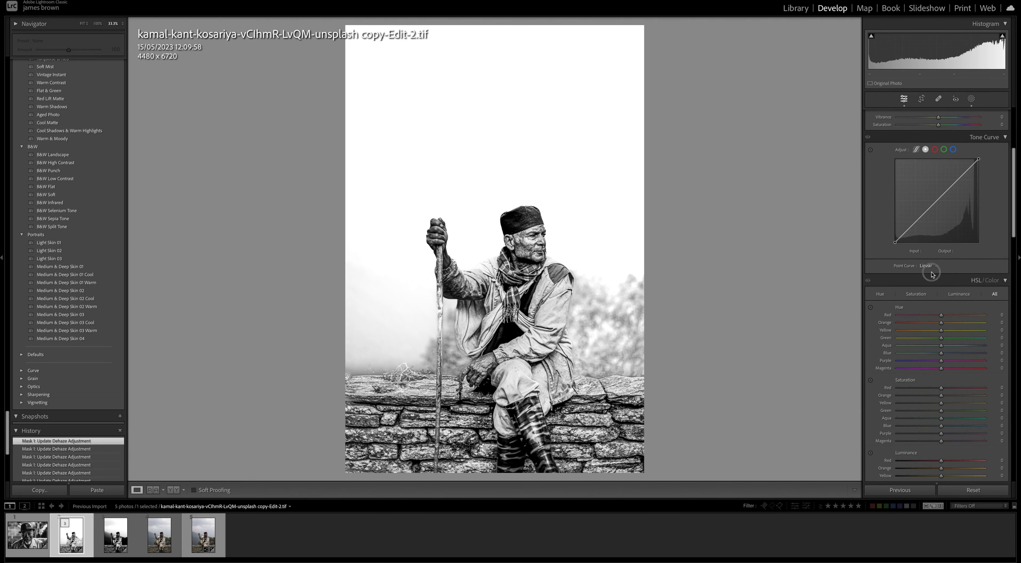
Apply the Medium Contrast point curve and pull mid and shadow points down into a deeper S curve.
left_click(927, 266)
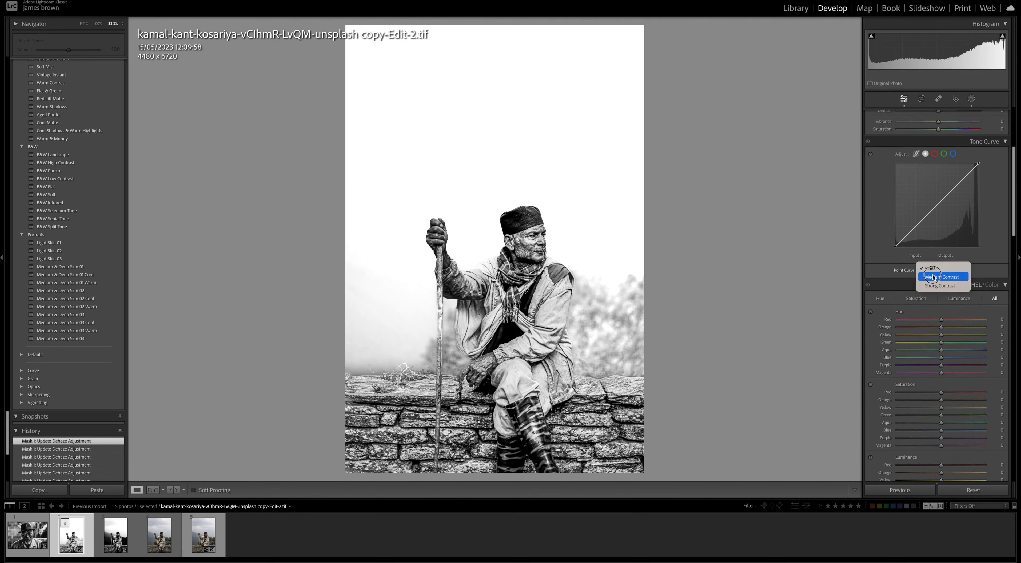
left_click(941, 277)
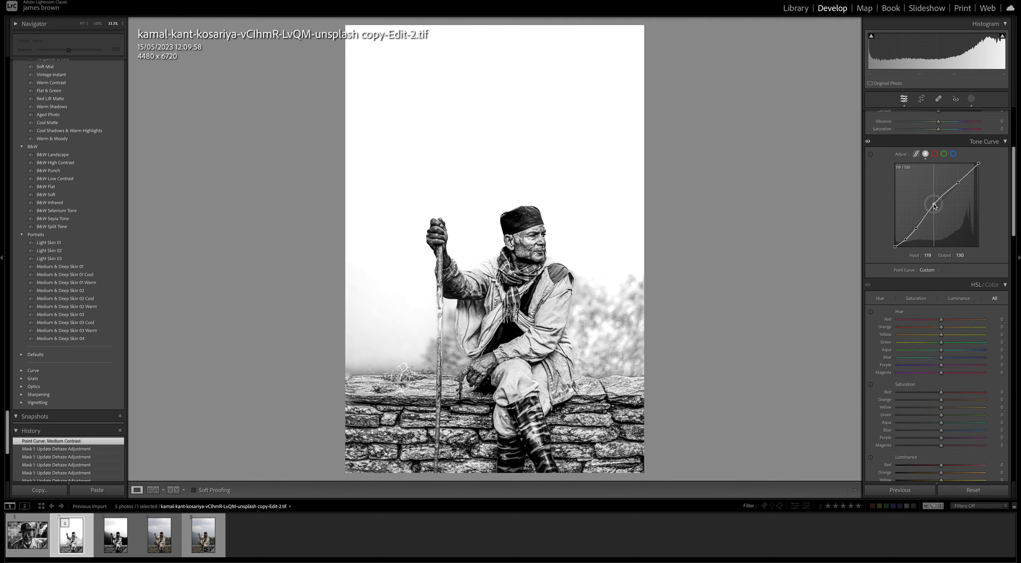
left_click_drag(933, 203, 937, 210)
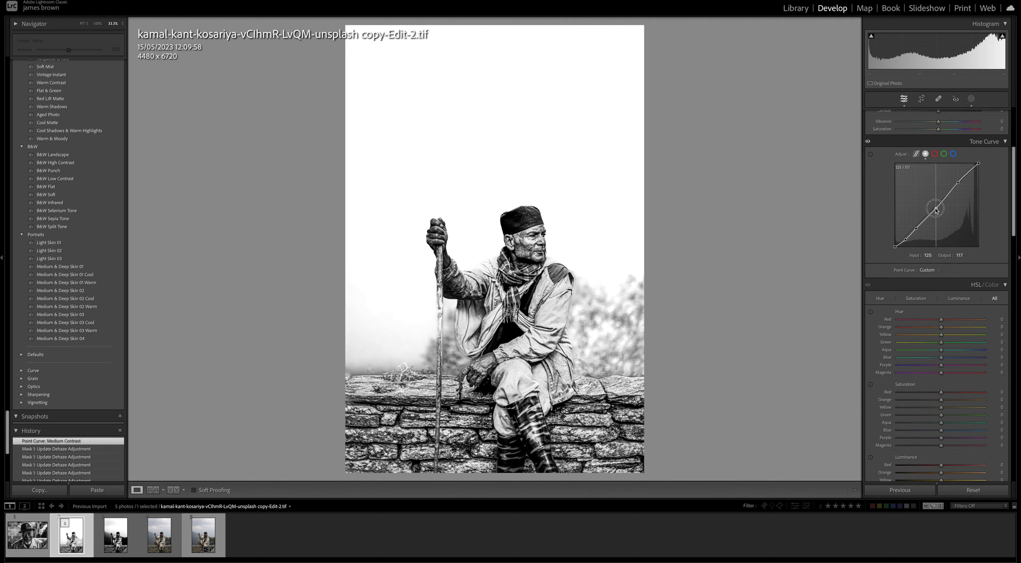
left_click_drag(936, 209, 934, 226)
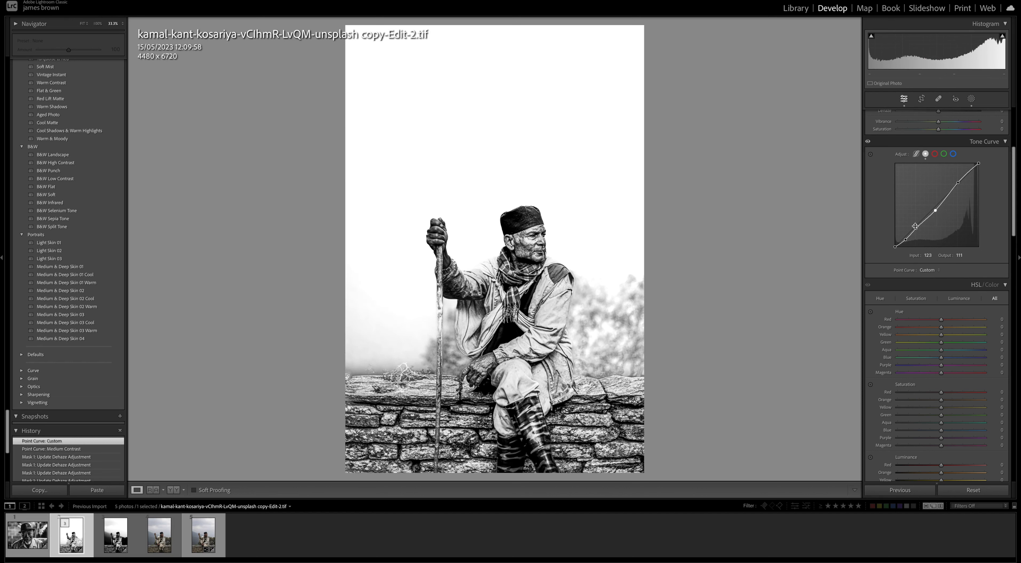
left_click_drag(917, 226, 912, 232)
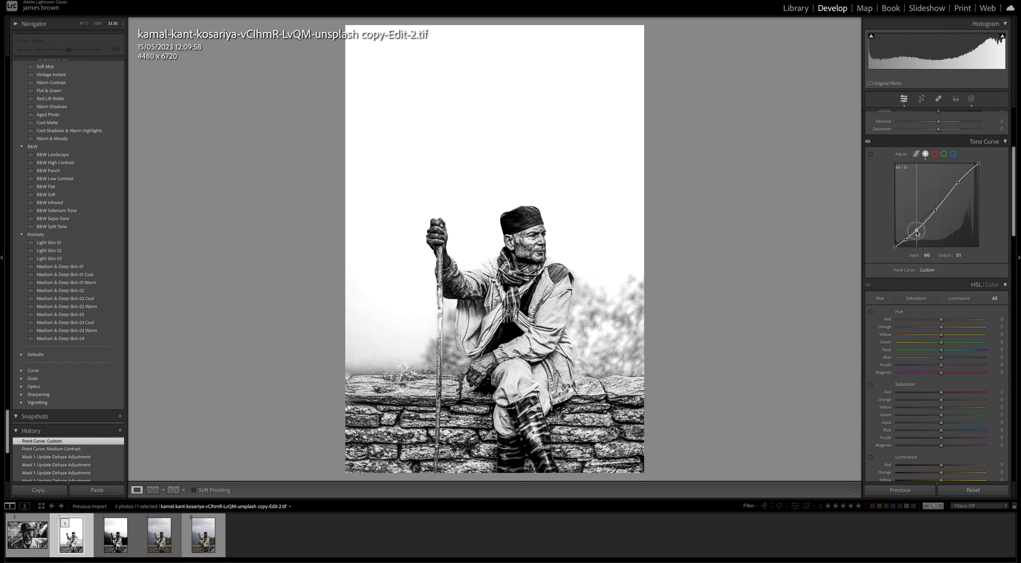
left_click_drag(916, 233, 913, 227)
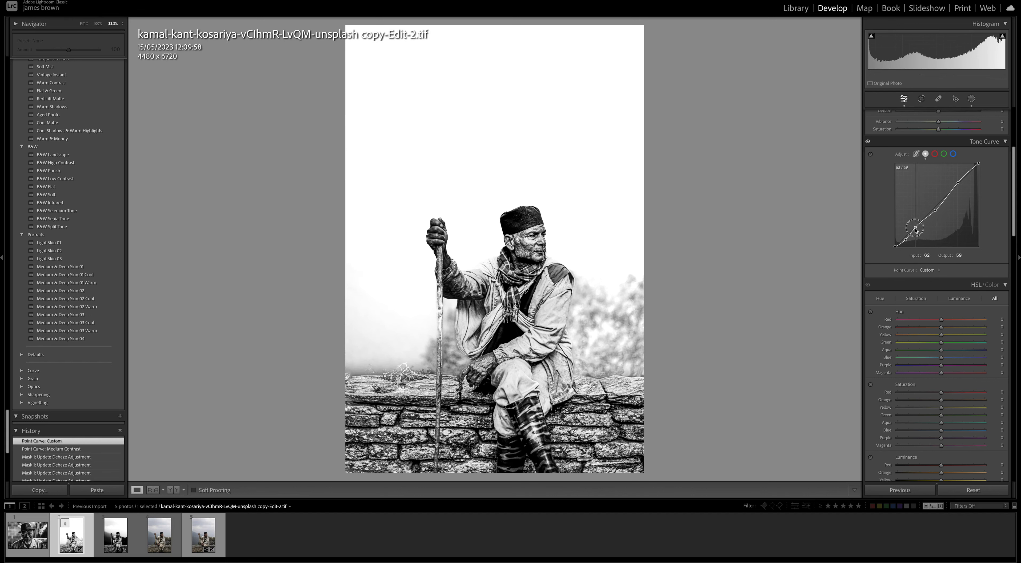
left_click_drag(915, 227, 917, 231)
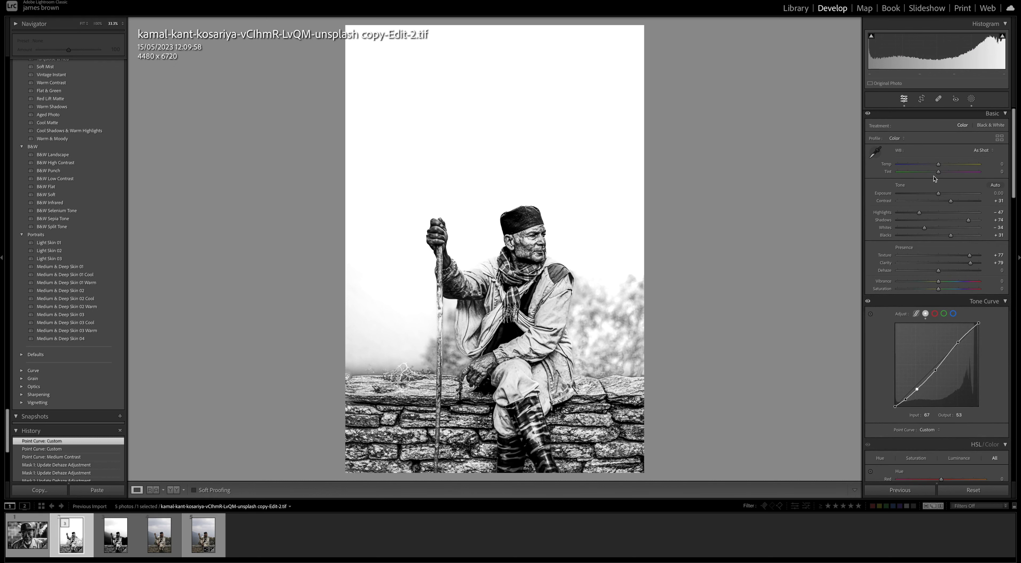
mouse_move(964, 236)
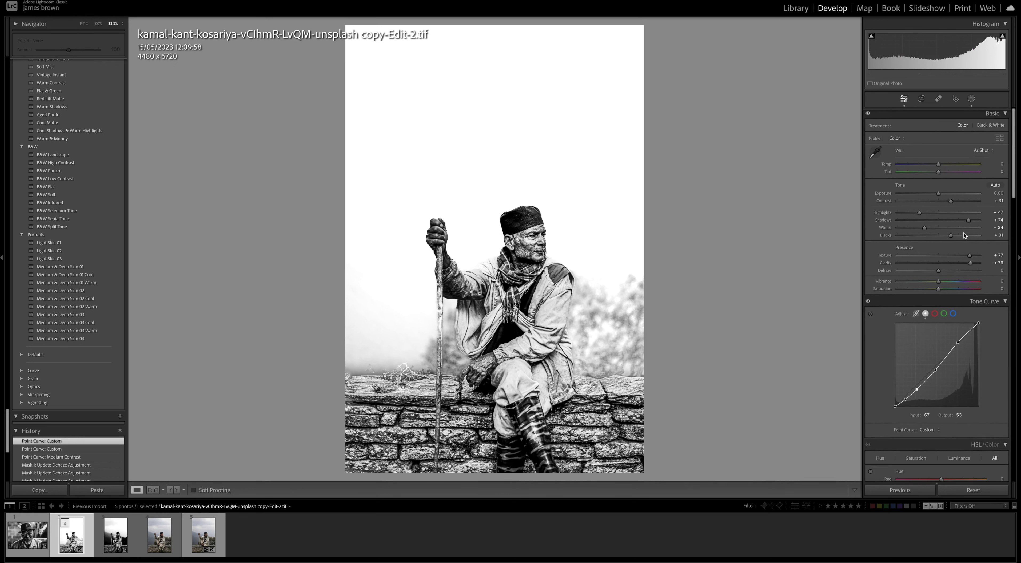
Set Exposure to -0.50 and Contrast to +41 in the Basic panel.
left_click_drag(938, 194, 941, 194)
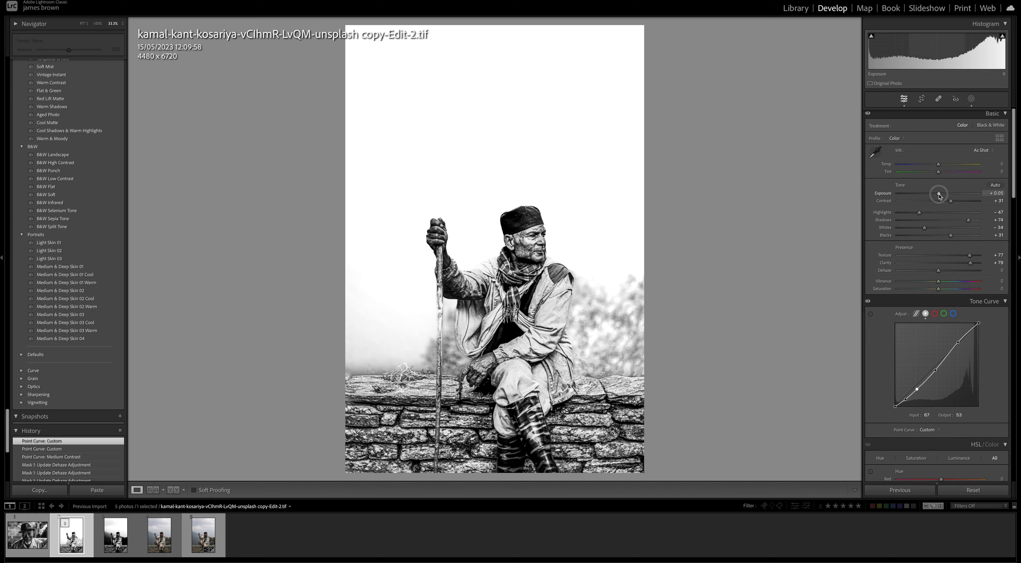
left_click_drag(939, 194, 933, 194)
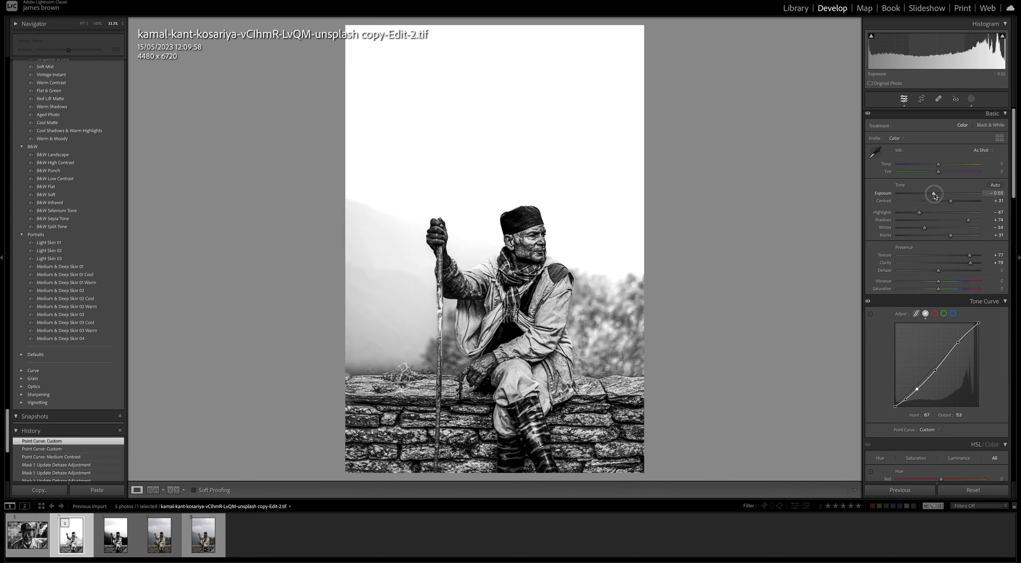
left_click_drag(934, 194, 942, 194)
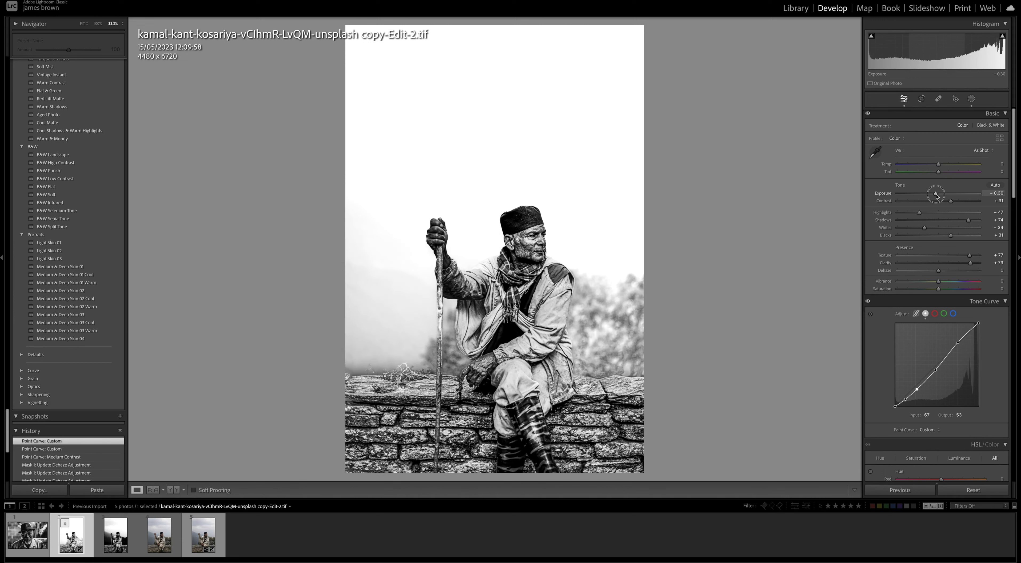
left_click_drag(942, 194, 933, 194)
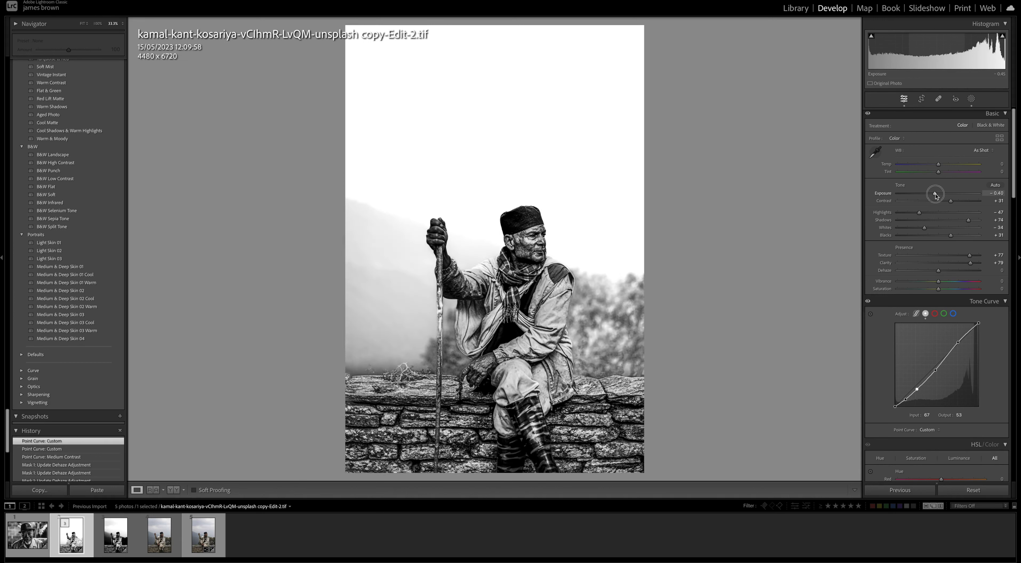
left_click_drag(938, 194, 935, 194)
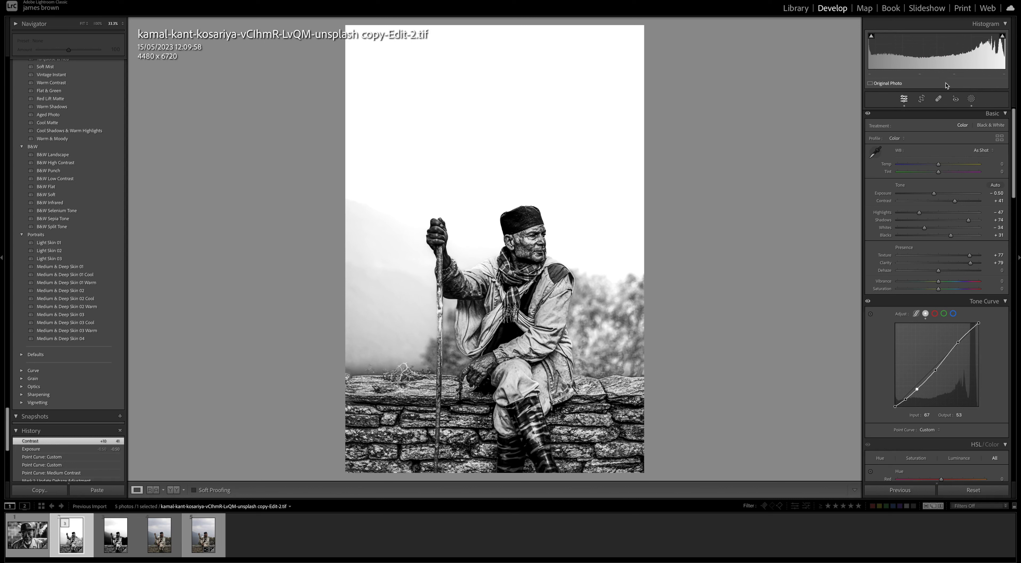
Create a new Brush mask and paint it over the man's face.
left_click(971, 98)
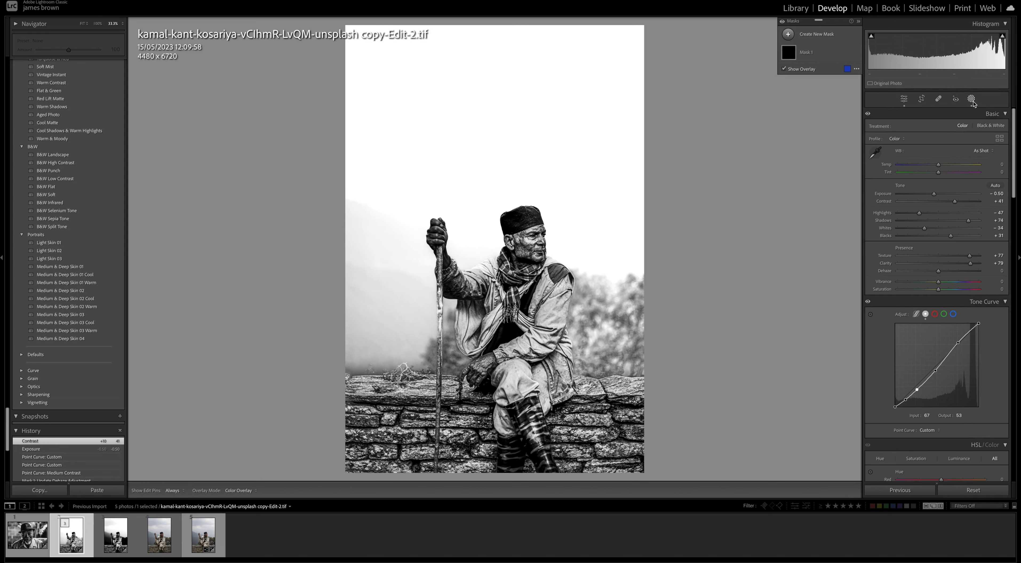
left_click(816, 34)
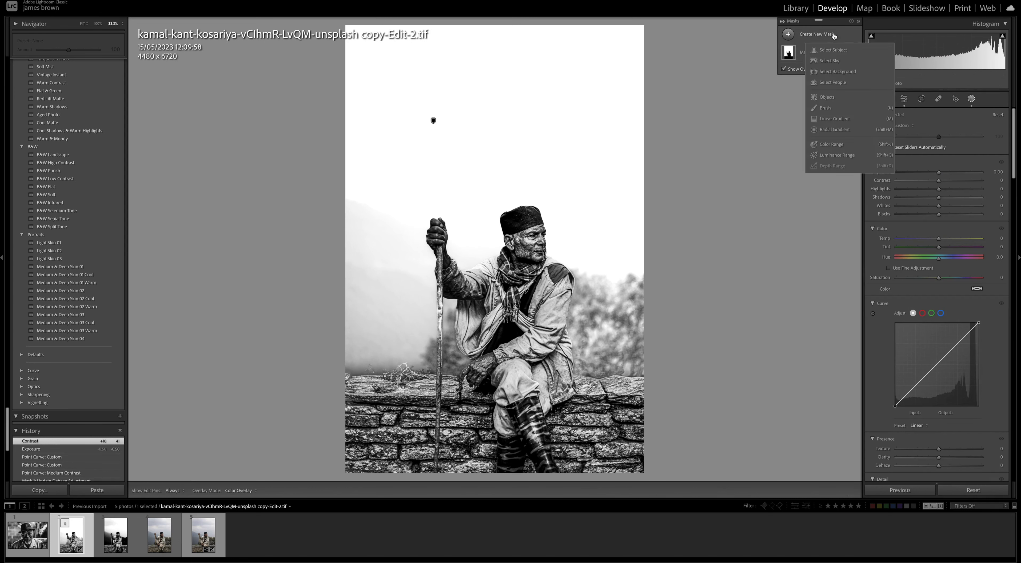
left_click(826, 107)
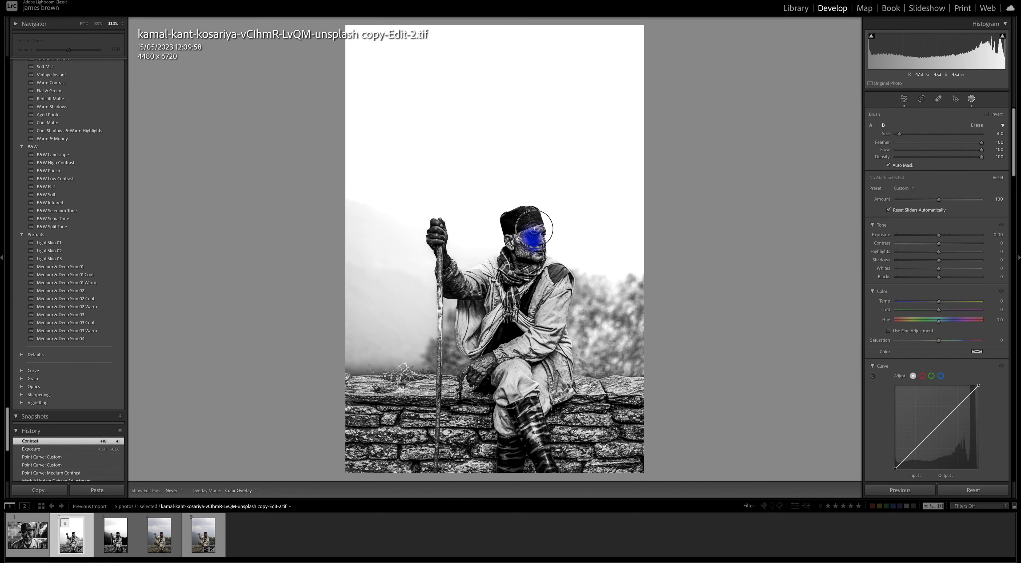
left_click_drag(528, 225, 521, 246)
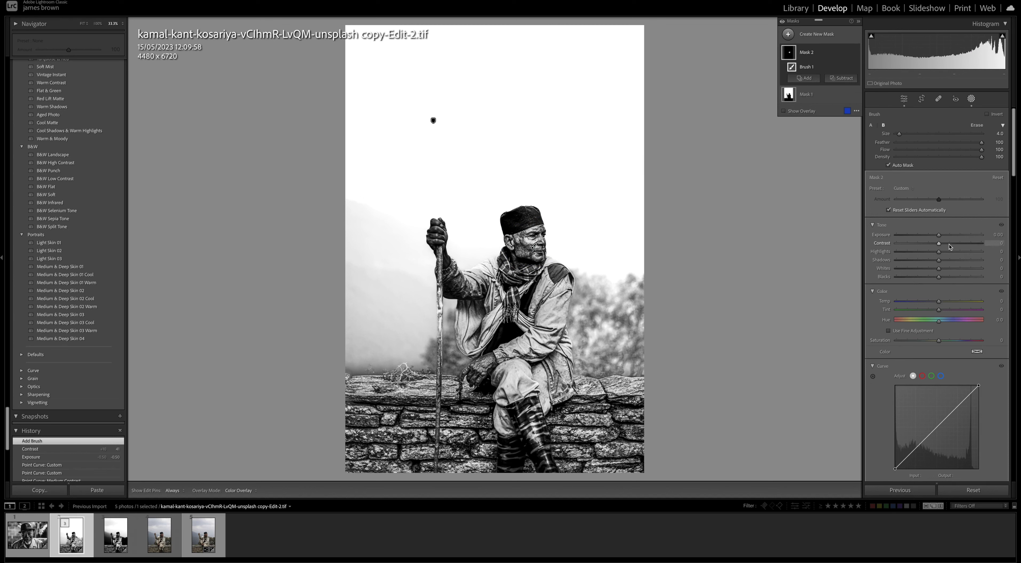
Give the face mask Contrast +51 with slightly lowered shadows and tweaked highlights.
left_click_drag(939, 243, 955, 243)
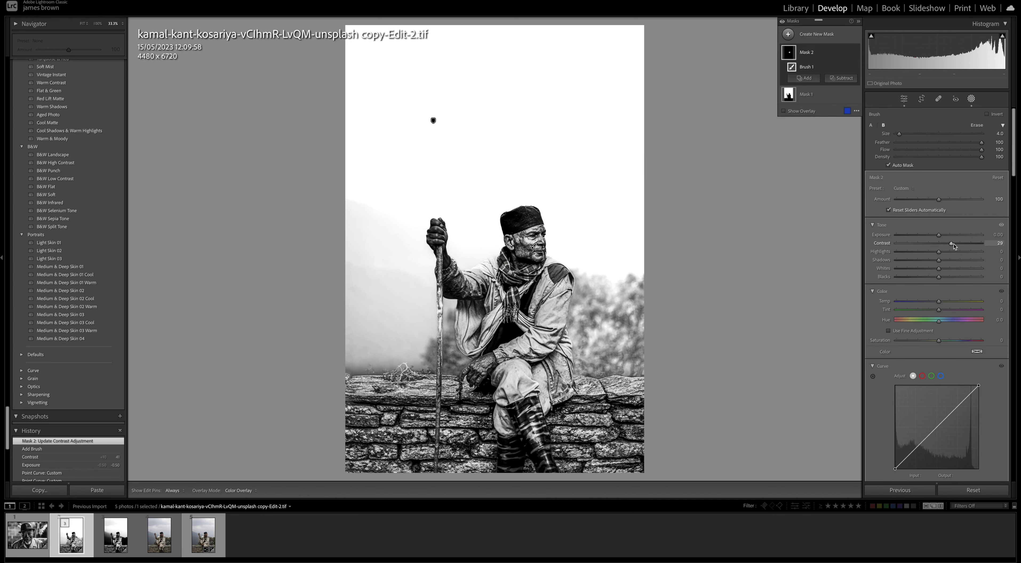
left_click_drag(944, 242, 960, 243)
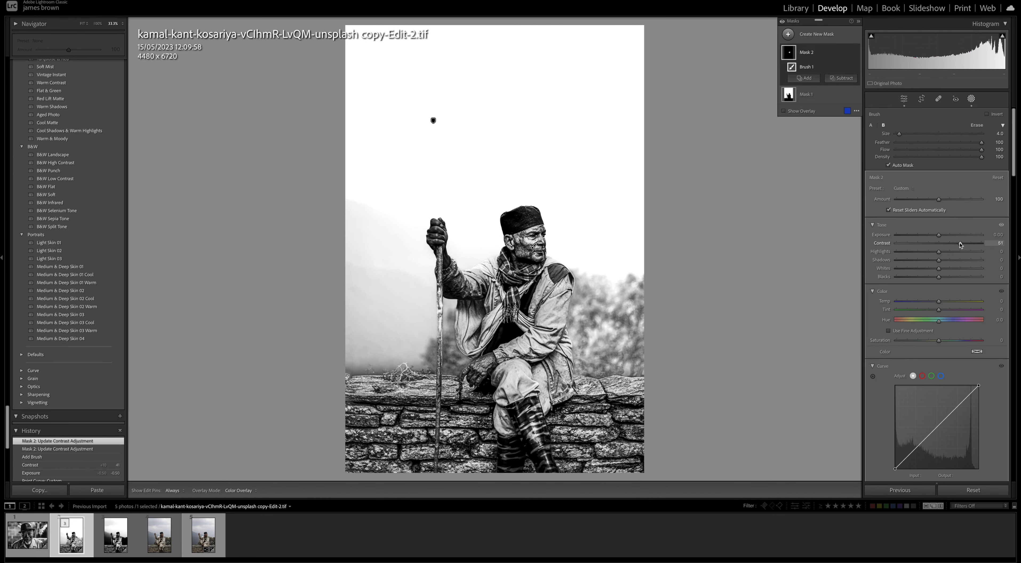
left_click_drag(938, 260, 957, 259)
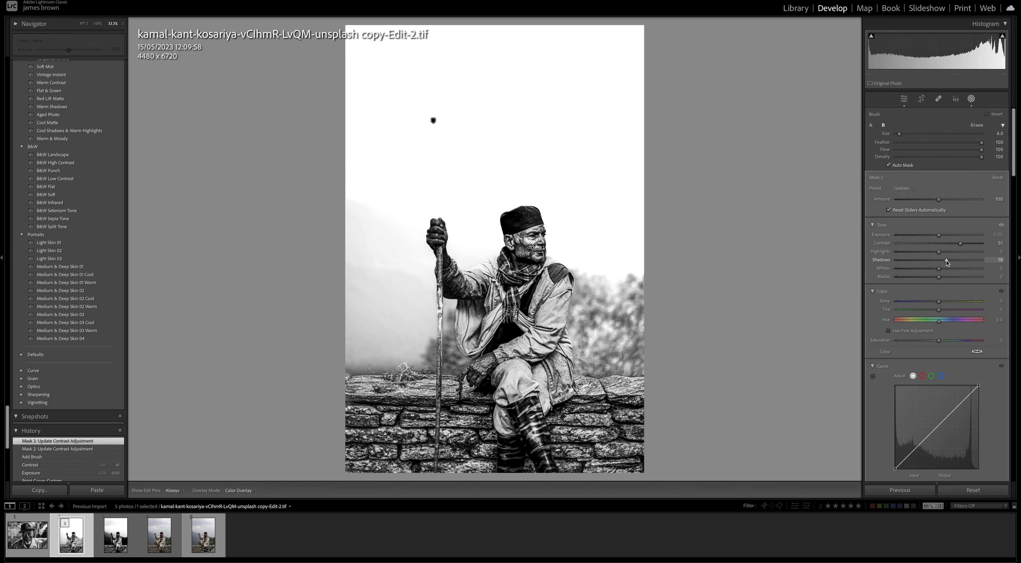
left_click_drag(959, 259, 941, 259)
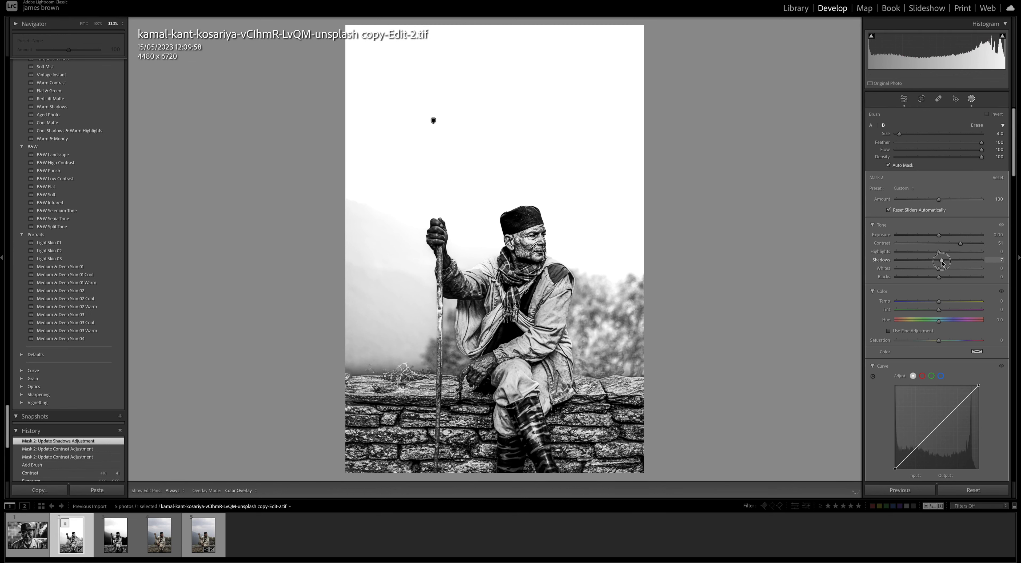
left_click_drag(943, 259, 938, 260)
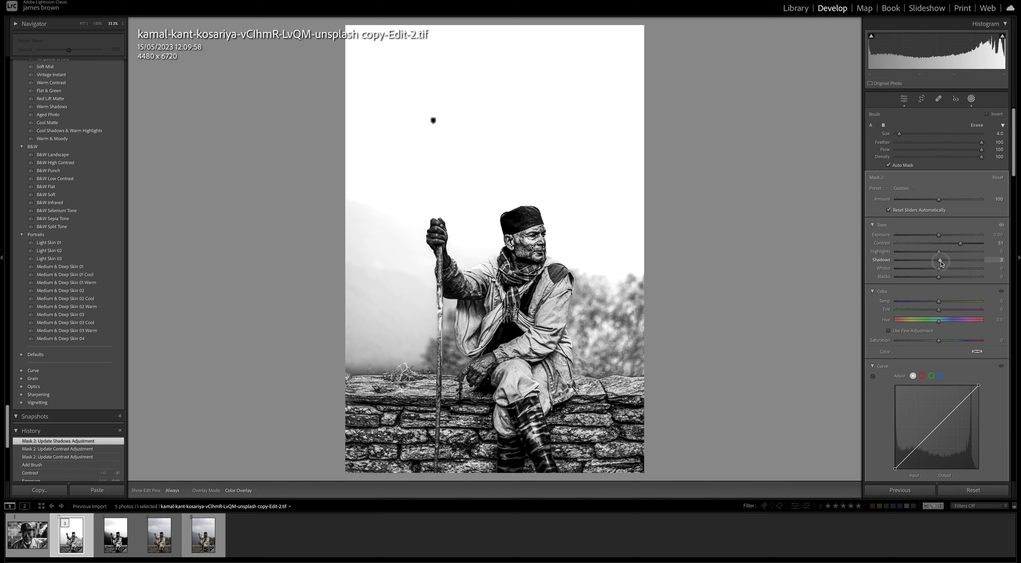
left_click_drag(944, 254, 938, 254)
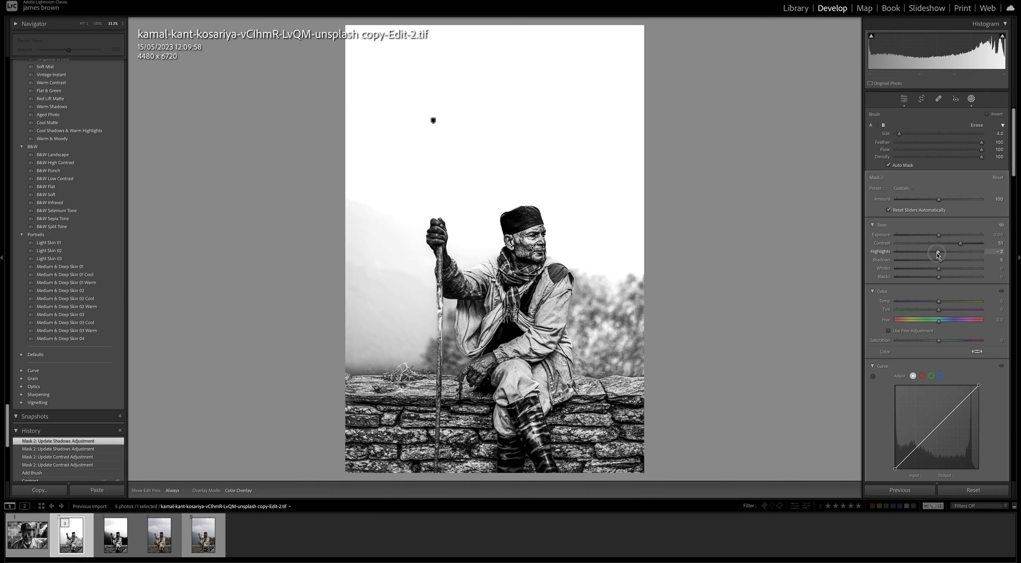
left_click_drag(941, 253, 932, 254)
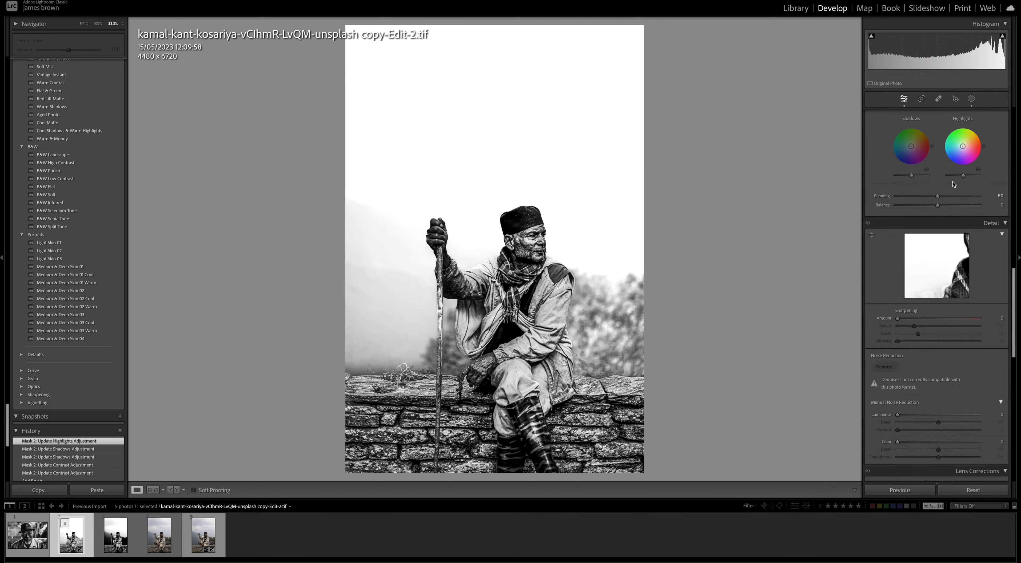
In Effects, set Grain Amount to 49 and Size to 36.
scroll("down", 3)
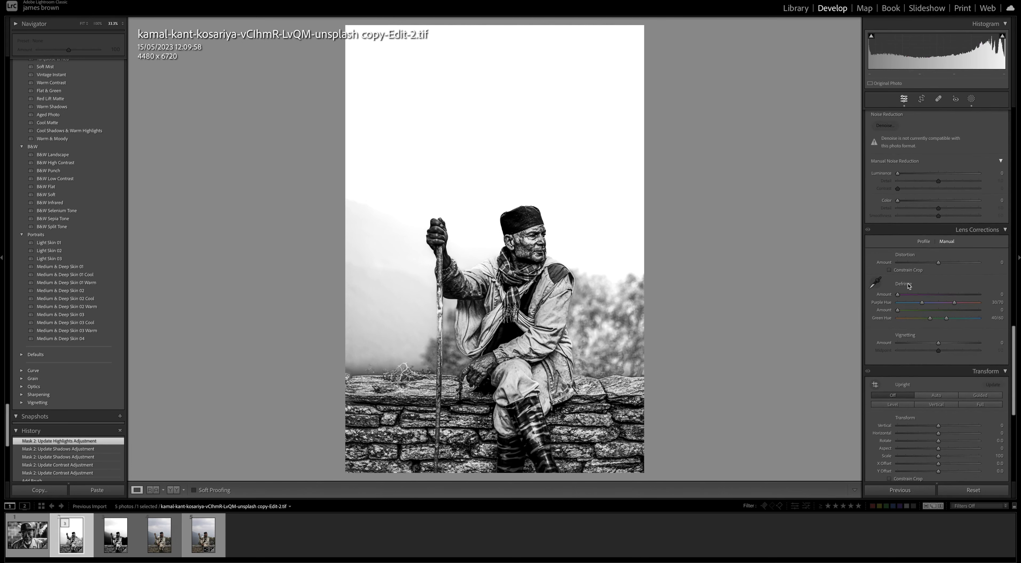
scroll("down", 3)
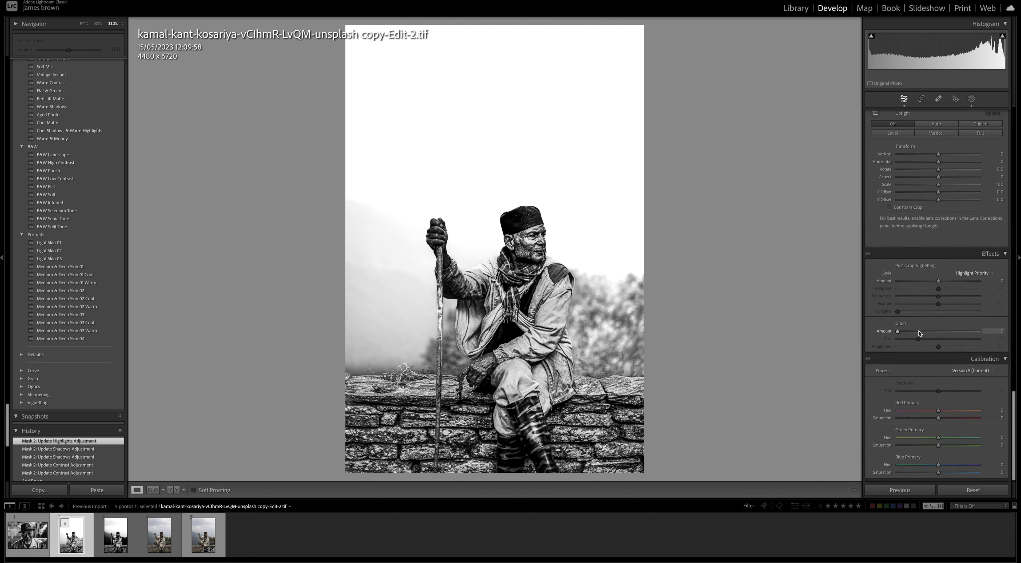
left_click_drag(897, 331, 920, 331)
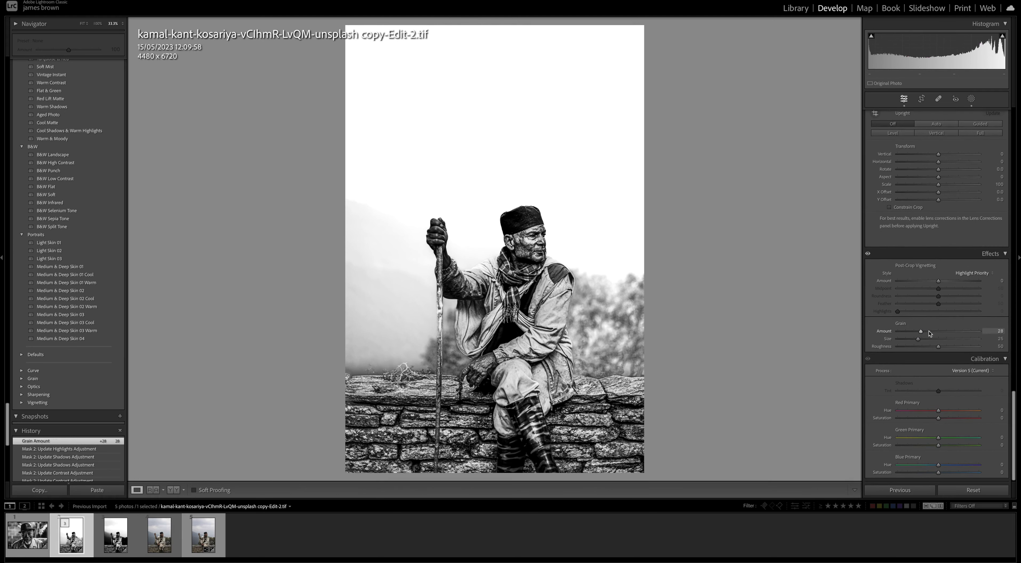
left_click_drag(919, 332, 930, 332)
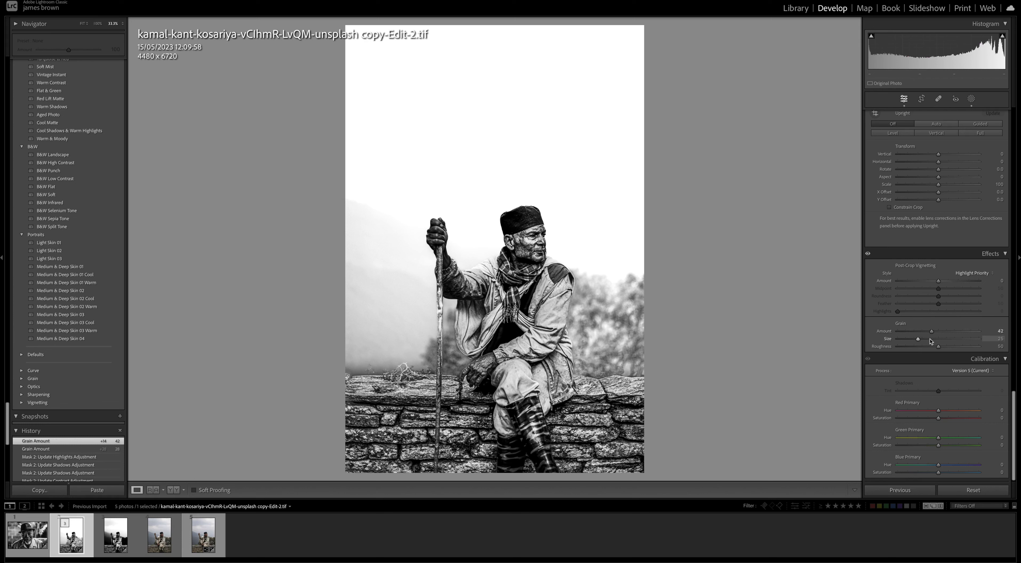
left_click_drag(933, 332, 930, 331)
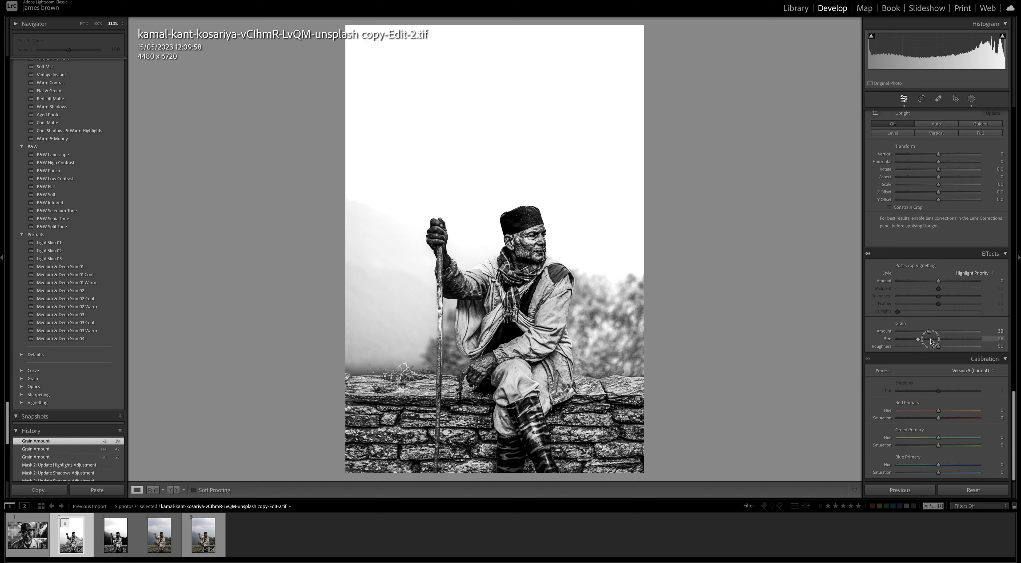
left_click_drag(921, 339, 930, 339)
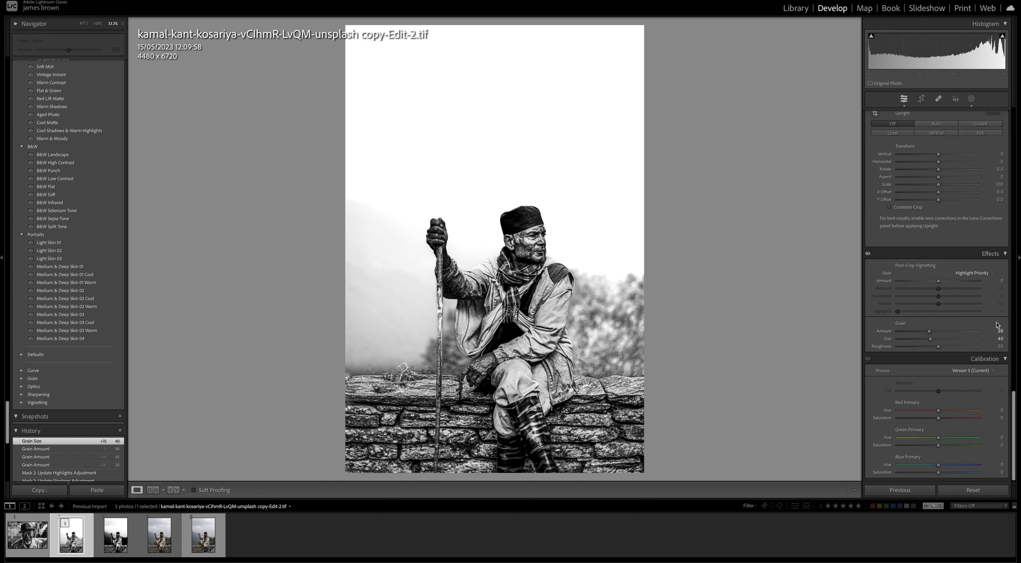
left_click_drag(929, 332, 930, 331)
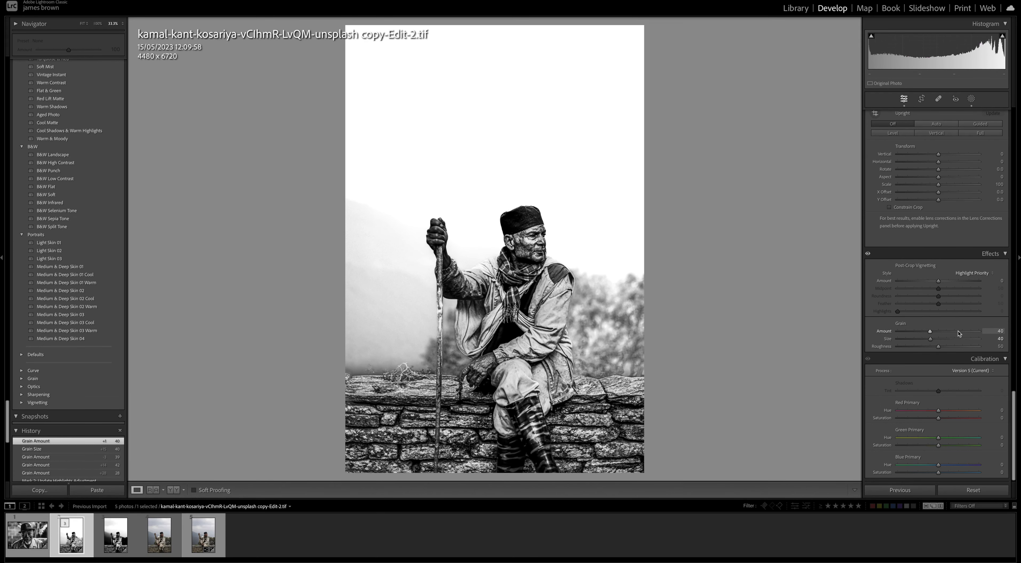
left_click_drag(930, 330, 952, 331)
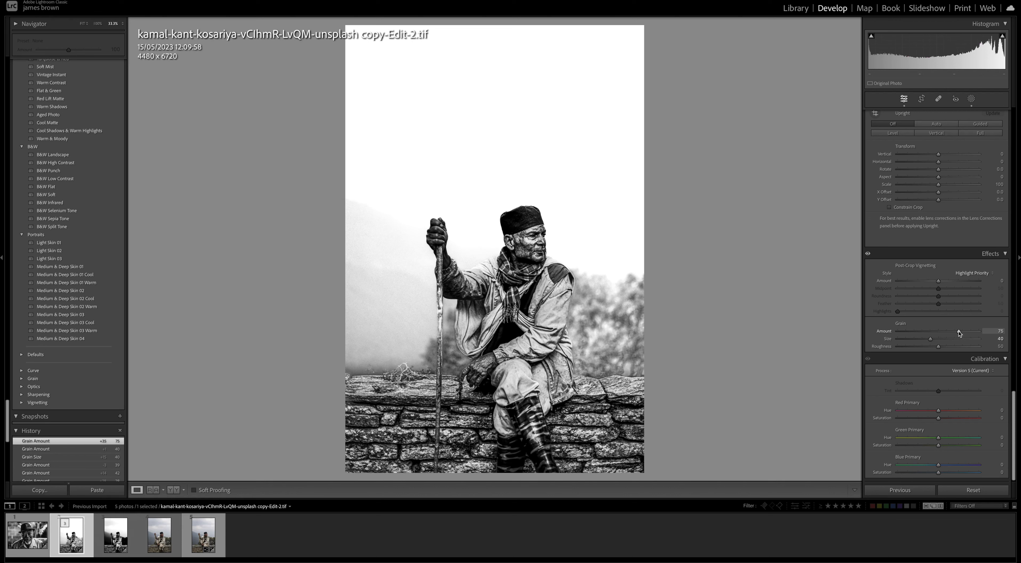
mouse_move(936, 335)
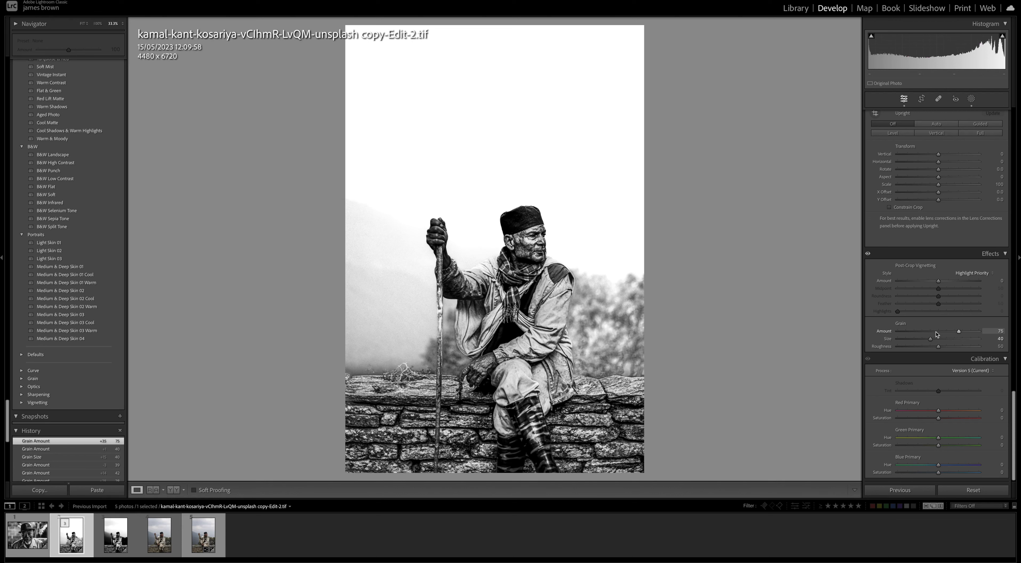
left_click_drag(957, 331, 931, 332)
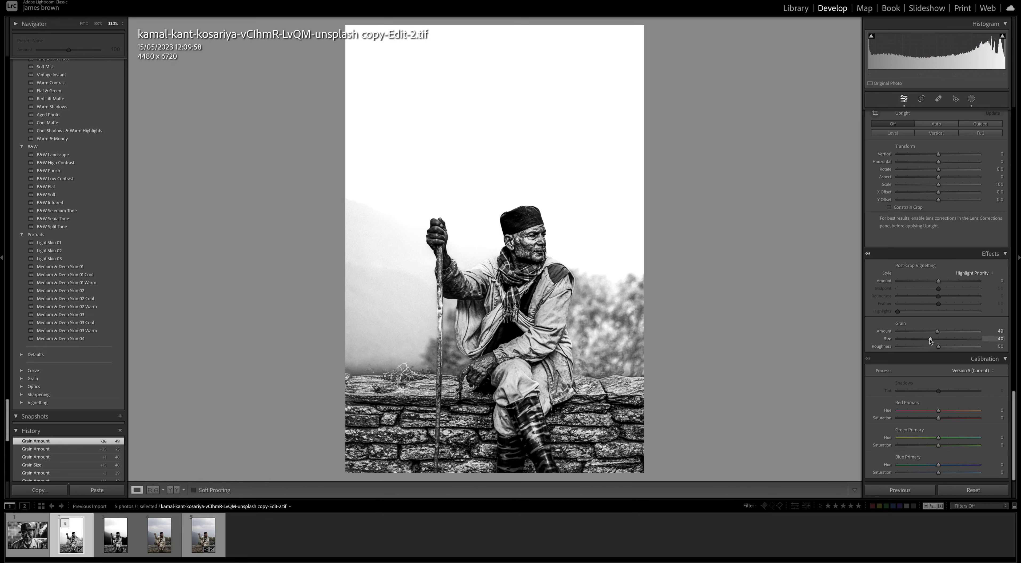
left_click_drag(932, 339, 915, 340)
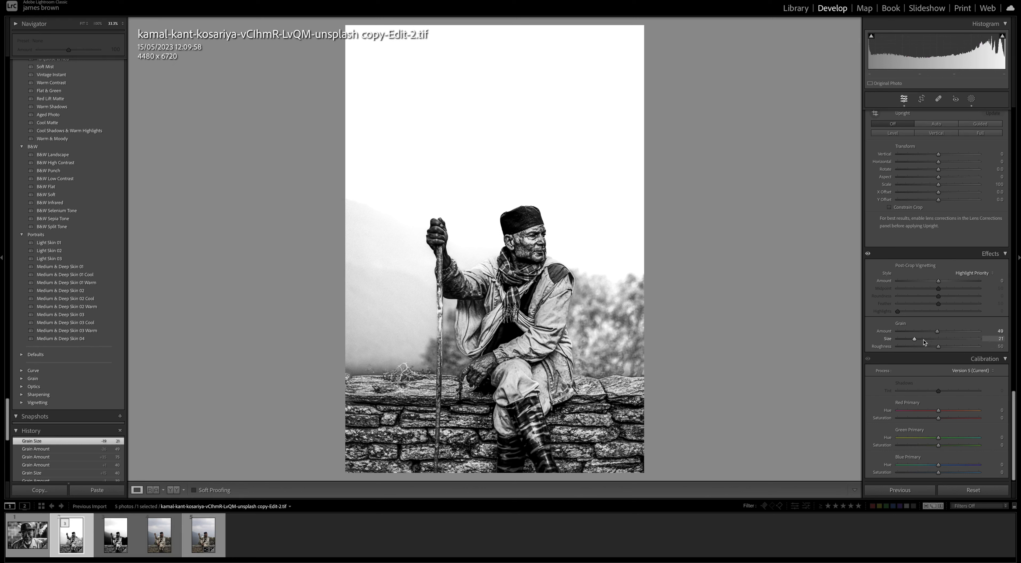
left_click_drag(914, 340, 924, 340)
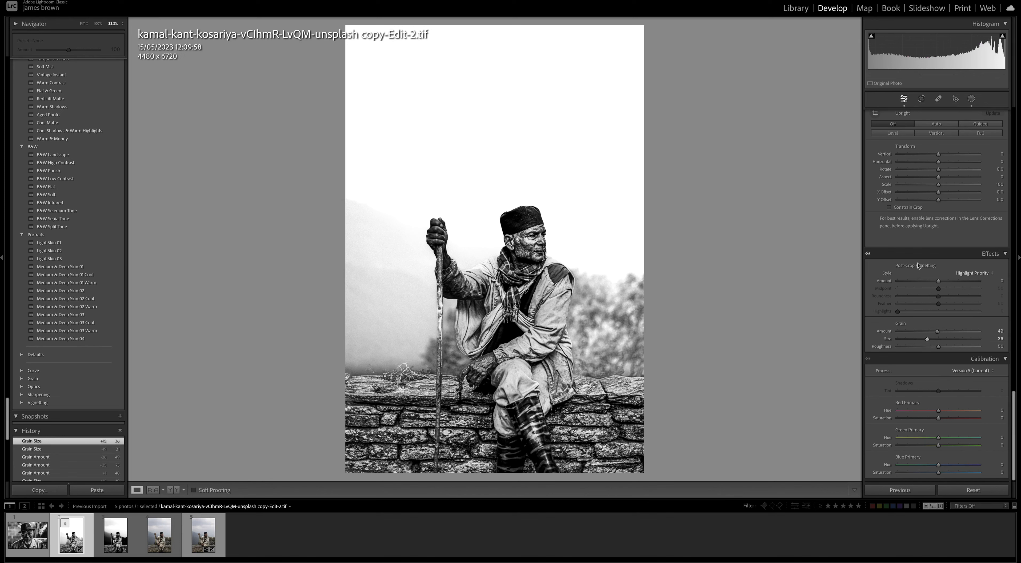
mouse_move(939, 292)
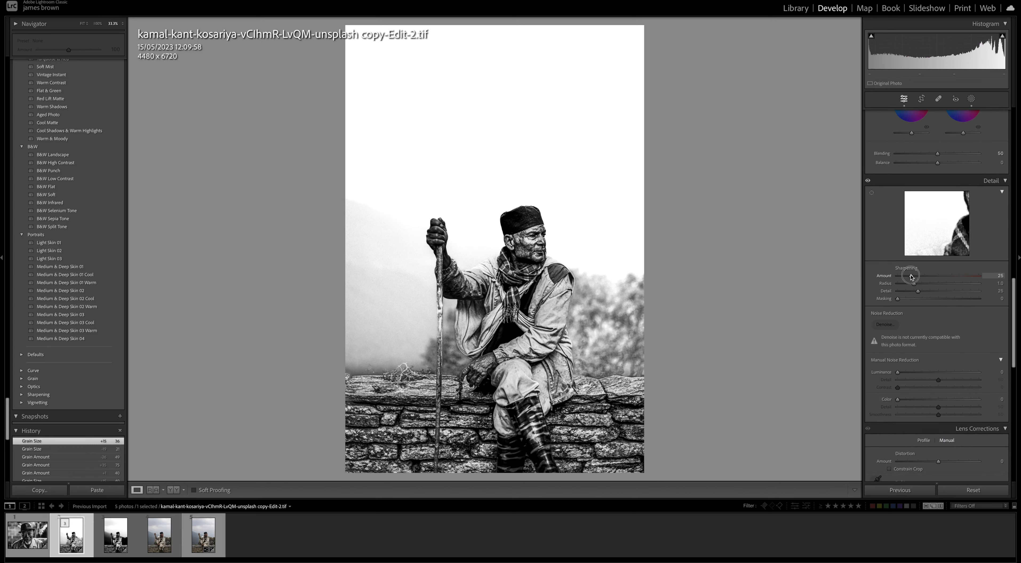
Set Sharpening Detail to 49 and Masking to 92 so only edges are sharpened.
left_click_drag(920, 292, 933, 292)
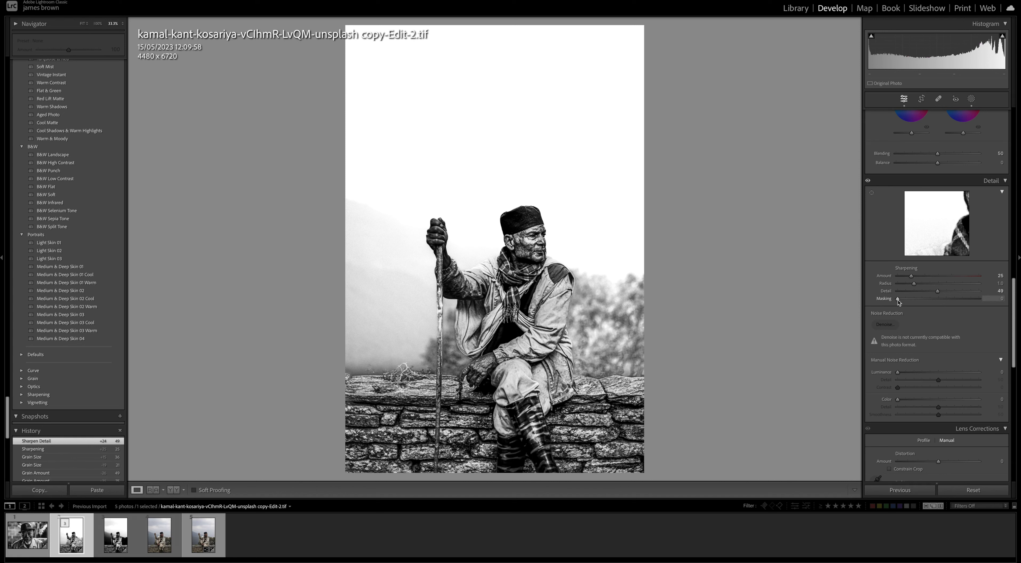
left_click_drag(898, 298, 906, 299)
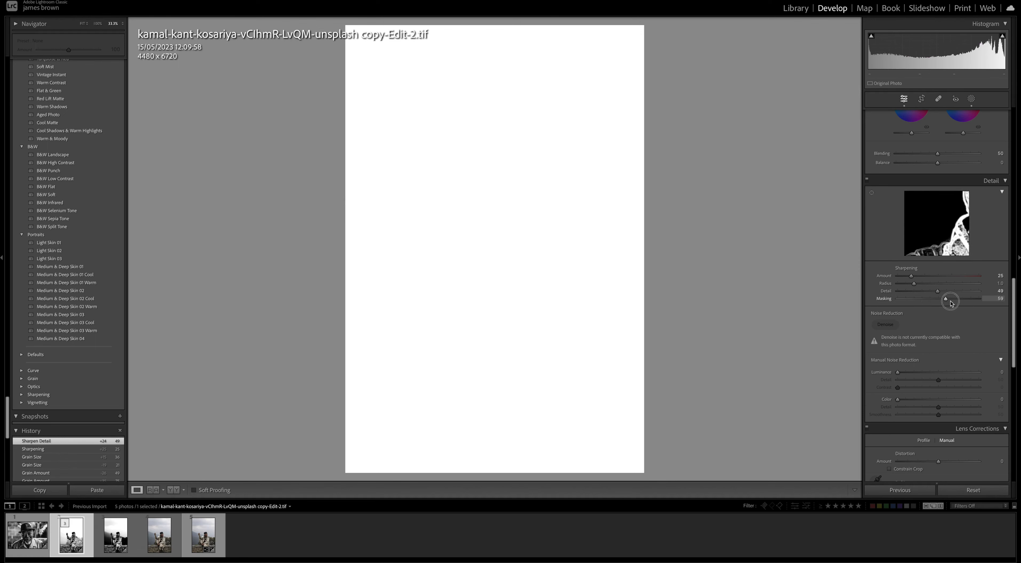
left_click_drag(967, 298, 989, 298)
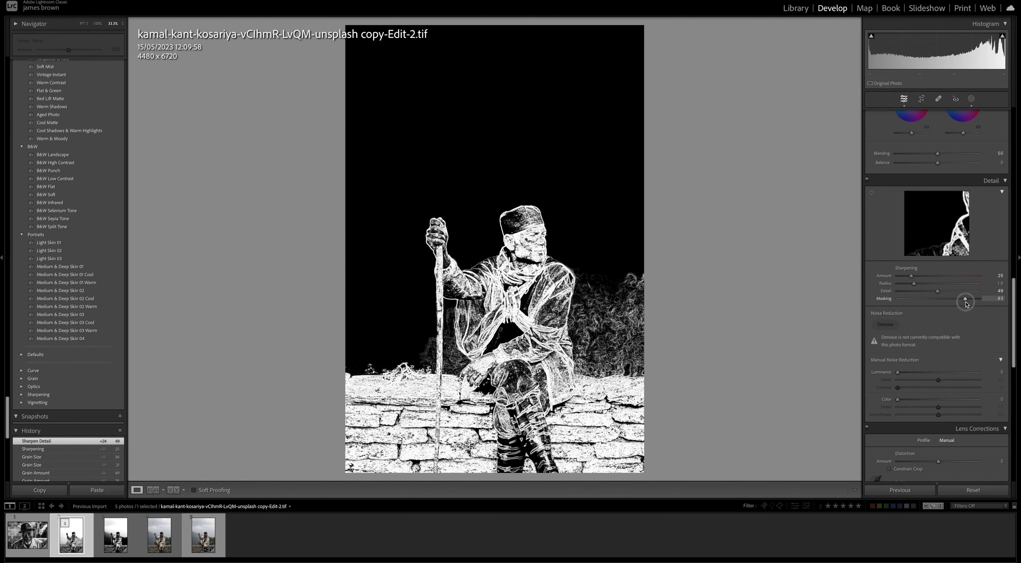
left_click_drag(963, 299, 968, 298)
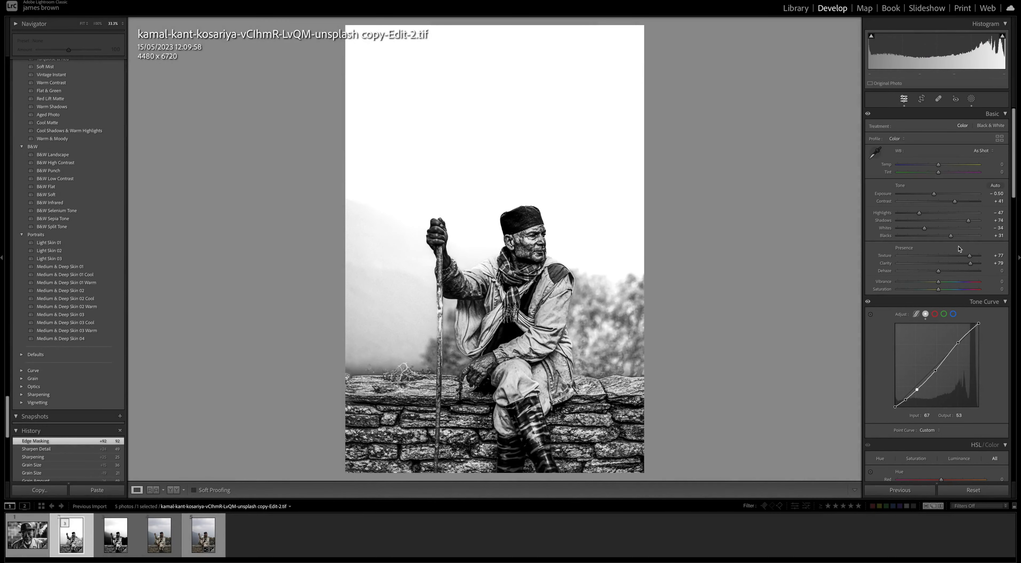
Show the Before & After view comparing the original and edited portraits.
left_click(146, 489)
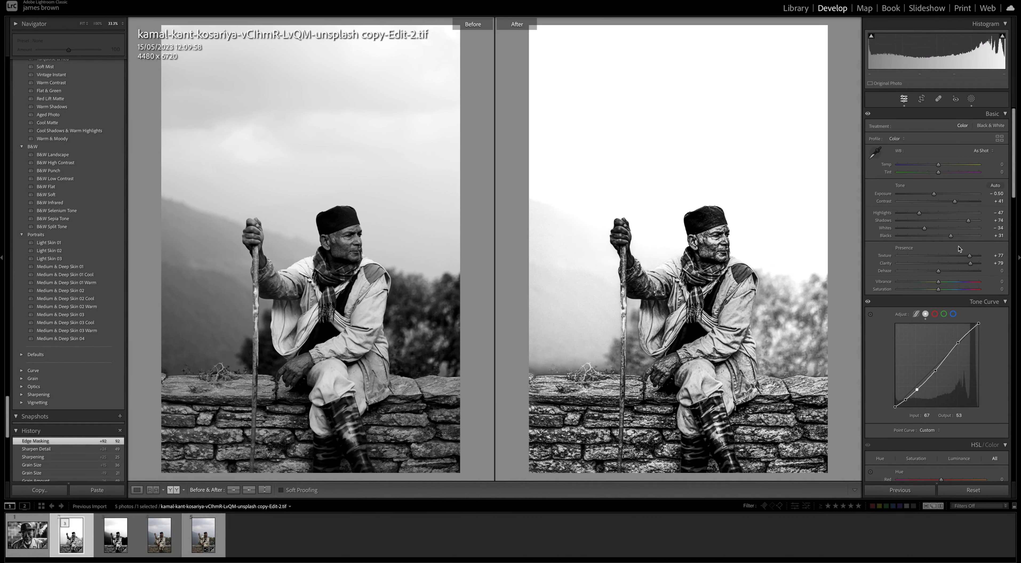